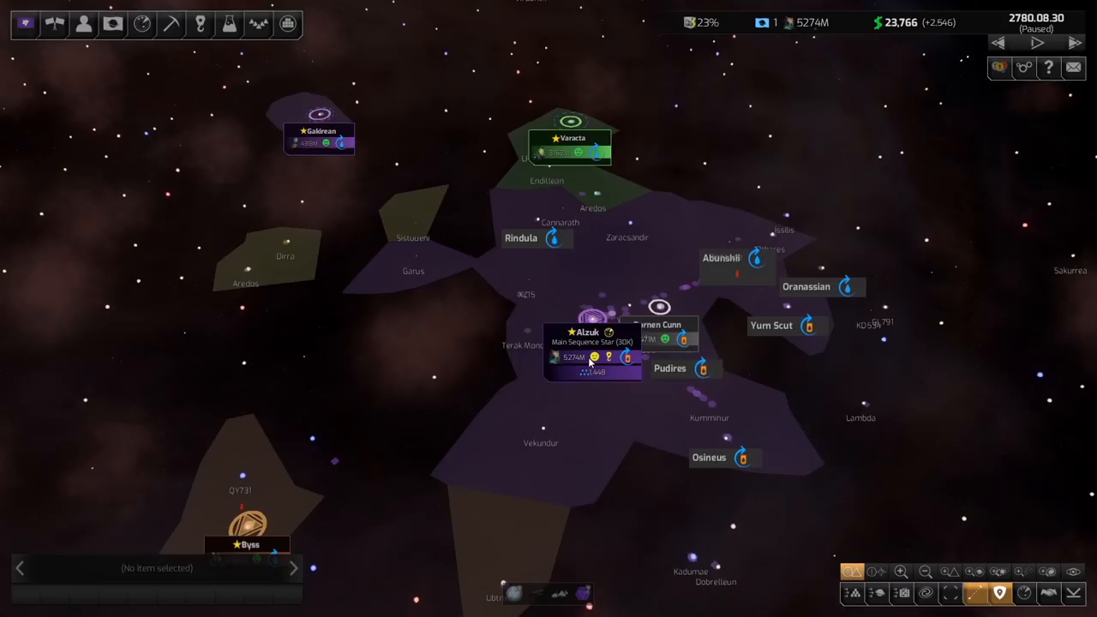
Step: Switch from the galaxy map to the research tree via the toolbar Research icon
{"action": "left_click", "coordinate": [228, 24]}
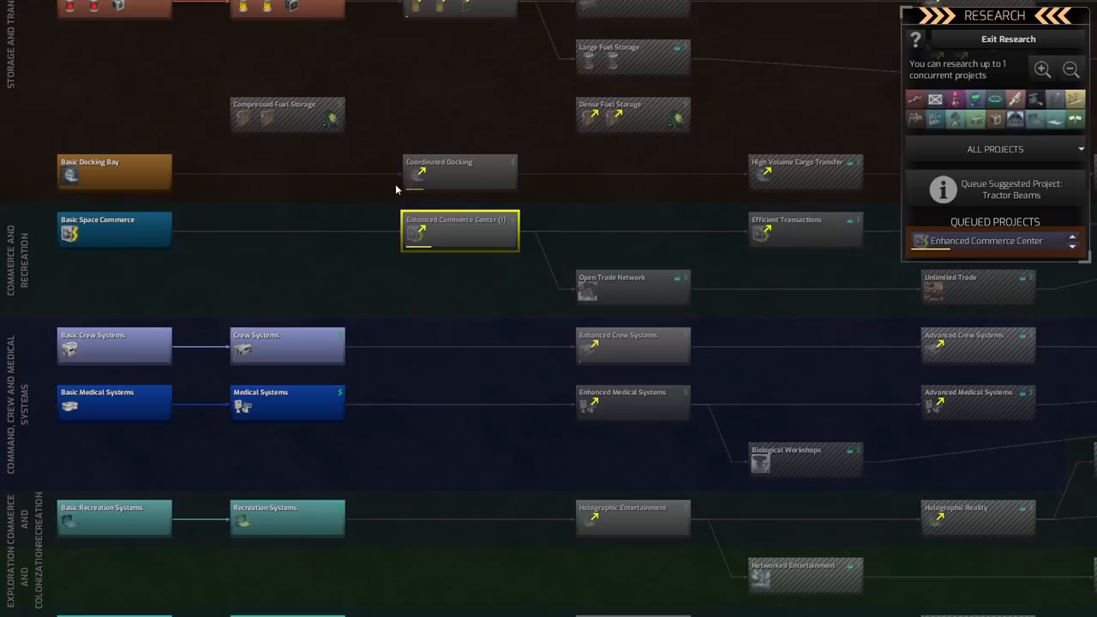
{"action": "scroll", "scroll_direction": "down", "scroll_amount": 3}
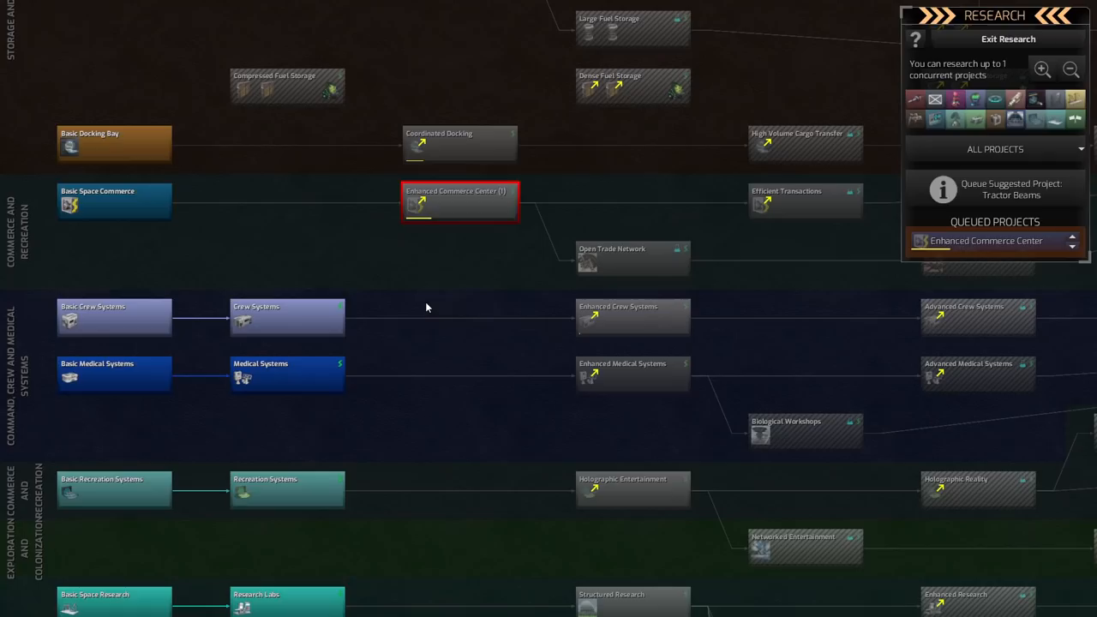
{"action": "mouse_move", "coordinate": [460, 324]}
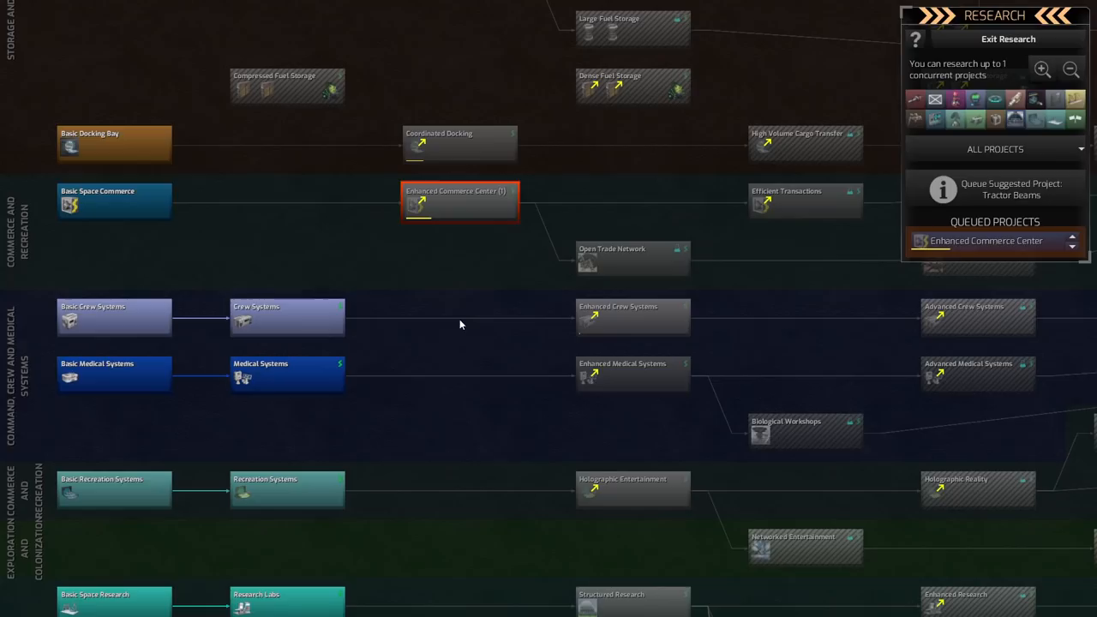
{"action": "left_click", "coordinate": [459, 202]}
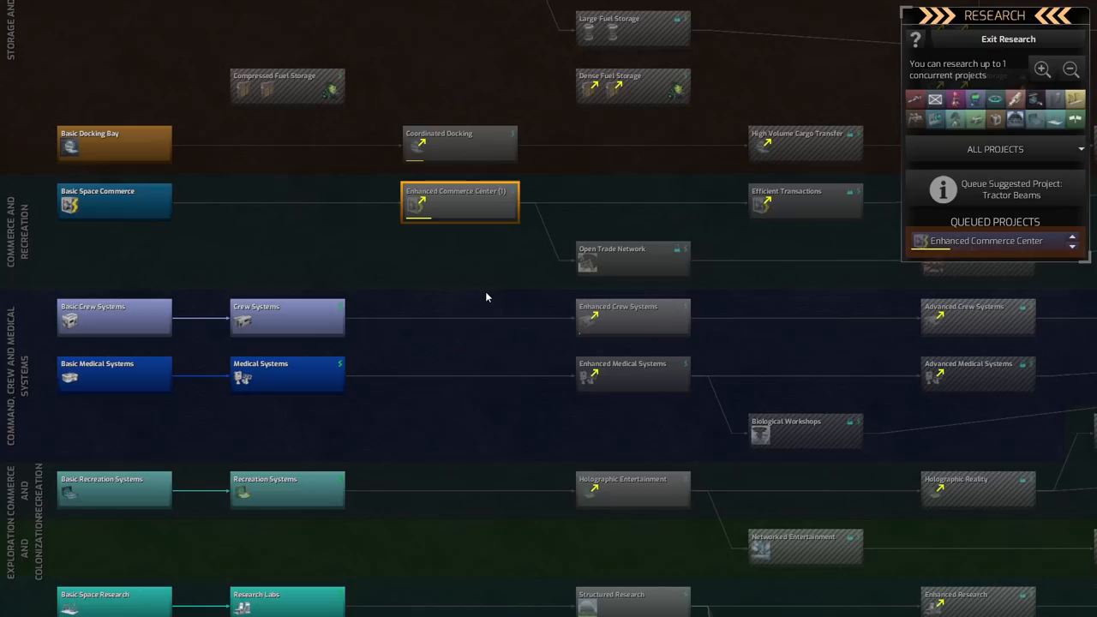
{"action": "mouse_move", "coordinate": [574, 165]}
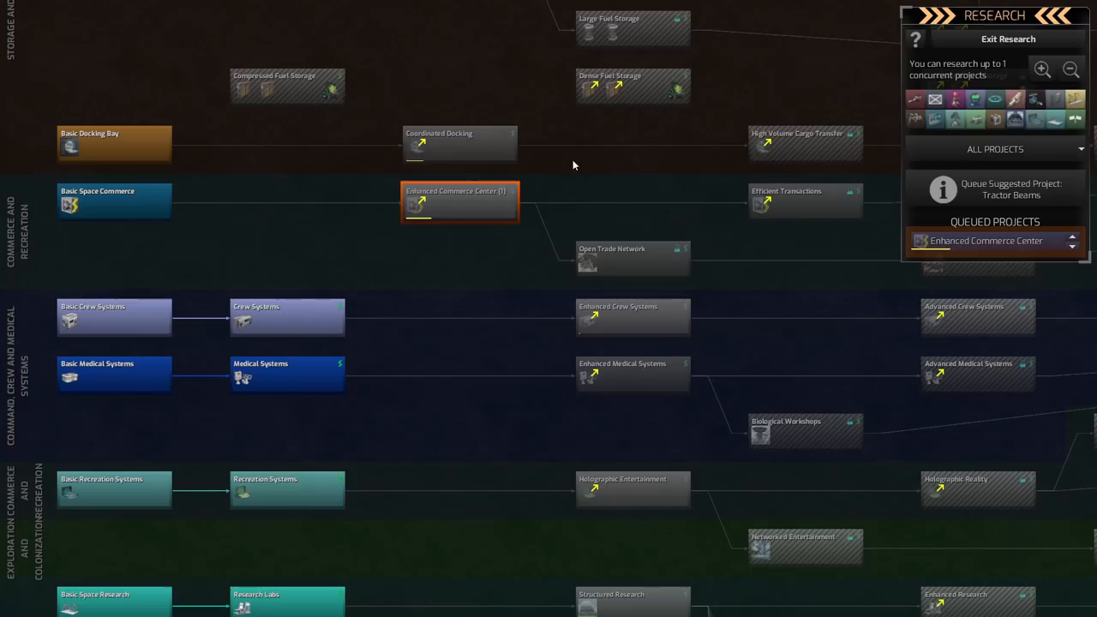
{"action": "scroll", "scroll_direction": "down", "scroll_amount": 3}
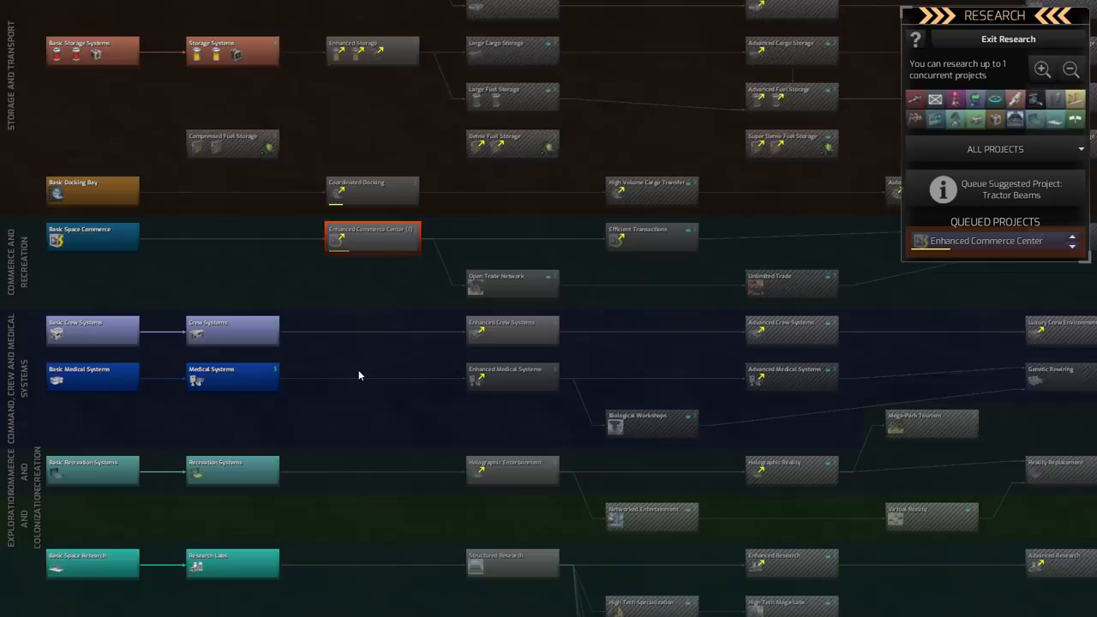
Step: Scroll the research tree toward the Sensors branch to reach Crystal Sensors
{"action": "scroll", "scroll_direction": "down", "scroll_amount": 3}
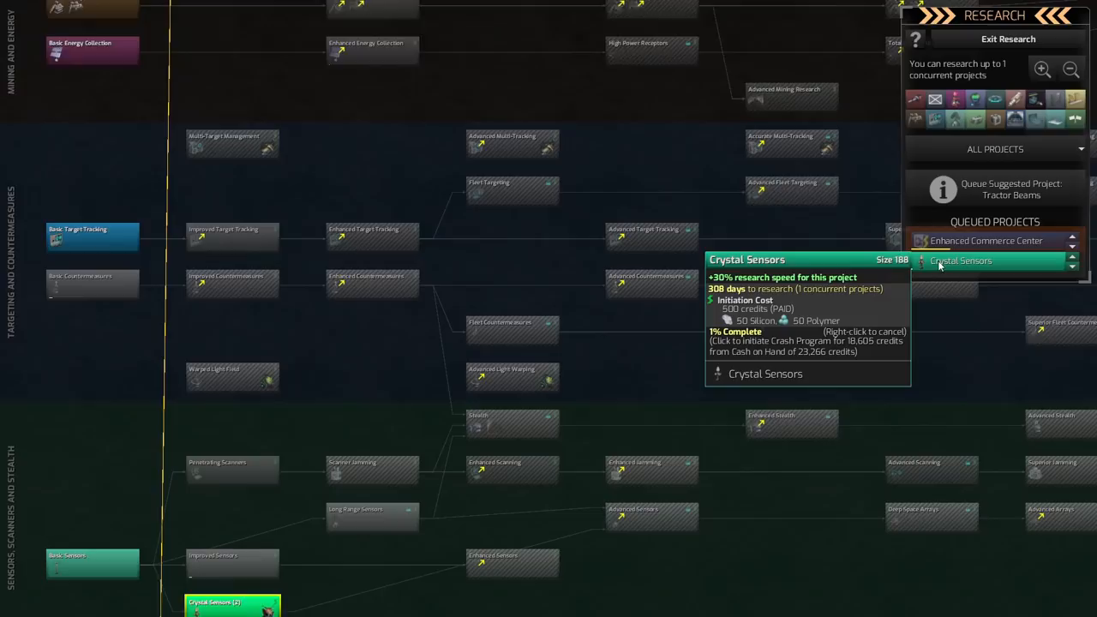
{"action": "scroll", "scroll_direction": "down", "scroll_amount": 3}
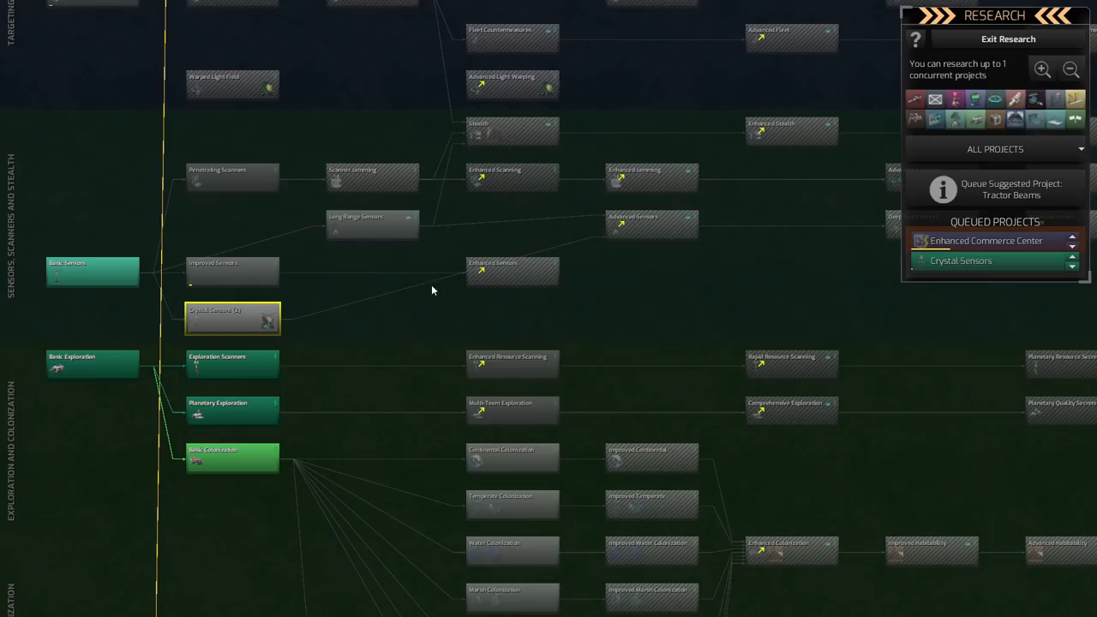
{"action": "mouse_move", "coordinate": [586, 274]}
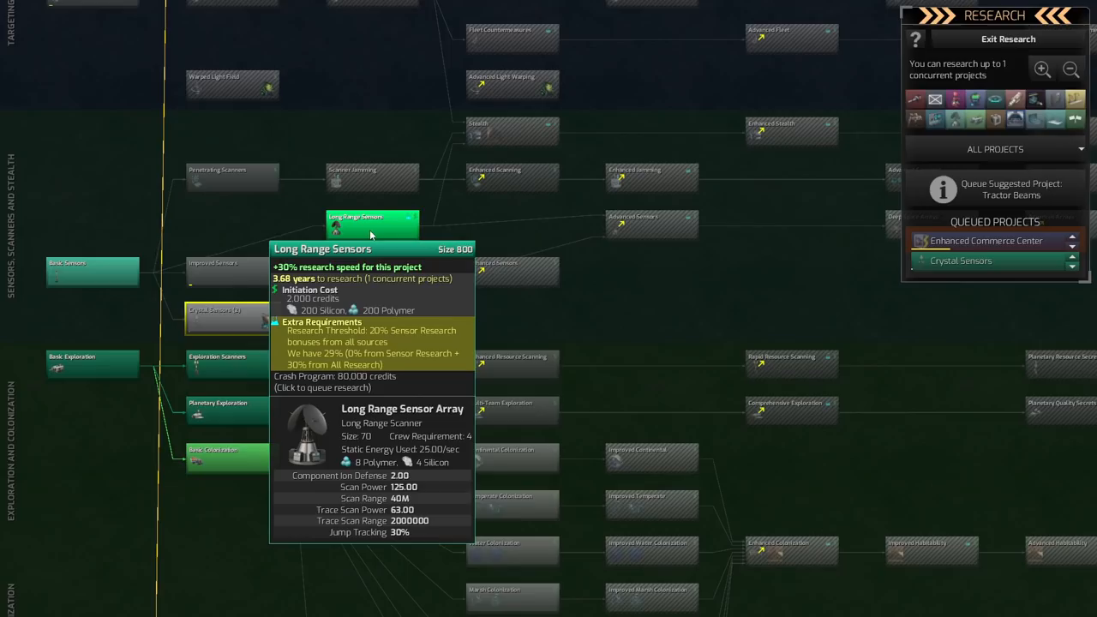
{"action": "left_click", "coordinate": [227, 319]}
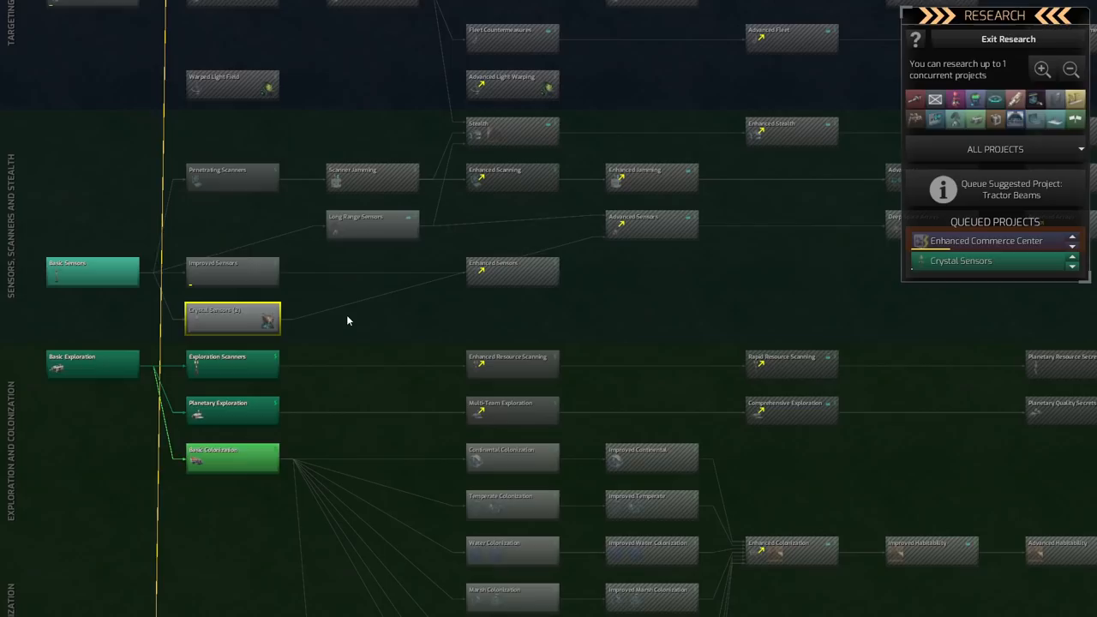
{"action": "mouse_move", "coordinate": [599, 295]}
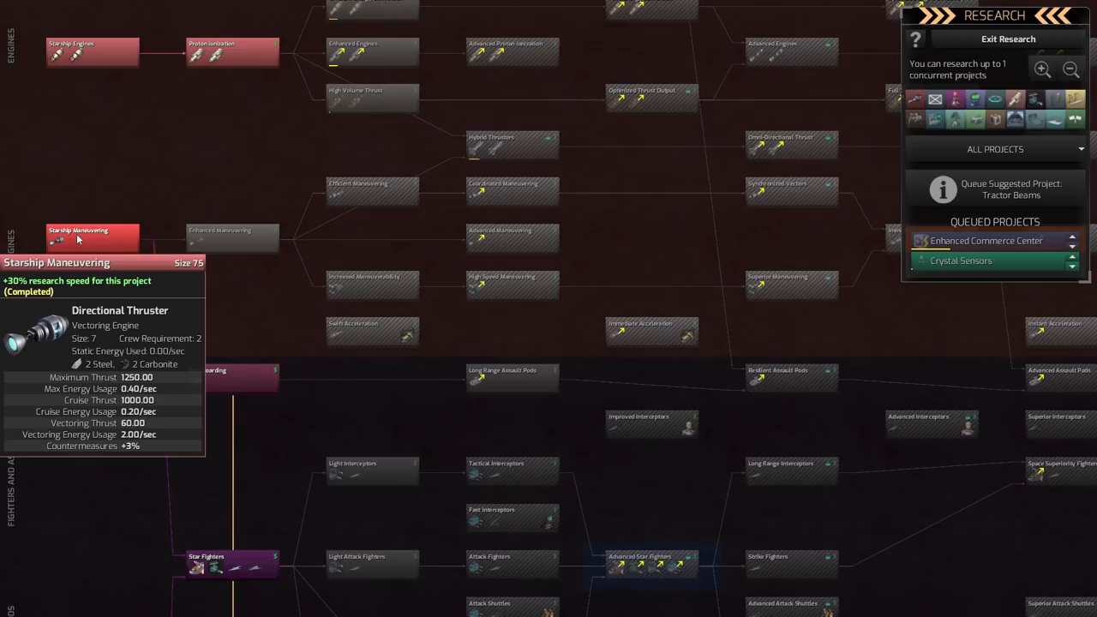
Step: Queue Enhanced Maneuvering as the third research project after Crystal Sensors
{"action": "left_click", "coordinate": [233, 192]}
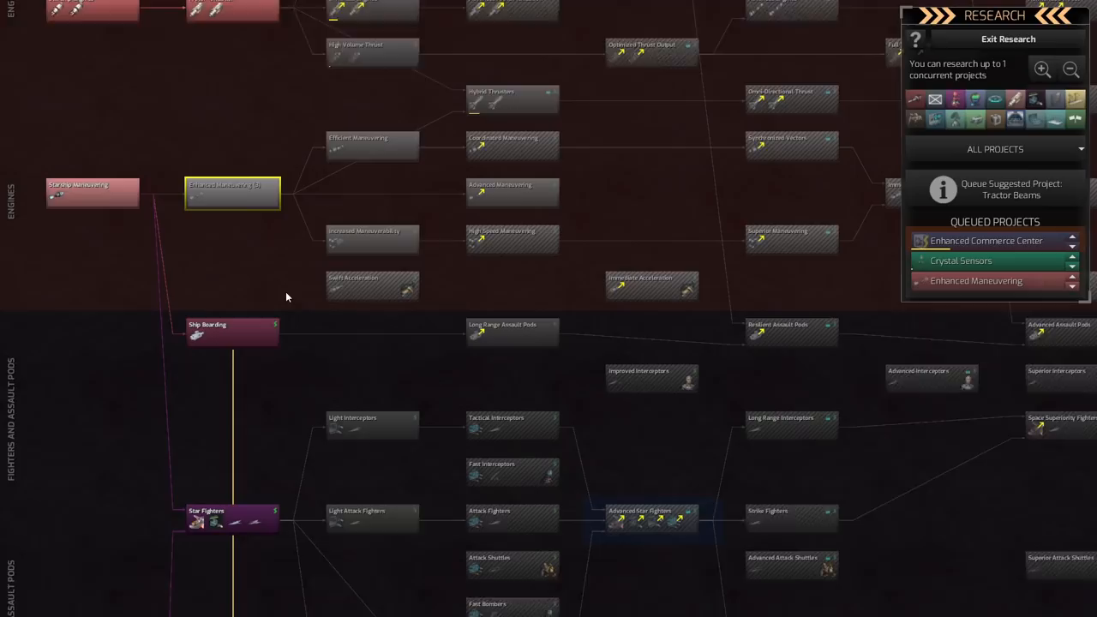
{"action": "scroll", "scroll_direction": "down", "scroll_amount": 3}
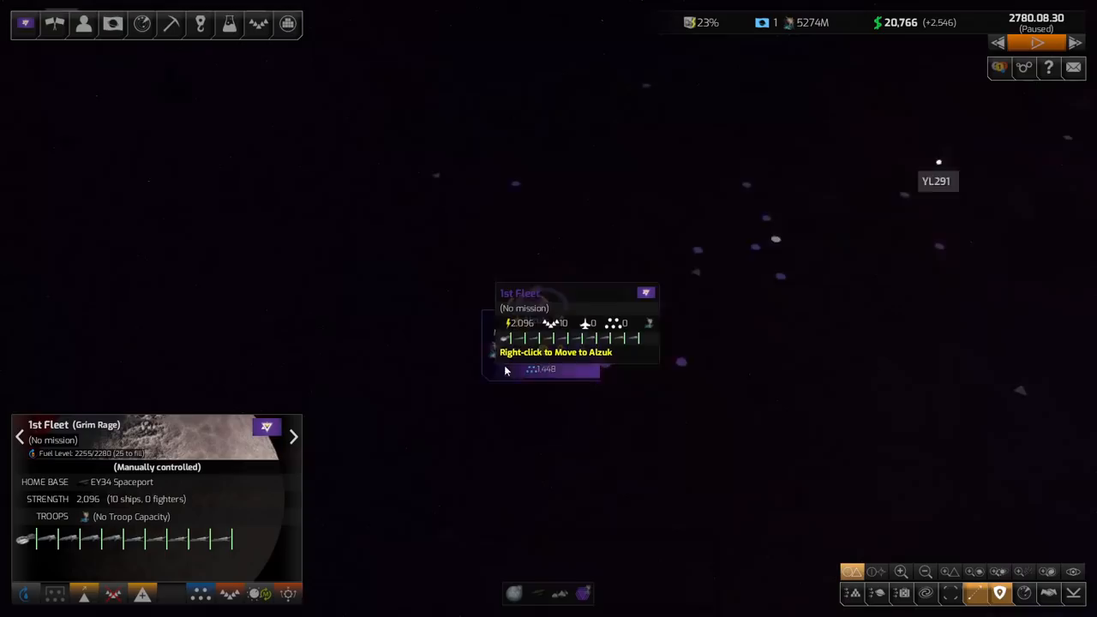
Step: View the military ships overview, then the civilian new resort locations list
{"action": "left_click", "coordinate": [257, 24]}
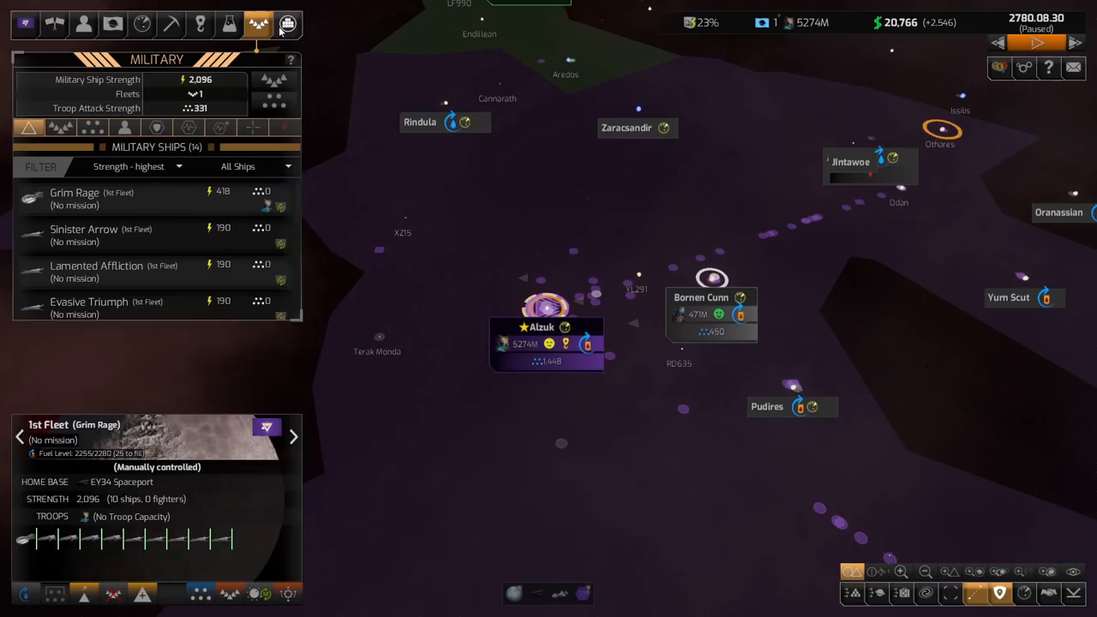
{"action": "left_click", "coordinate": [288, 24]}
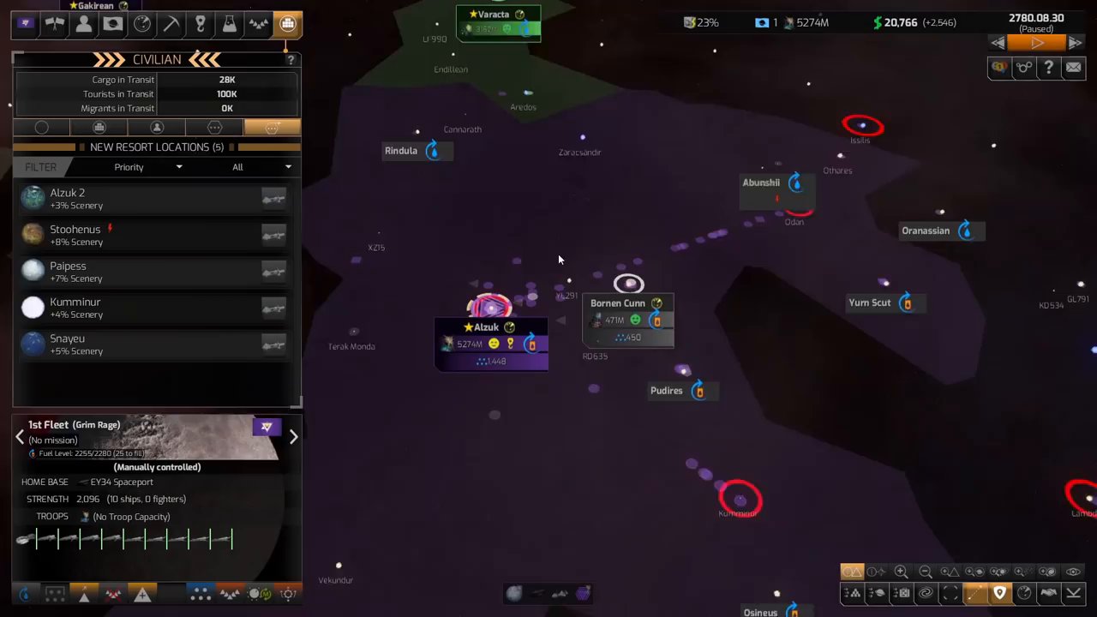
Step: Show the empire's existing resort bases and deselect the 1st Fleet
{"action": "left_click", "coordinate": [216, 127]}
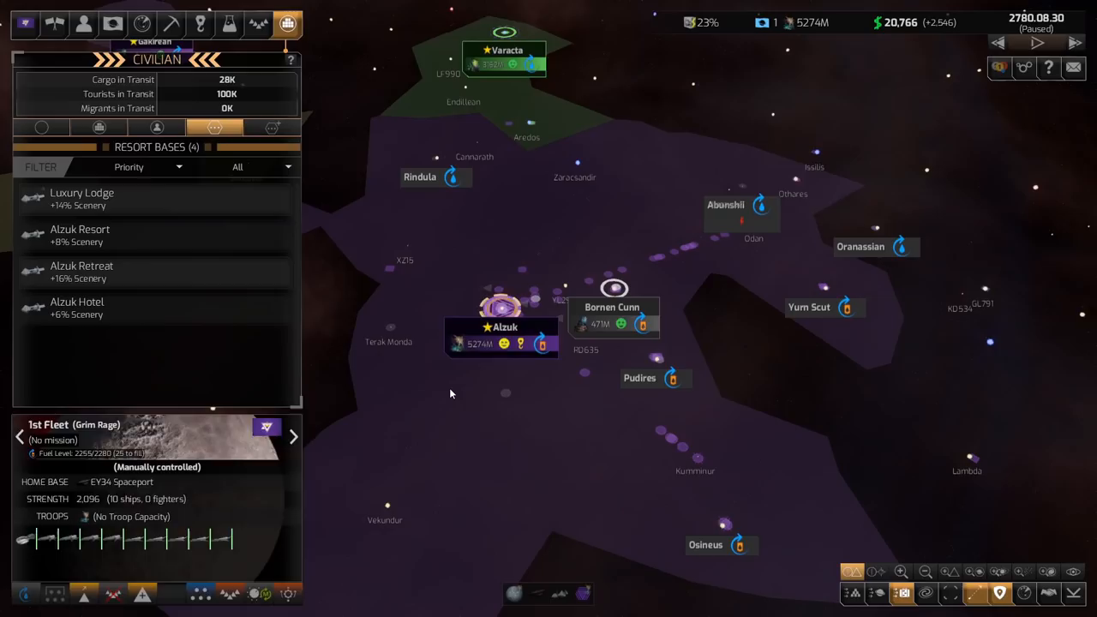
{"action": "left_click", "coordinate": [500, 309]}
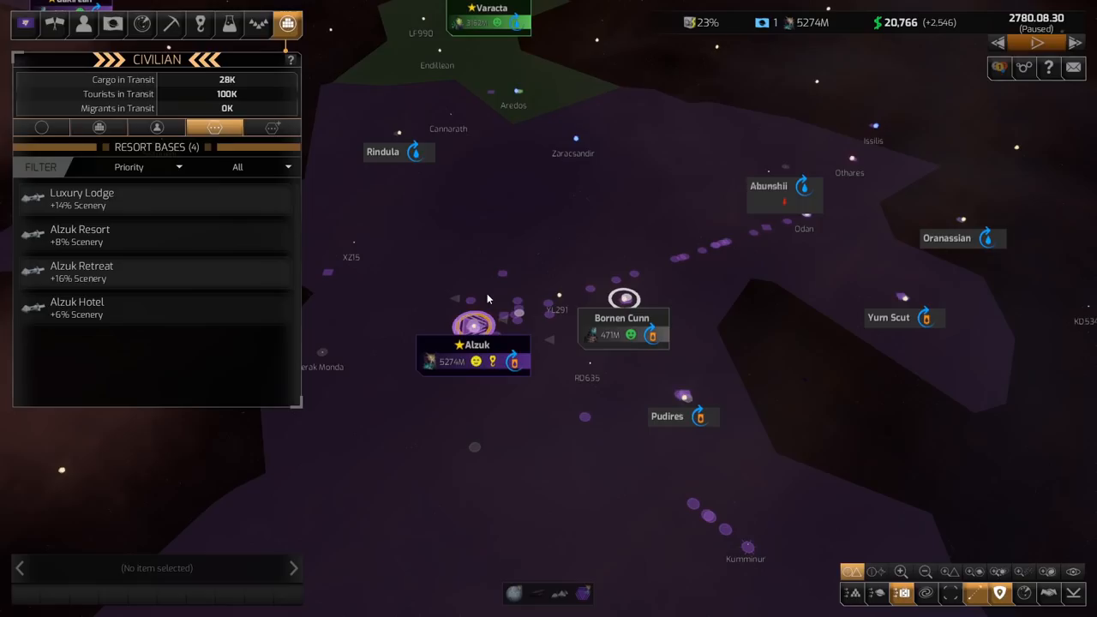
{"action": "mouse_move", "coordinate": [596, 299]}
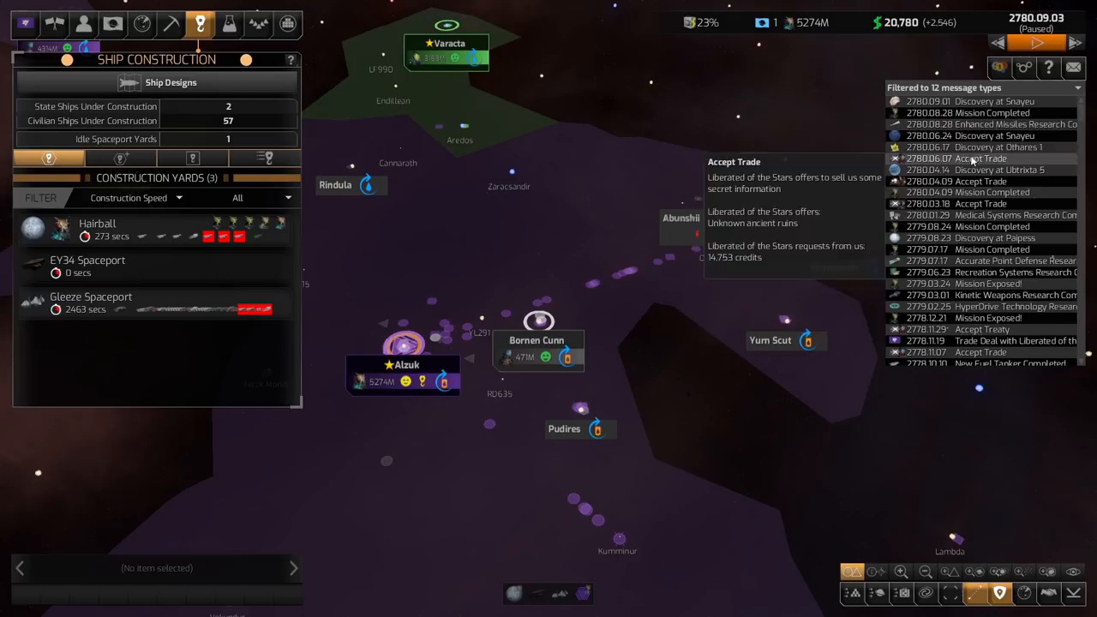
Step: Copy the in-use Frigate II v2 into a new Frigate II v3 design and save it
{"action": "left_click", "coordinate": [171, 82]}
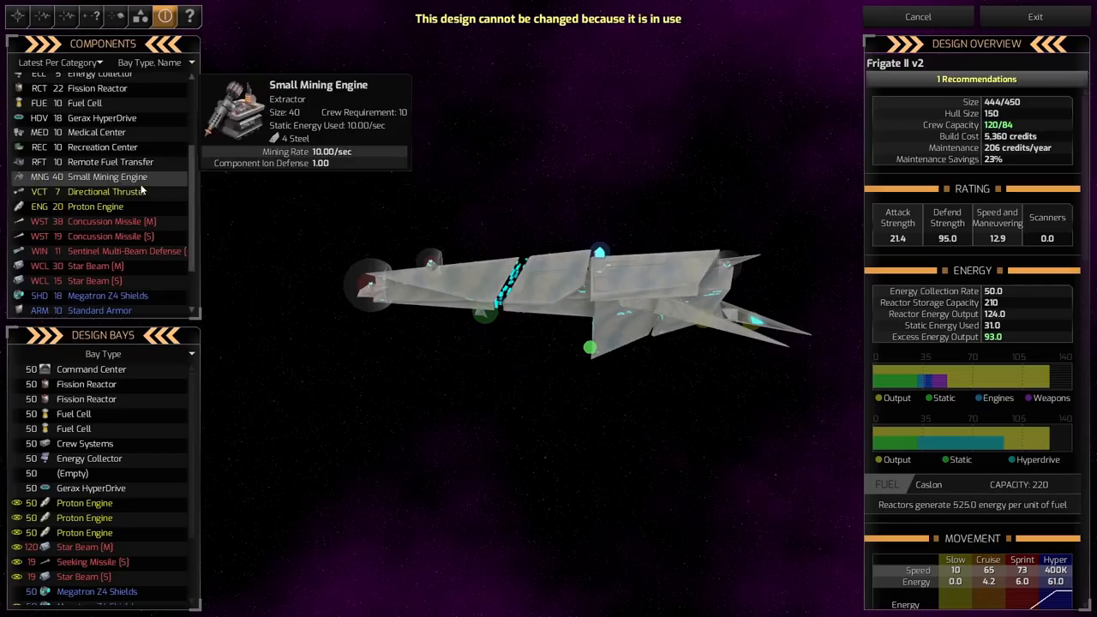
{"action": "left_click", "coordinate": [917, 17]}
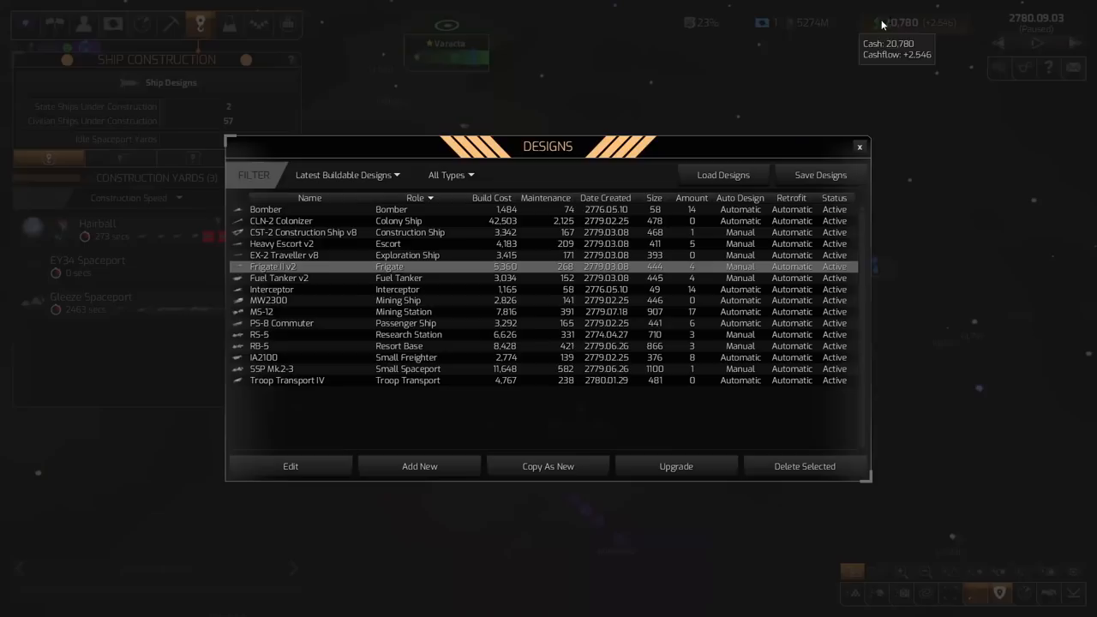
{"action": "left_click", "coordinate": [290, 466]}
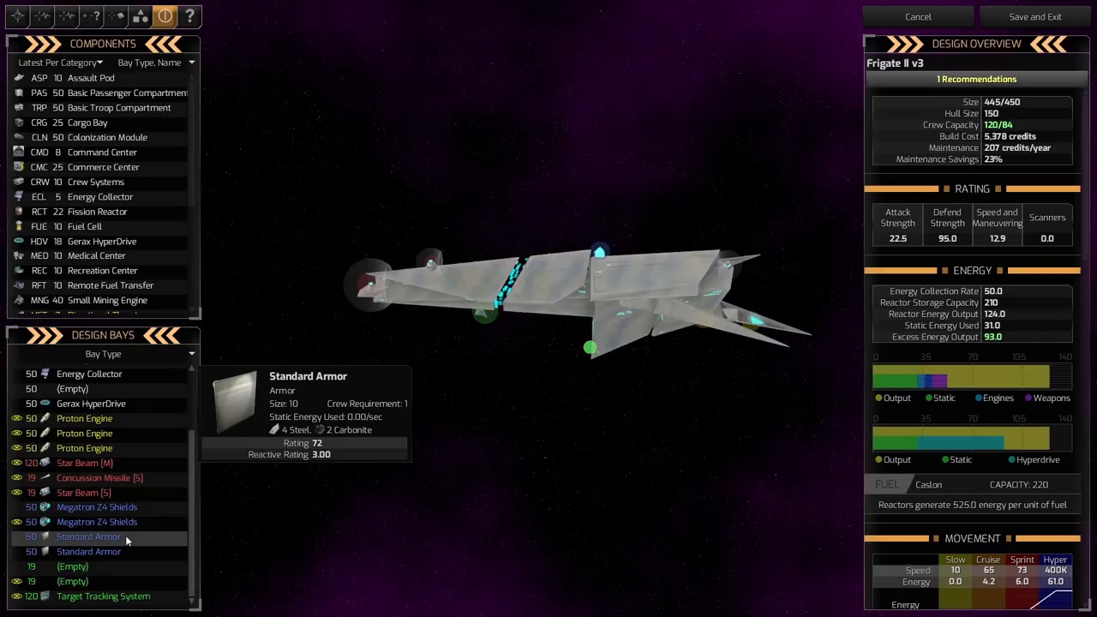
{"action": "left_click", "coordinate": [1035, 17]}
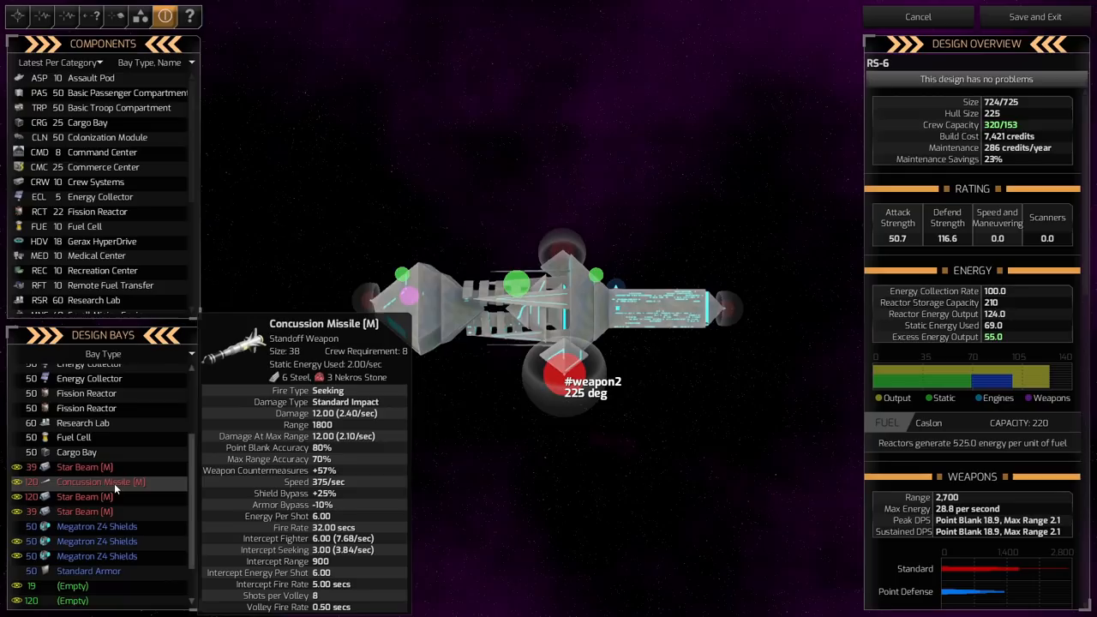
{"action": "mouse_move", "coordinate": [86, 466]}
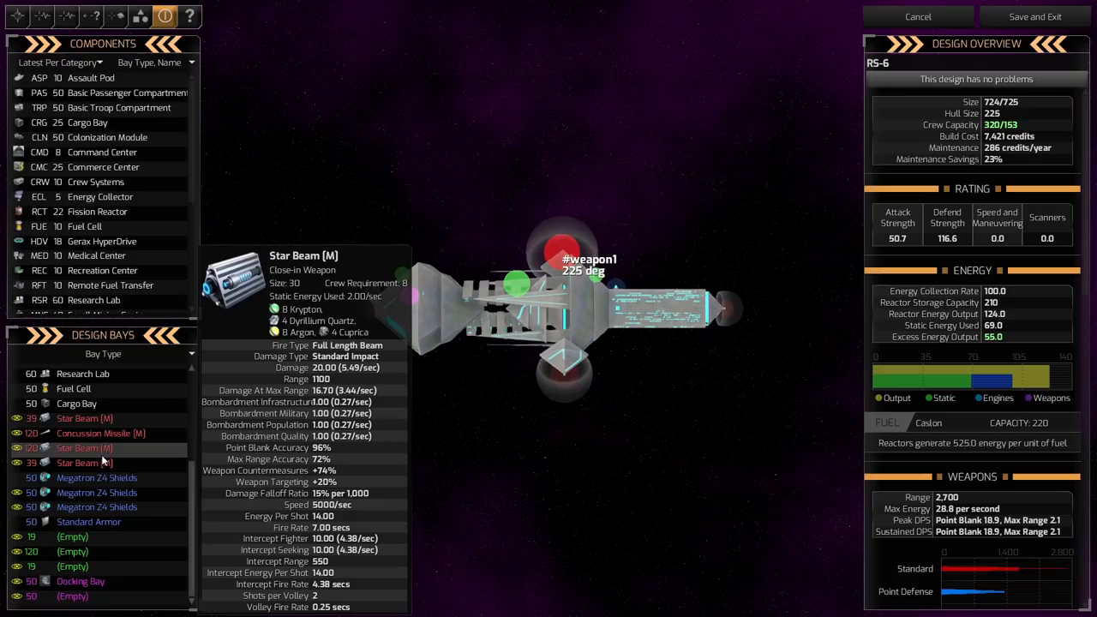
Step: Save the new RS-6 research station design copied from RS-5
{"action": "left_click", "coordinate": [85, 463]}
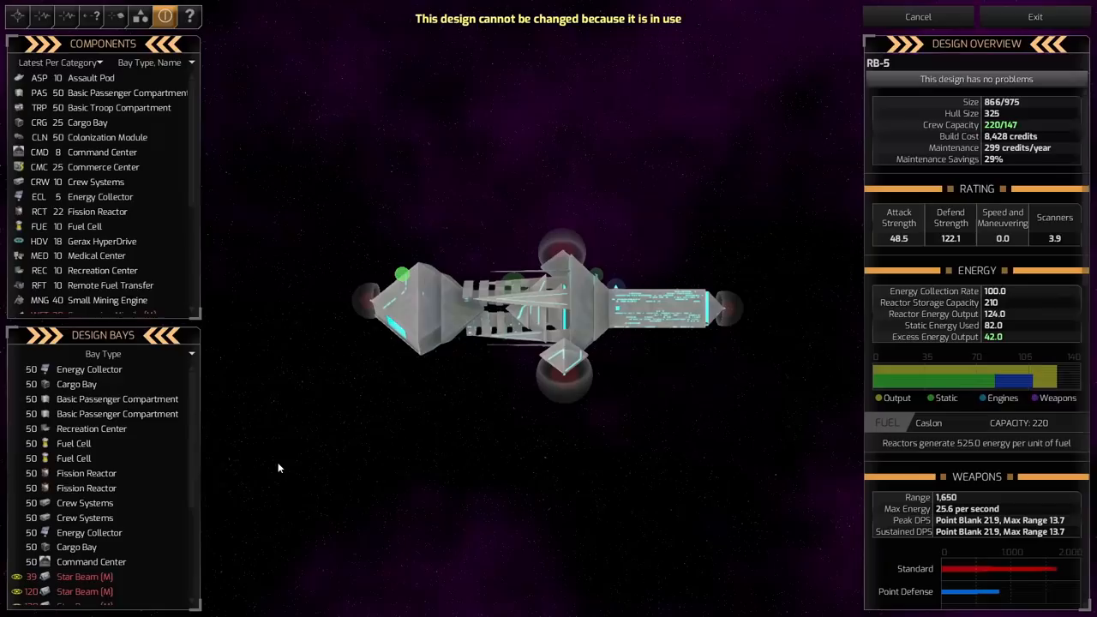
{"action": "mouse_move", "coordinate": [117, 399]}
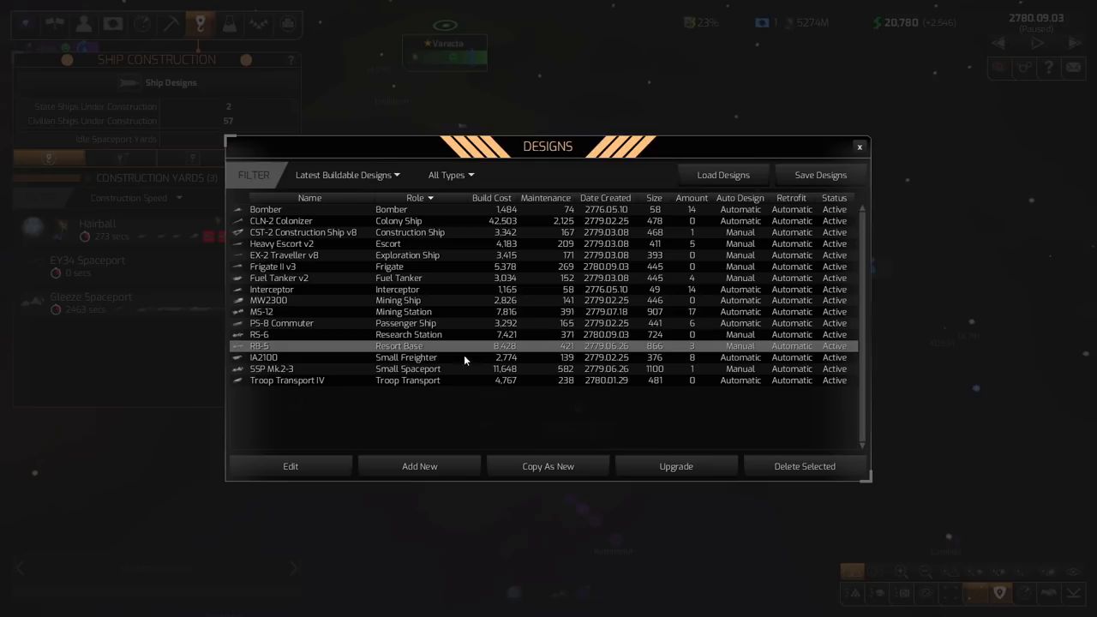
Step: Copy SSP Mk.2-3 into a new SSP Mk.2-4 small spaceport design
{"action": "left_click", "coordinate": [291, 467]}
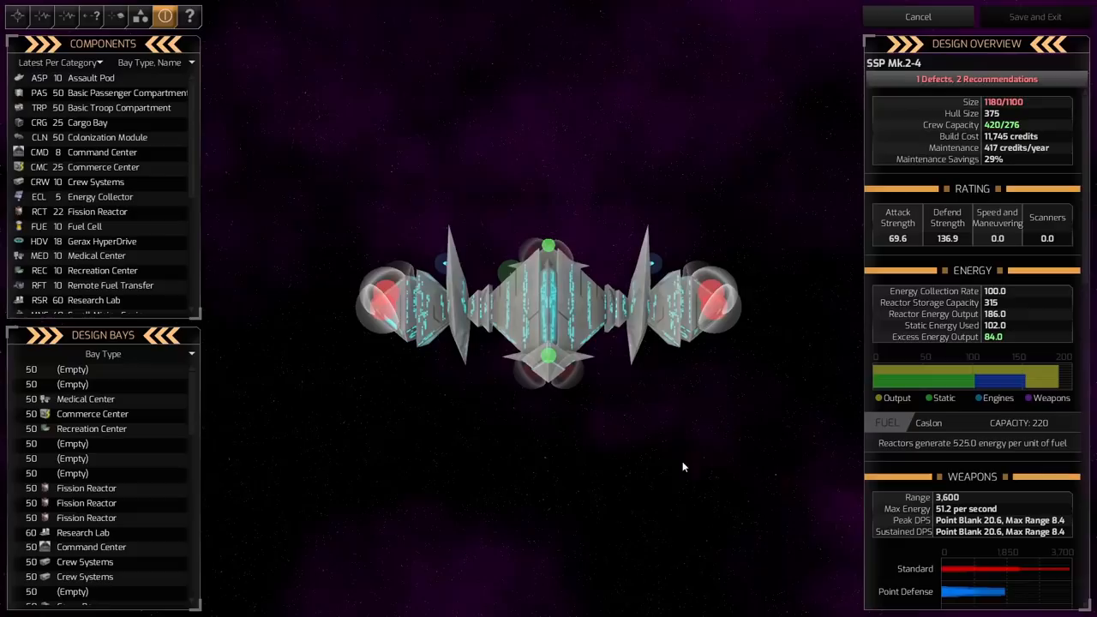
Step: Fit Star Beam and Concussion Missile weapons into SSP Mk.2-4's empty bays
{"action": "scroll", "scroll_direction": "down", "scroll_amount": 3}
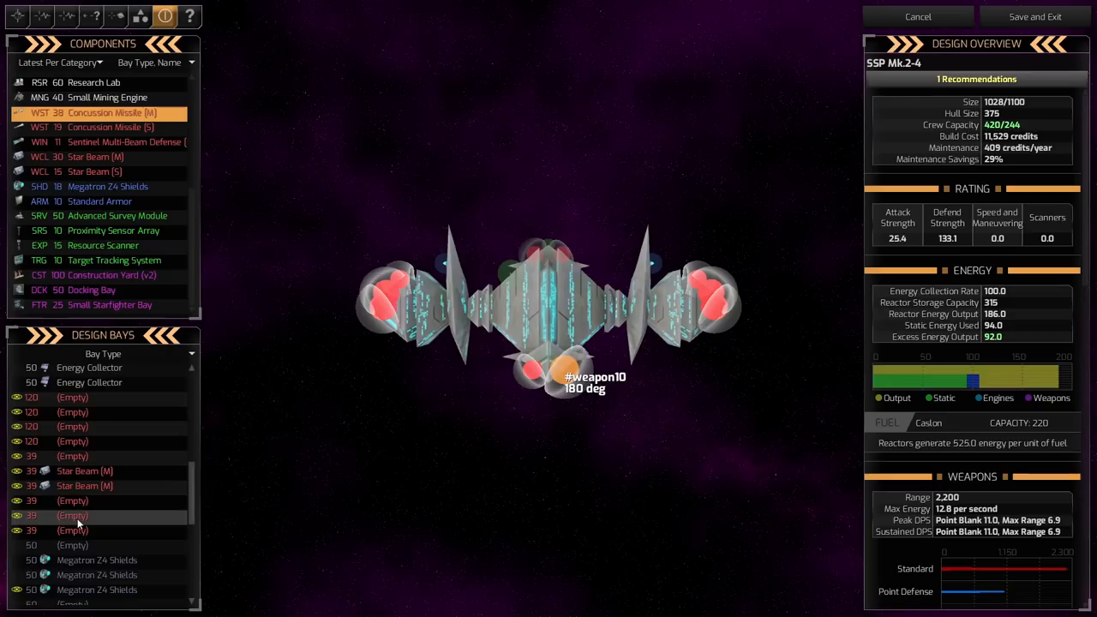
{"action": "left_click", "coordinate": [84, 487]}
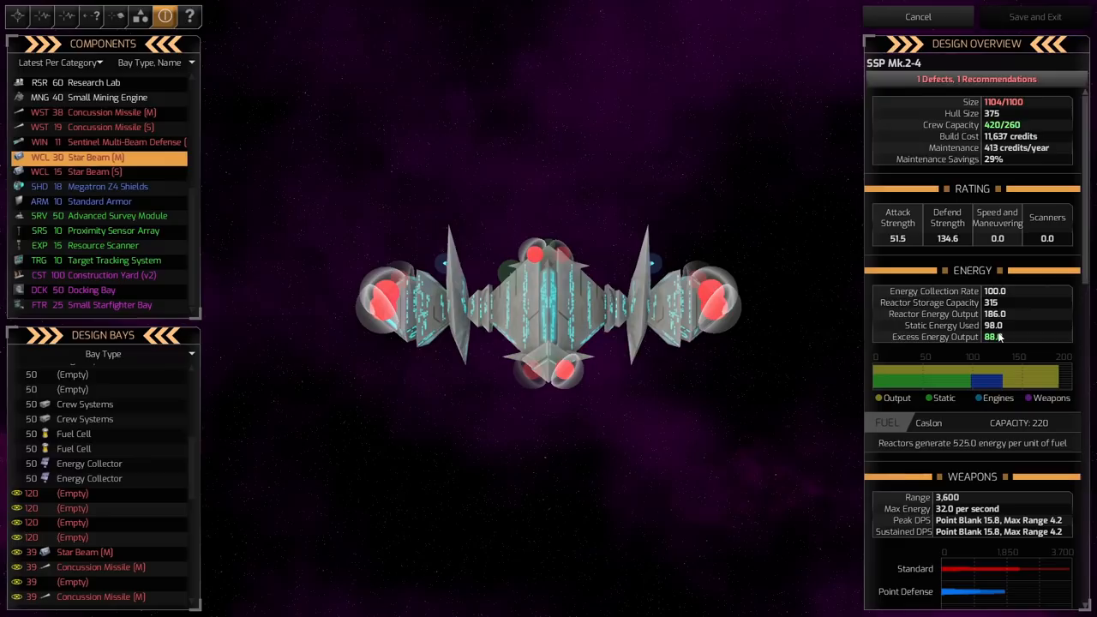
Step: Fill remaining SSP Mk.2-4 bays with components like Megatron Z4 Shields, clearing the defect
{"action": "scroll", "scroll_direction": "down", "scroll_amount": 3}
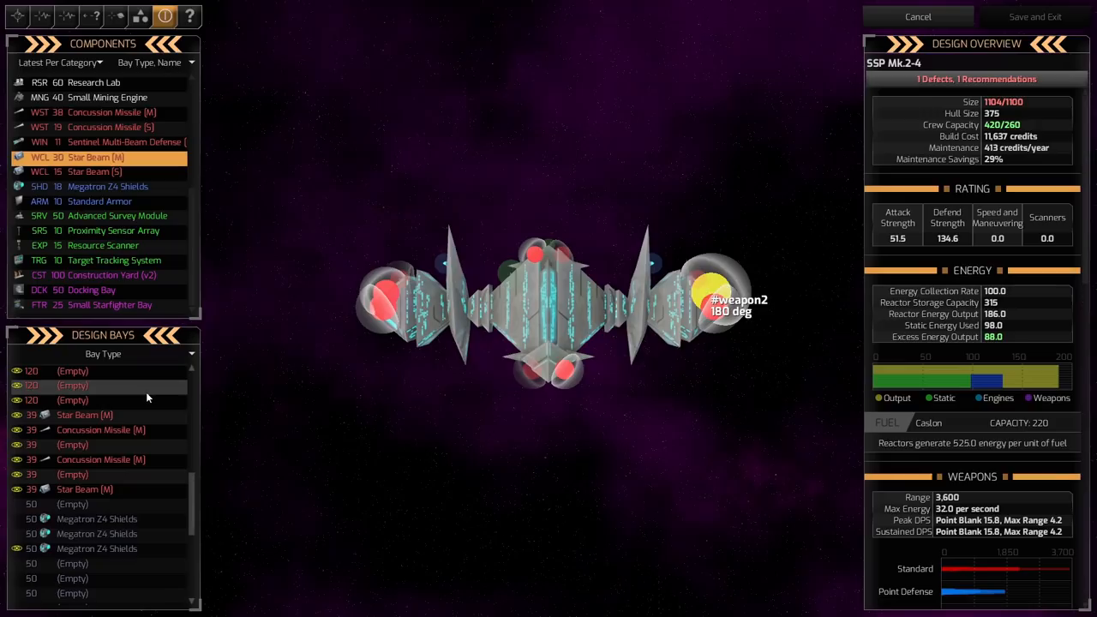
{"action": "scroll", "scroll_direction": "down", "scroll_amount": 3}
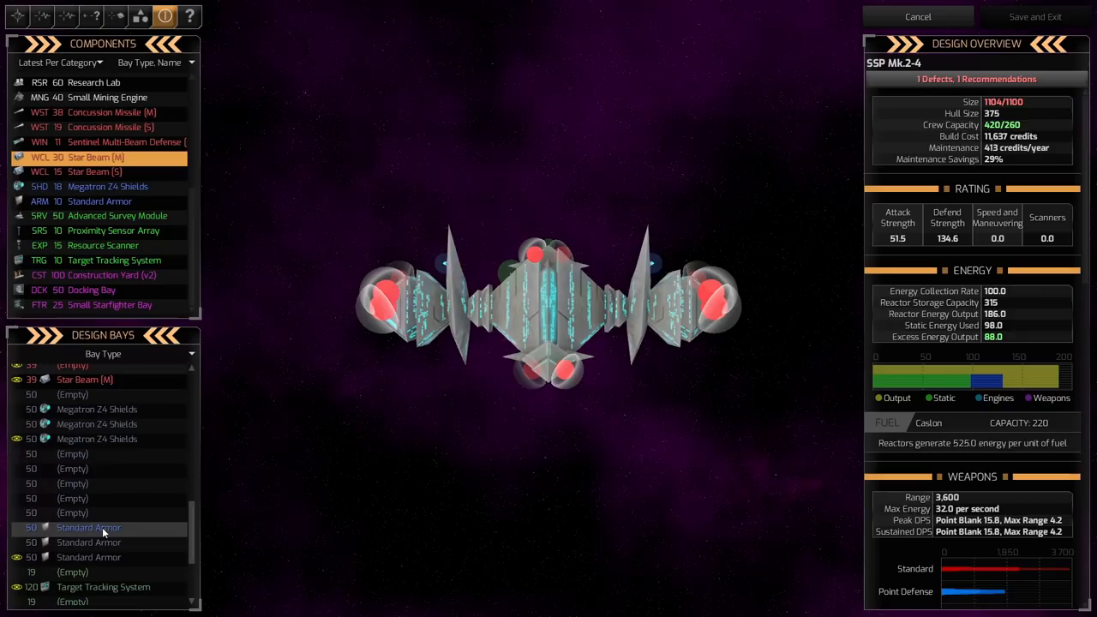
{"action": "mouse_move", "coordinate": [125, 216]}
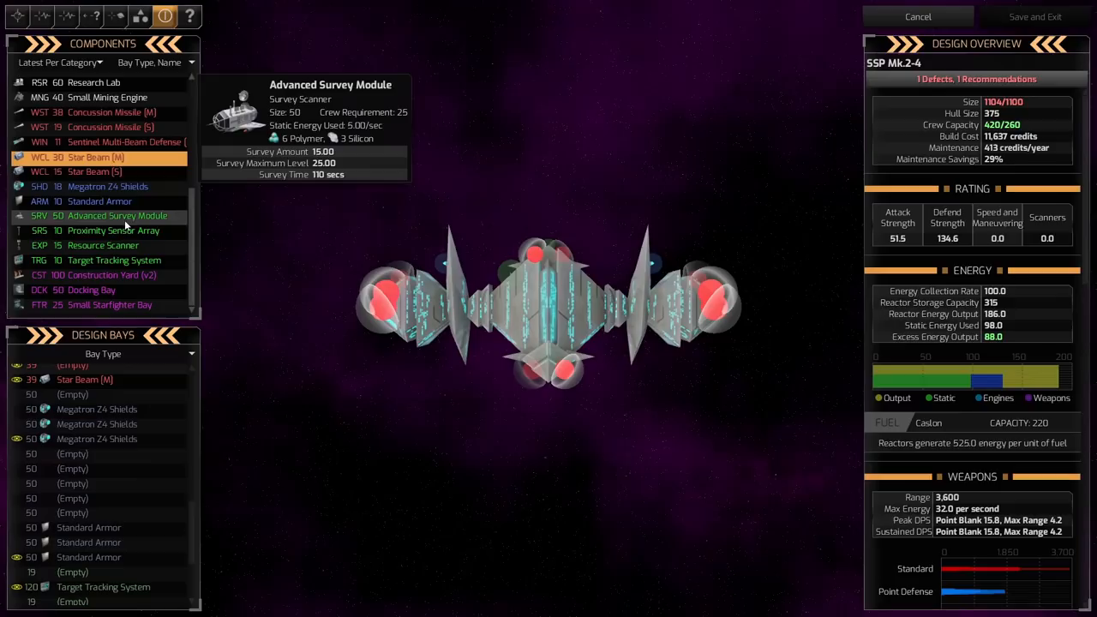
{"action": "left_click", "coordinate": [89, 289]}
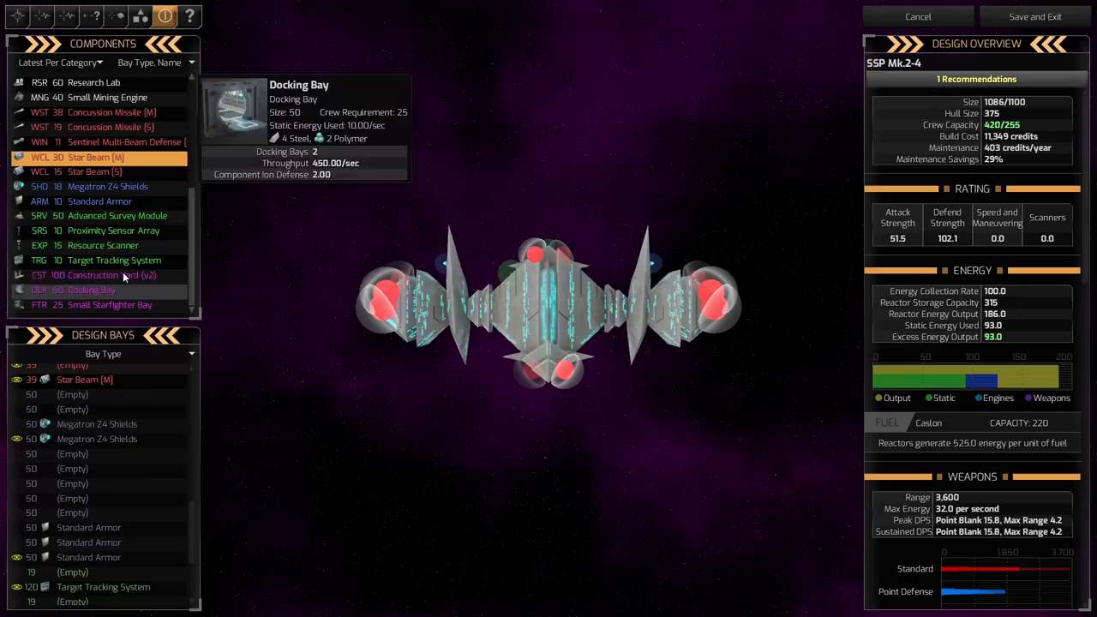
{"action": "left_click", "coordinate": [96, 426]}
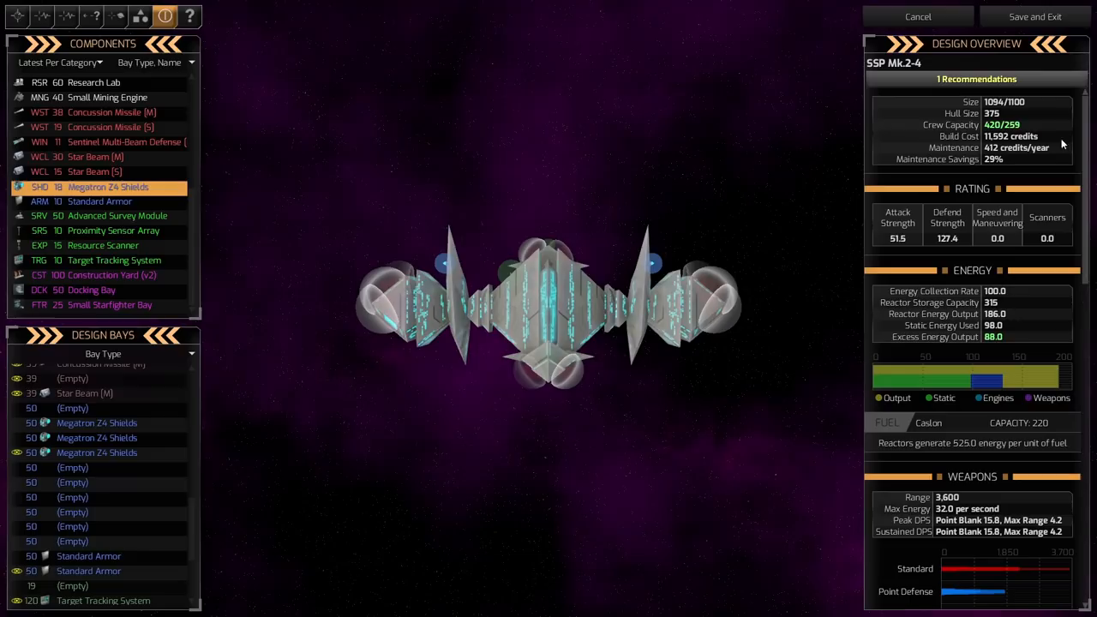
Step: Save the SSP Mk.2-4 design, leave the Designs list and show the military ships overview
{"action": "left_click", "coordinate": [1035, 18]}
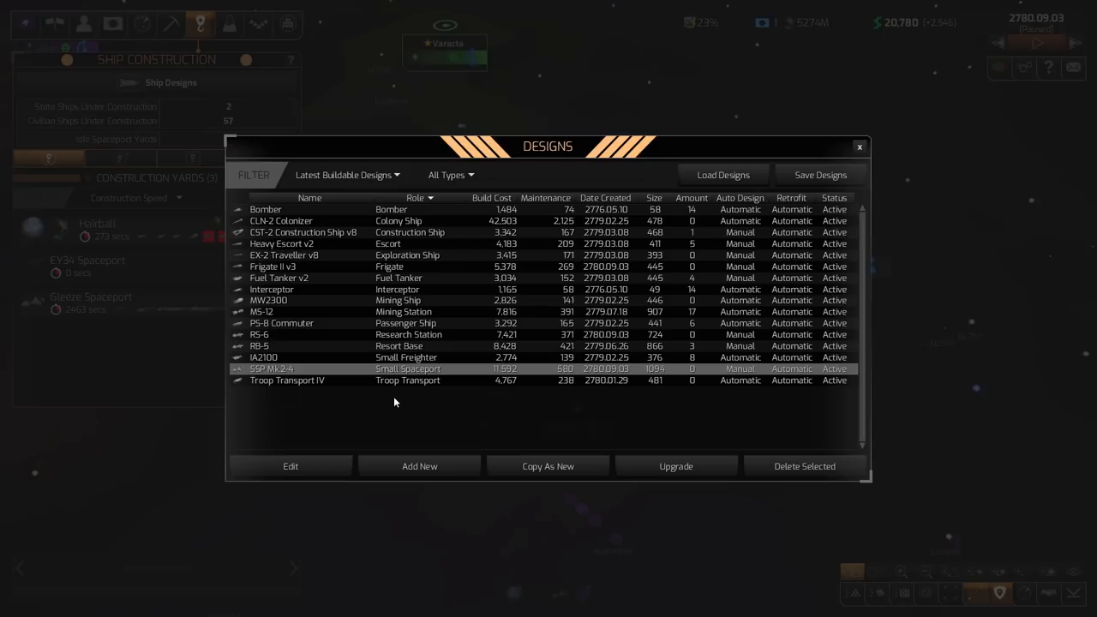
{"action": "left_click", "coordinate": [859, 147]}
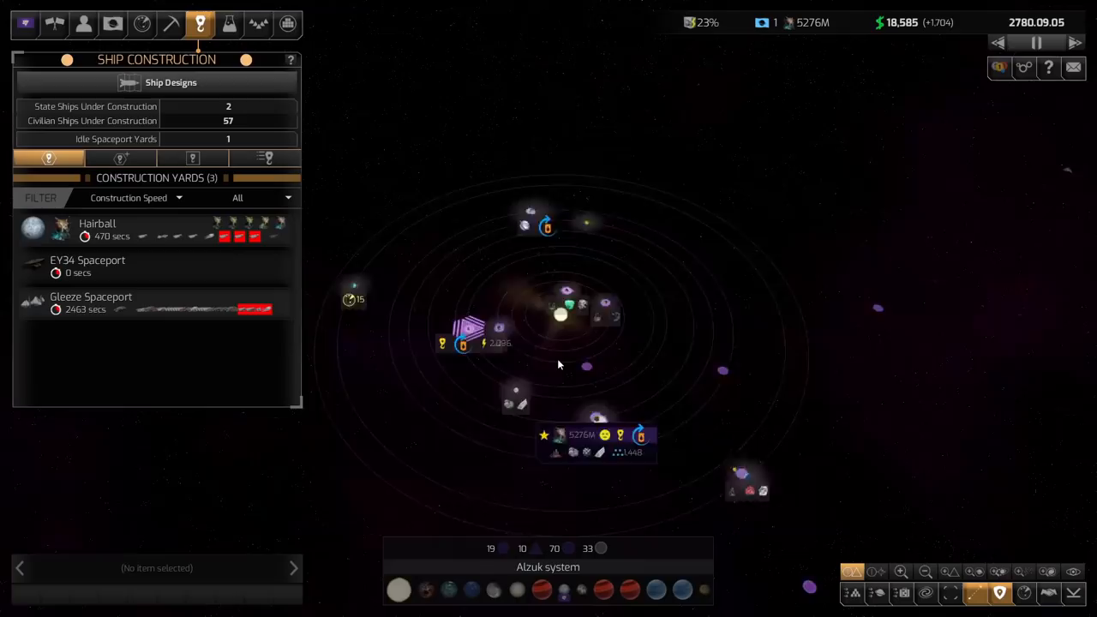
{"action": "left_click", "coordinate": [257, 24]}
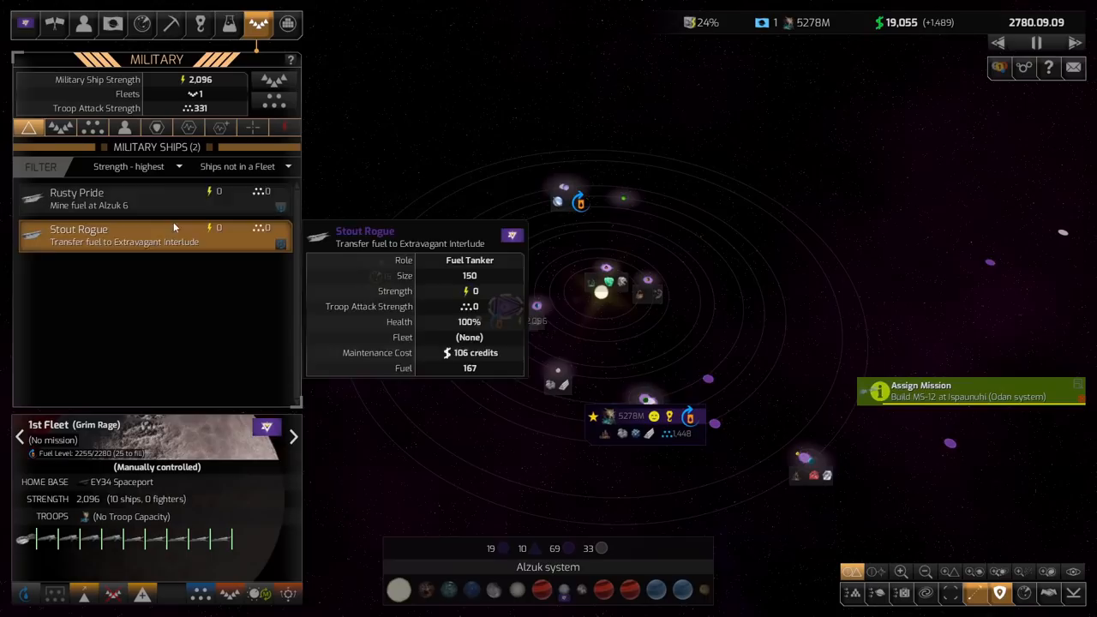
Step: Clear the fuel tanker's details, look over the research overview and leave it again
{"action": "left_click", "coordinate": [86, 199]}
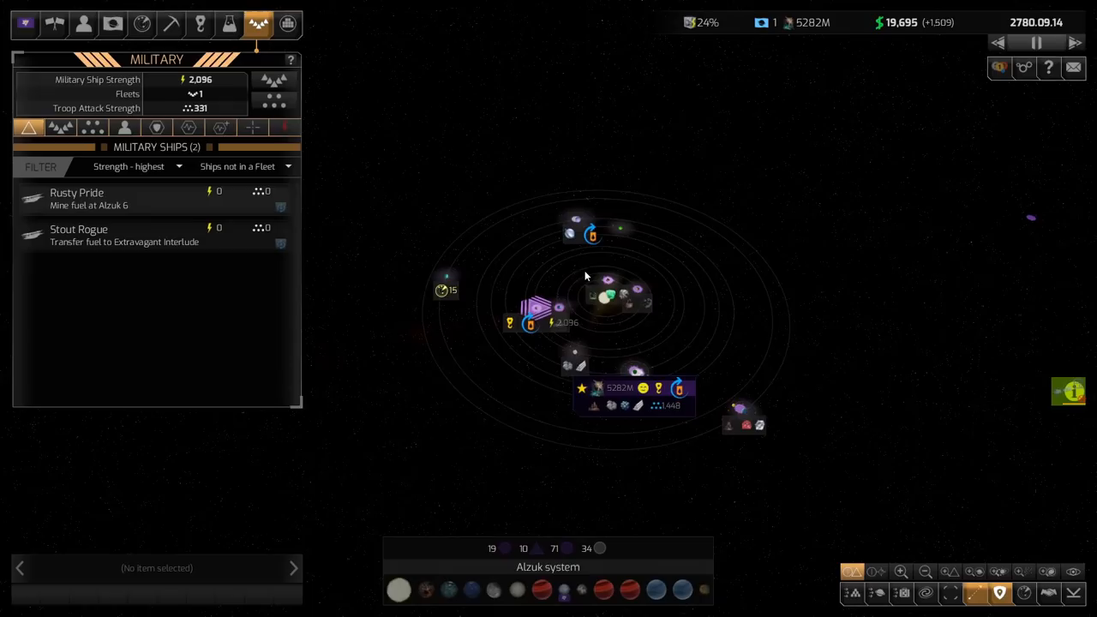
{"action": "left_click", "coordinate": [1068, 391]}
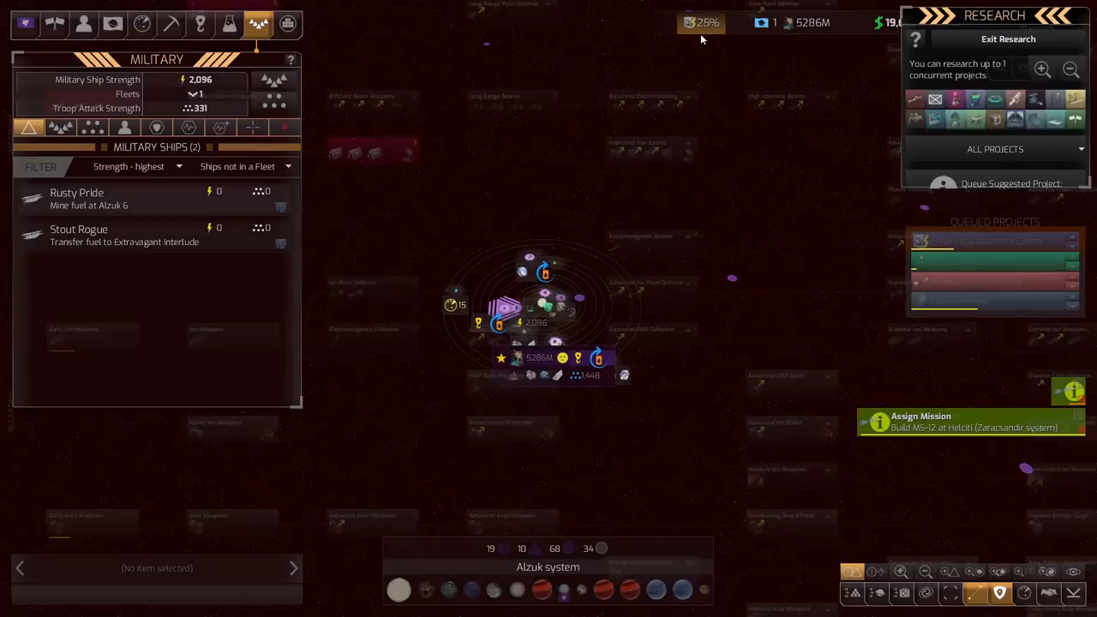
{"action": "left_click", "coordinate": [915, 98]}
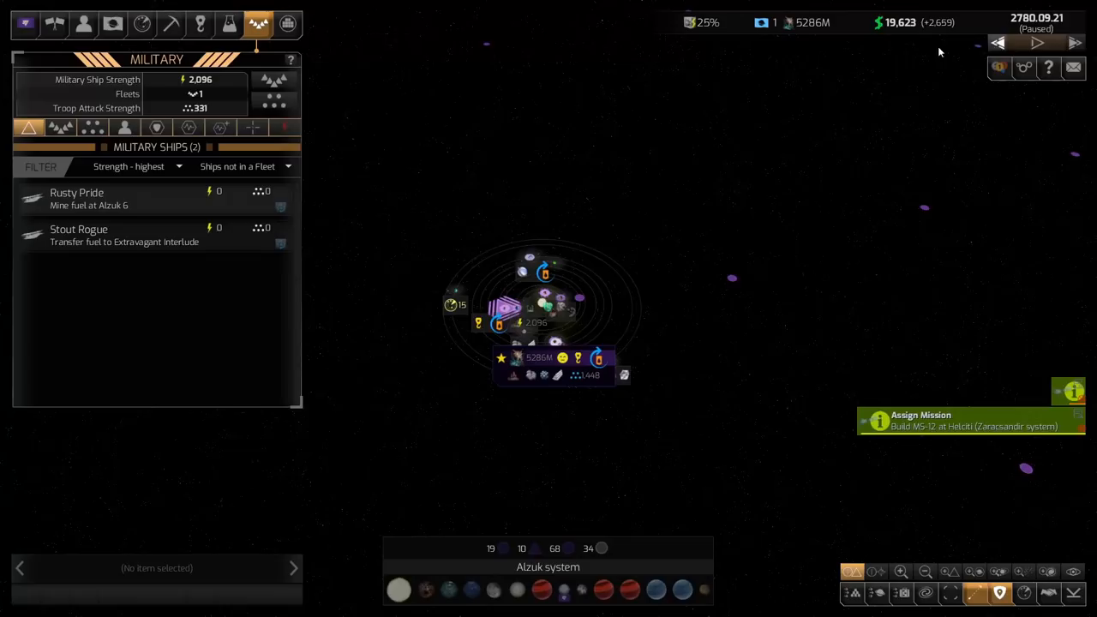
Step: Launch Kupi Saxxul's Rail Gun Weaponry theft, then reopen his options with Steal Research Information chosen
{"action": "left_click", "coordinate": [82, 24]}
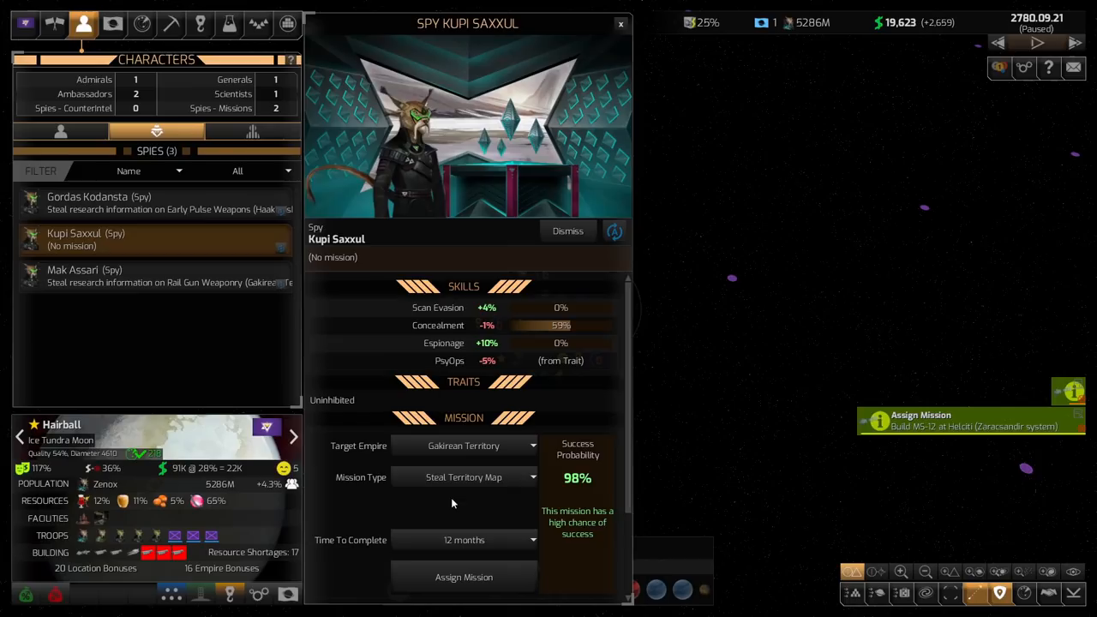
{"action": "mouse_move", "coordinate": [332, 401]}
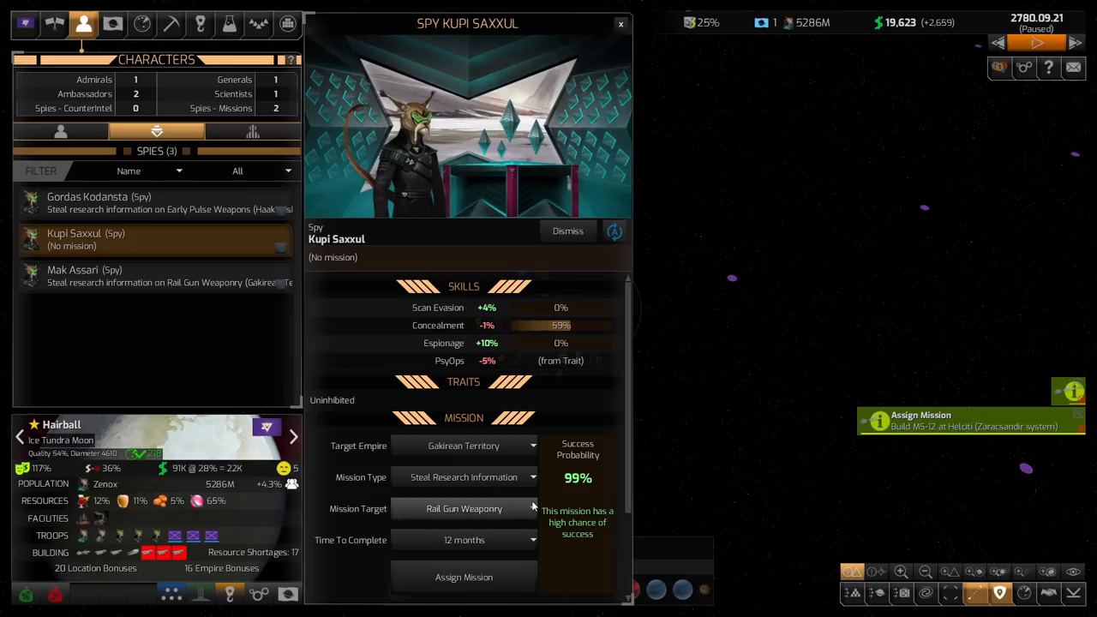
{"action": "left_click", "coordinate": [462, 576]}
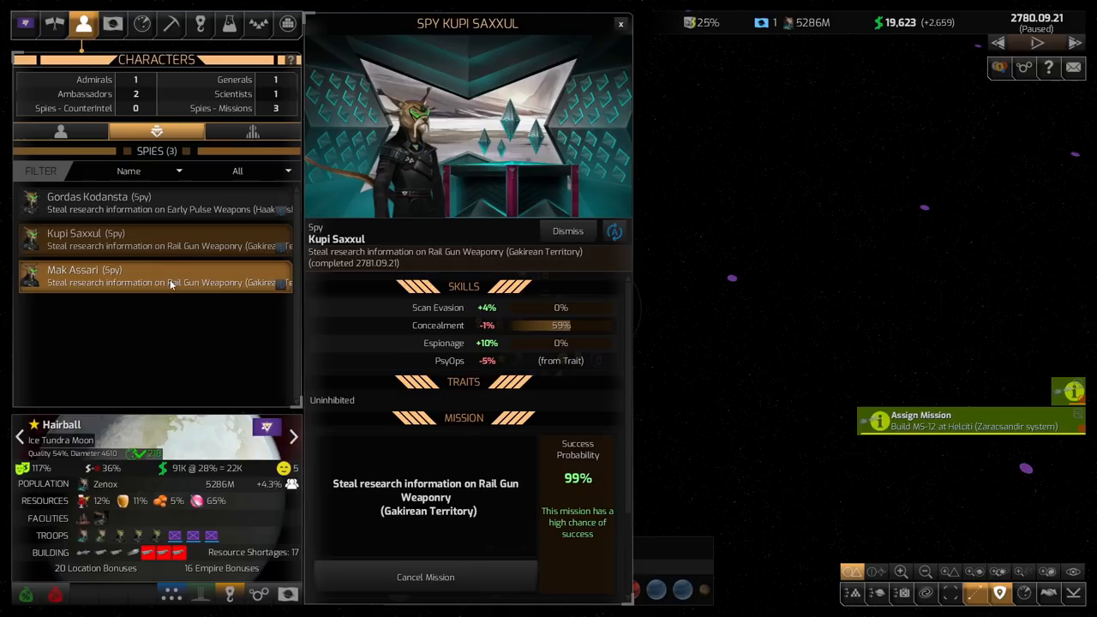
{"action": "left_click", "coordinate": [154, 276]}
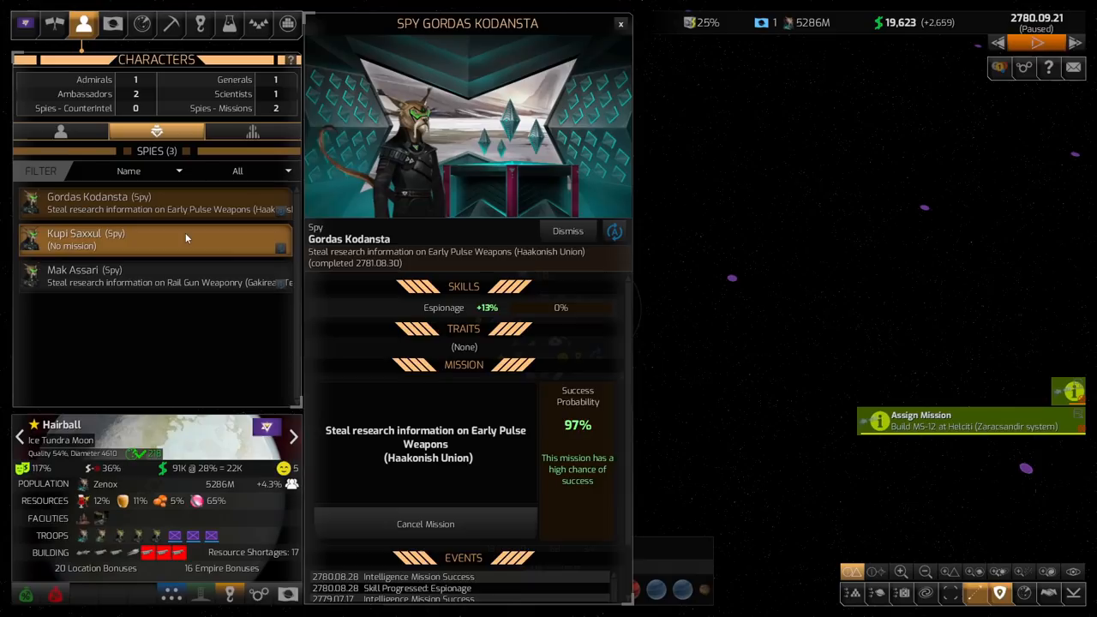
{"action": "left_click", "coordinate": [155, 240]}
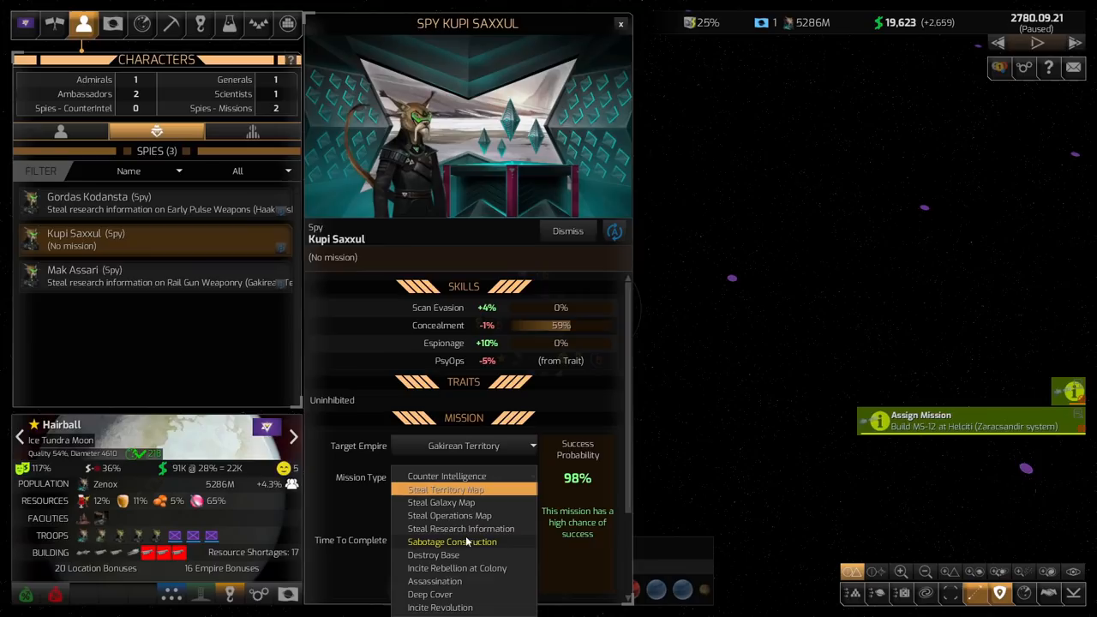
{"action": "left_click", "coordinate": [446, 528]}
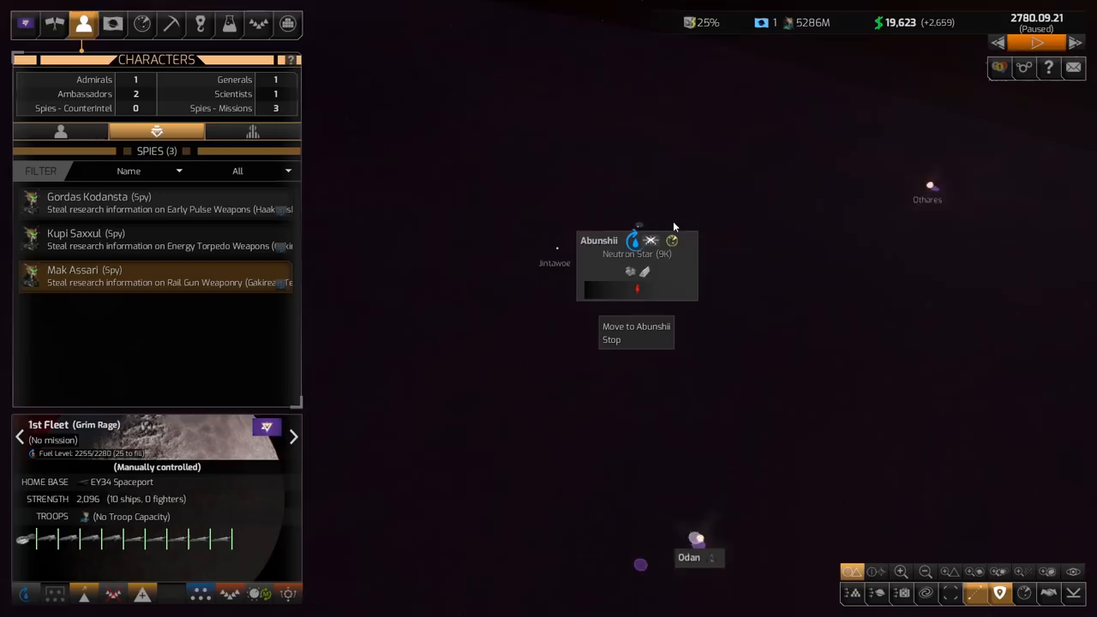
Step: Assign Kupi Saxxul the Energy Torpedo Weapons theft and bring up the ship's pirate owner details
{"action": "left_click", "coordinate": [636, 326]}
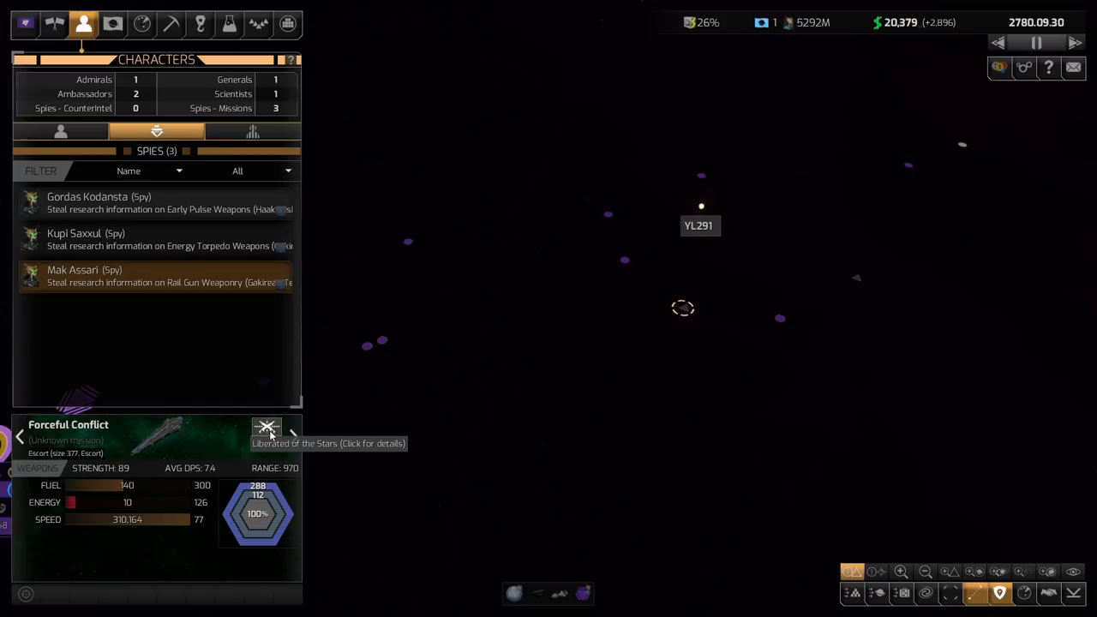
{"action": "left_click", "coordinate": [55, 24]}
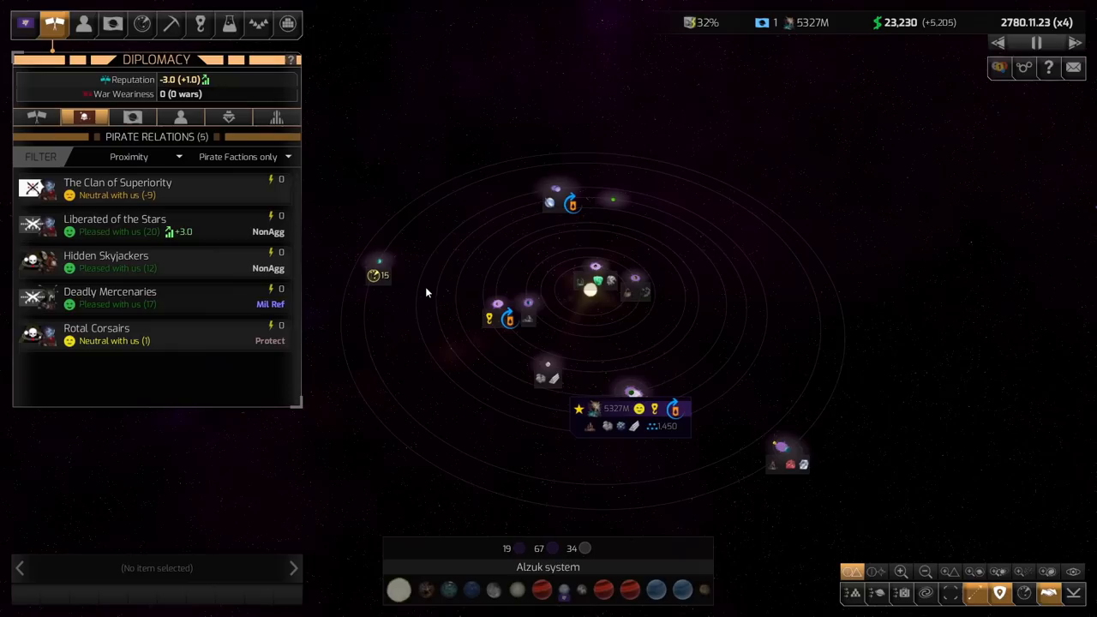
Step: Switch from pirate relations to the research stations list, then the military overview
{"action": "left_click", "coordinate": [229, 24]}
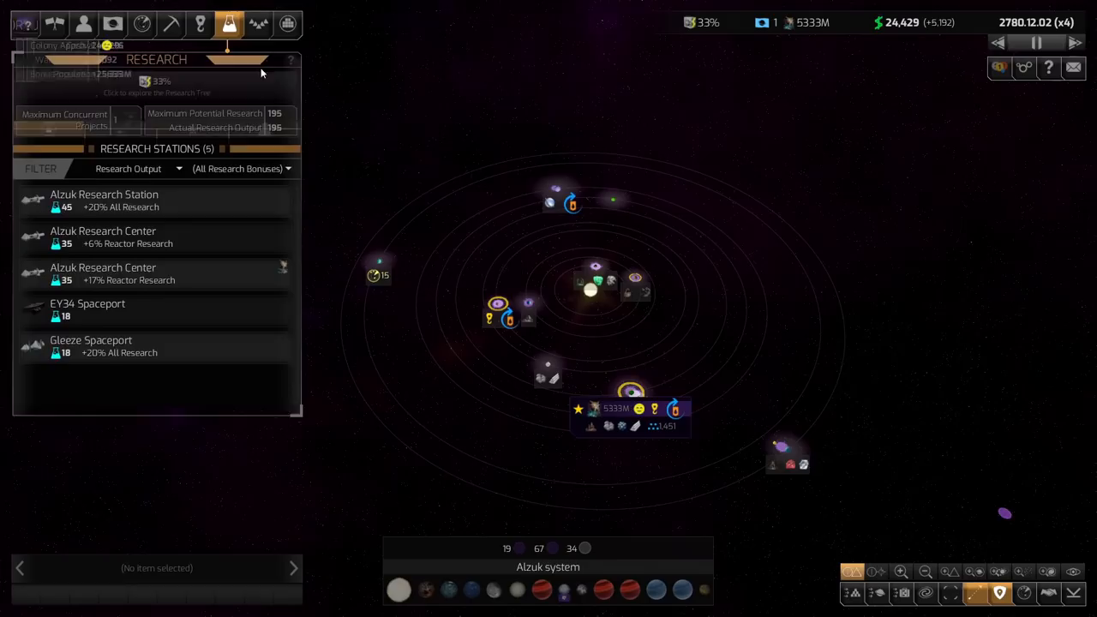
{"action": "left_click", "coordinate": [257, 24]}
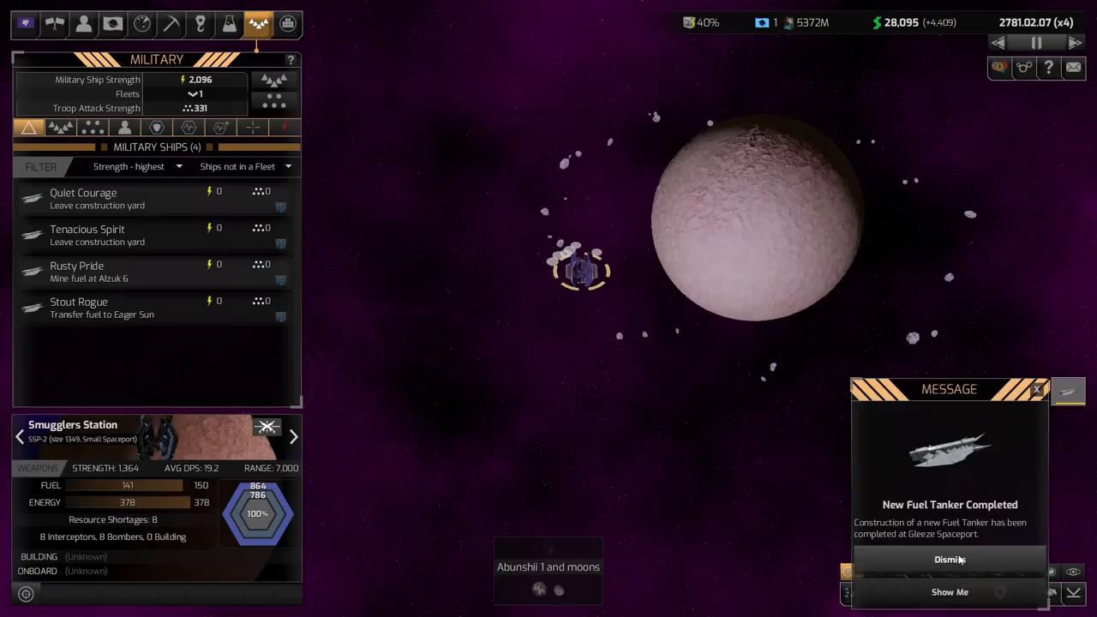
Step: Bring up the Smugglers Station's design view with its components and ratings
{"action": "left_click", "coordinate": [949, 592]}
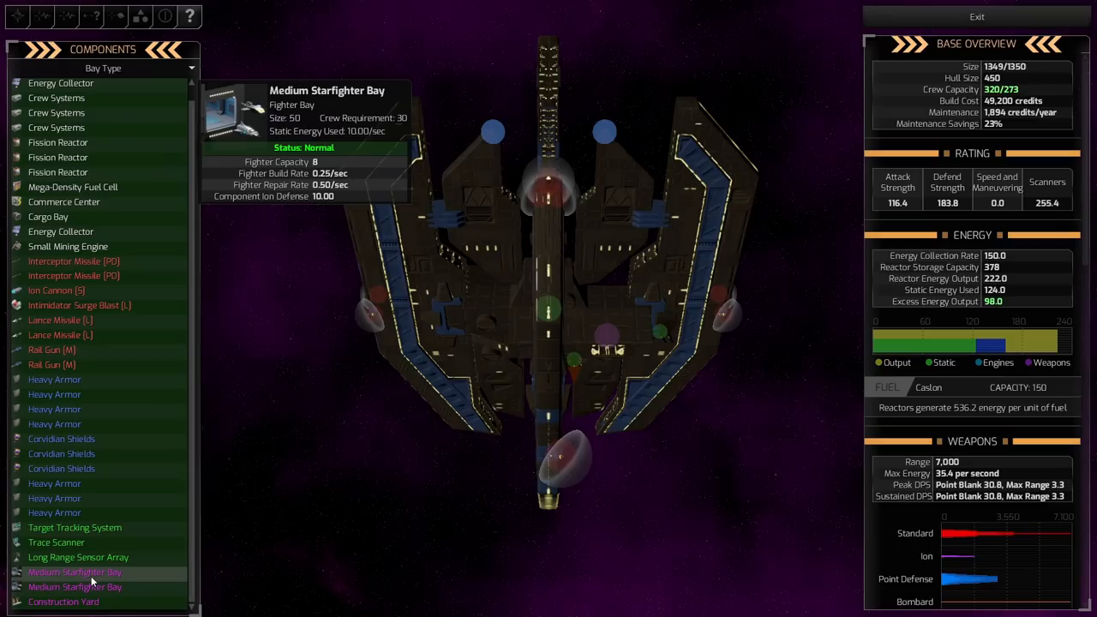
{"action": "mouse_move", "coordinate": [55, 425]}
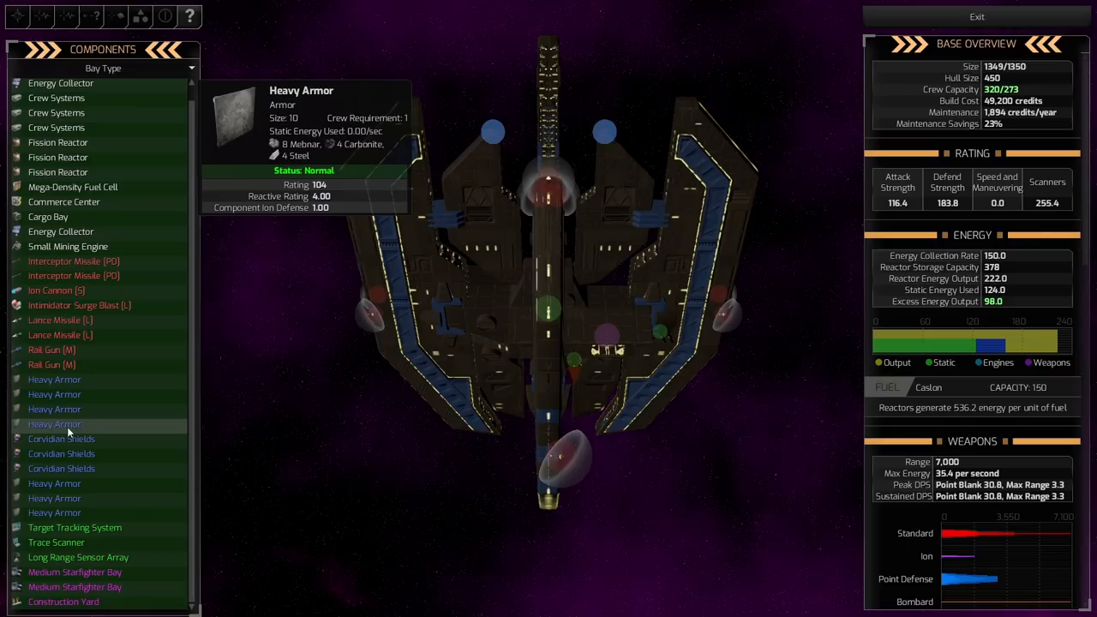
{"action": "mouse_move", "coordinate": [110, 408]}
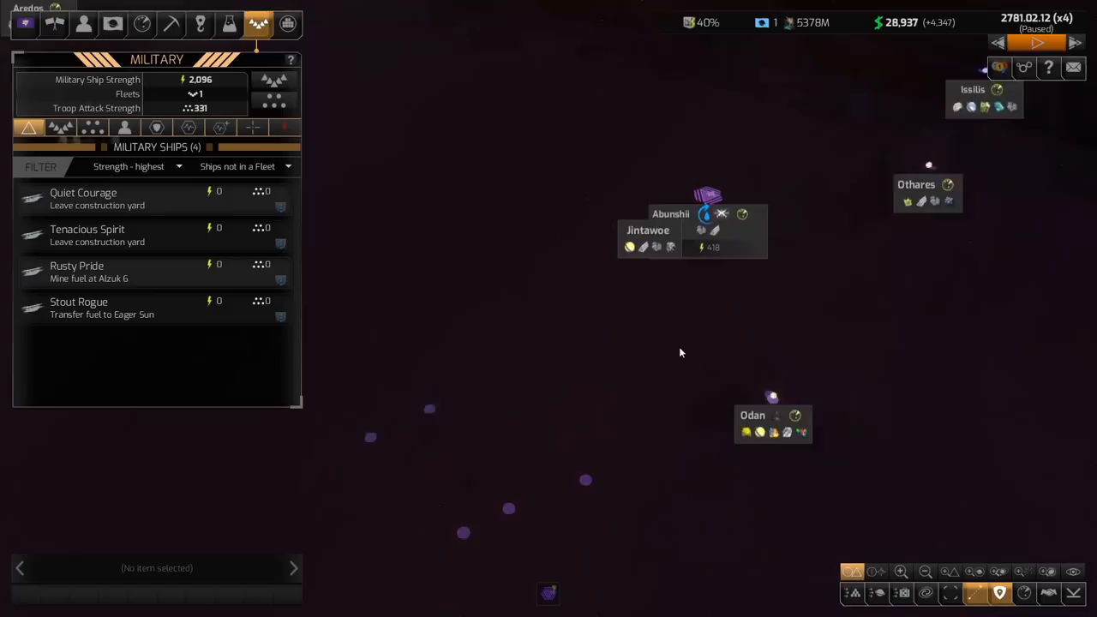
Step: Leave the design view for the galaxy map around Abunshil, Othares and Odan
{"action": "left_click", "coordinate": [641, 417]}
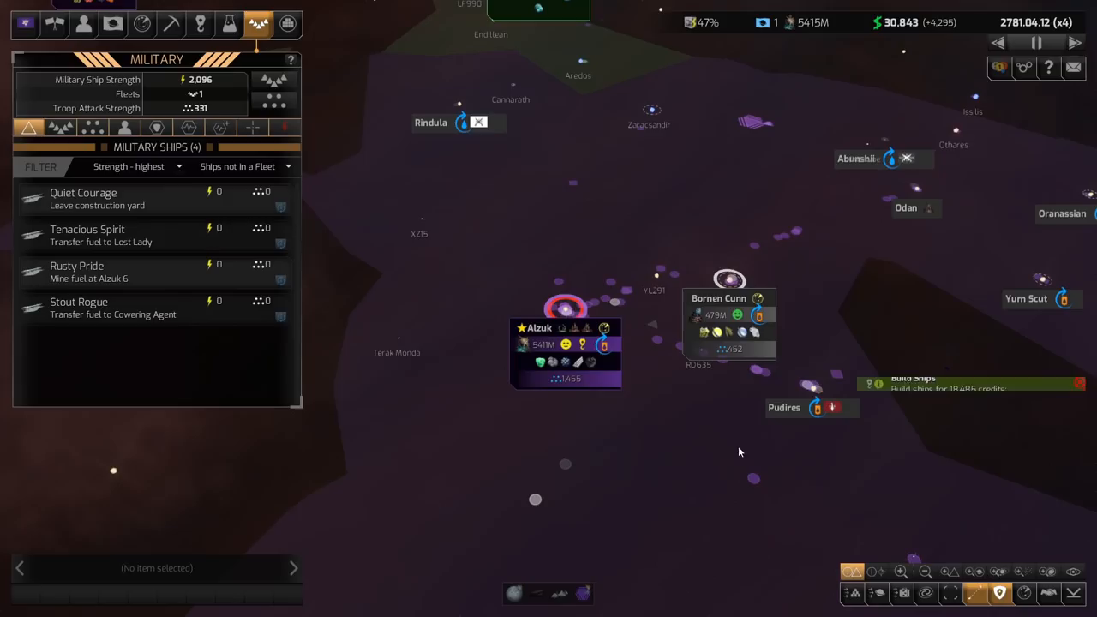
Step: Show the research stations list while the map sits on the Alzuk and Bornen Cunn colonies
{"action": "left_click", "coordinate": [199, 24]}
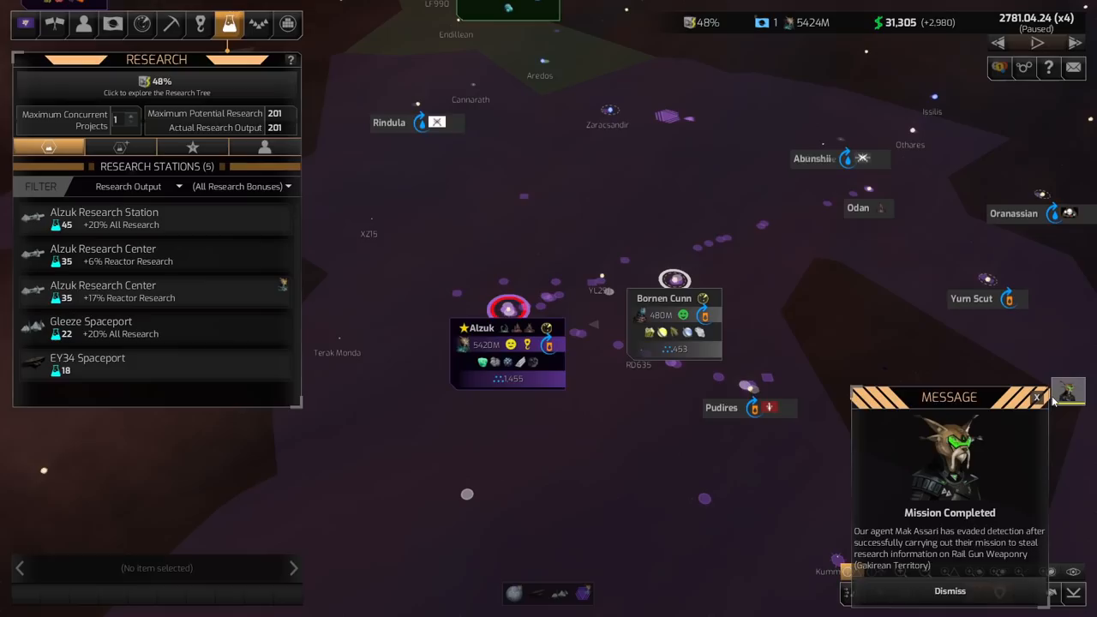
Step: Dismiss Mak Assari's mission-completed report and bring up the empire's spies
{"action": "left_click", "coordinate": [82, 24]}
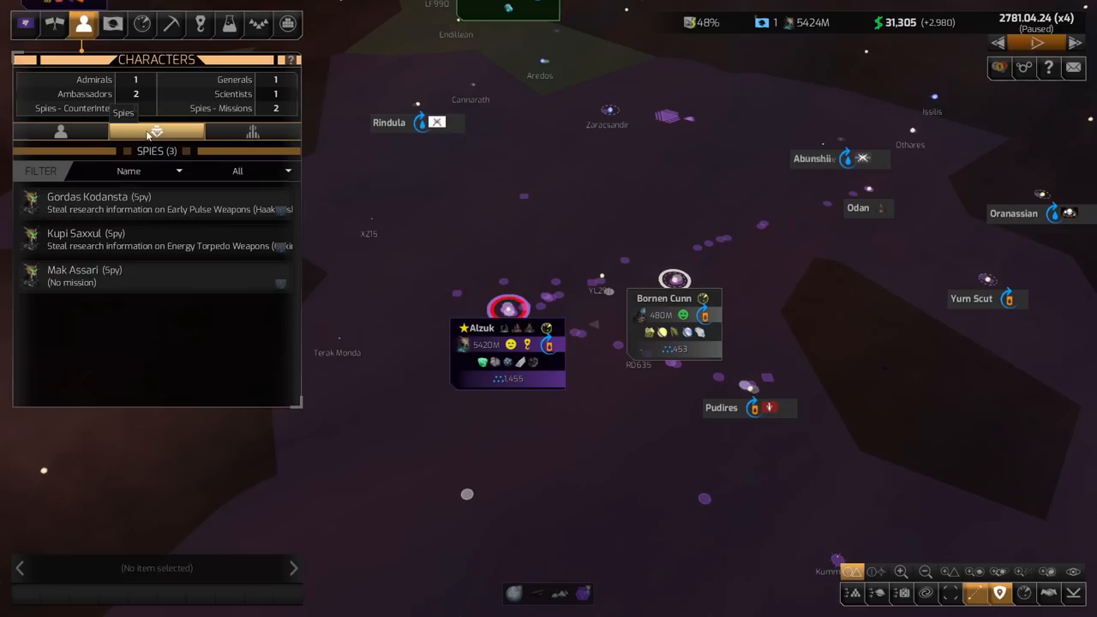
Step: Target Mak Assari on the Byss Syndicate for an Early Ion Weapons theft, then show empire funding levels
{"action": "left_click", "coordinate": [84, 274]}
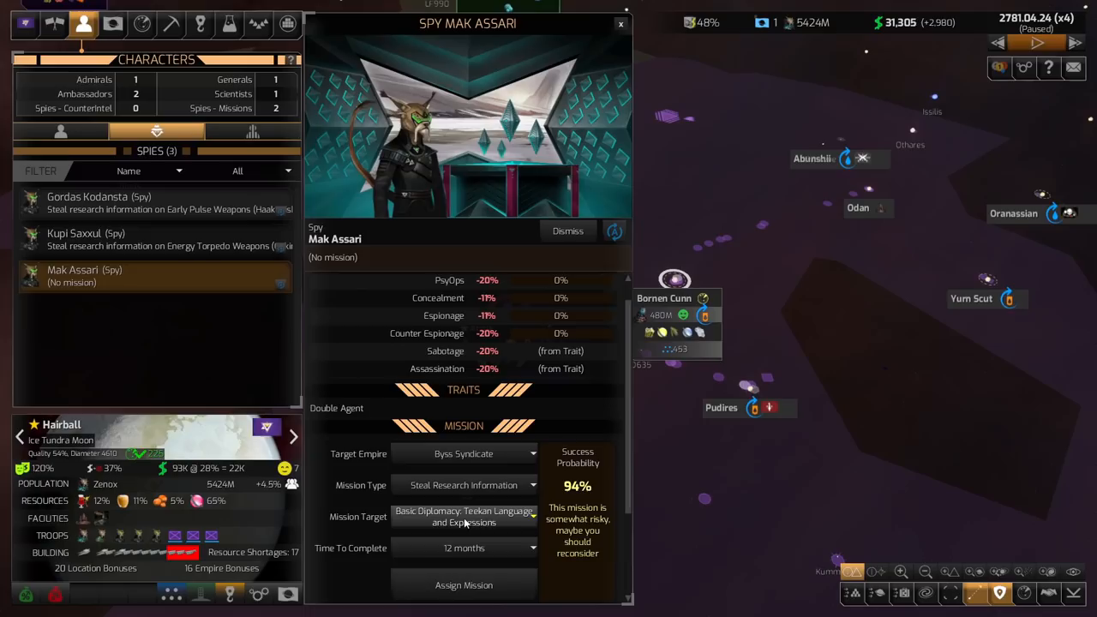
{"action": "left_click", "coordinate": [463, 452]}
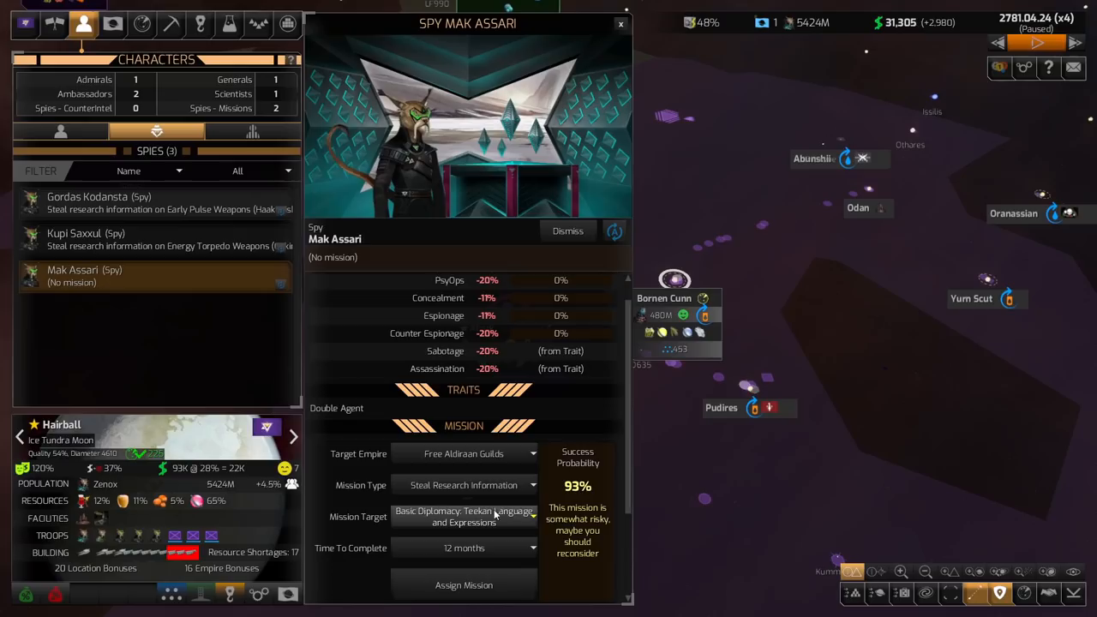
{"action": "left_click", "coordinate": [463, 452]}
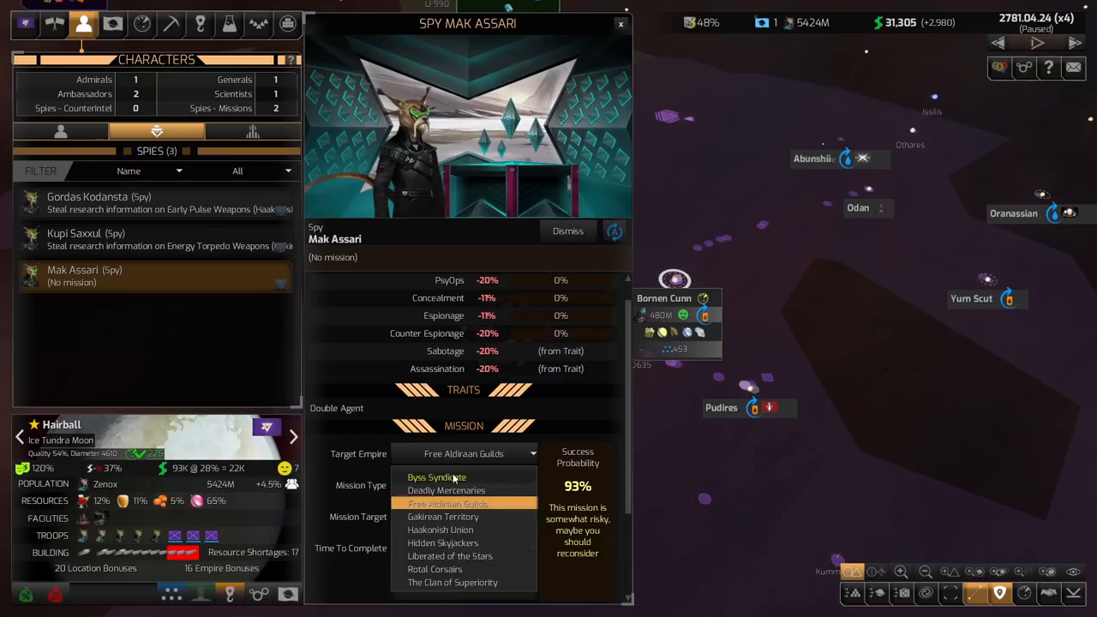
{"action": "left_click", "coordinate": [436, 477]}
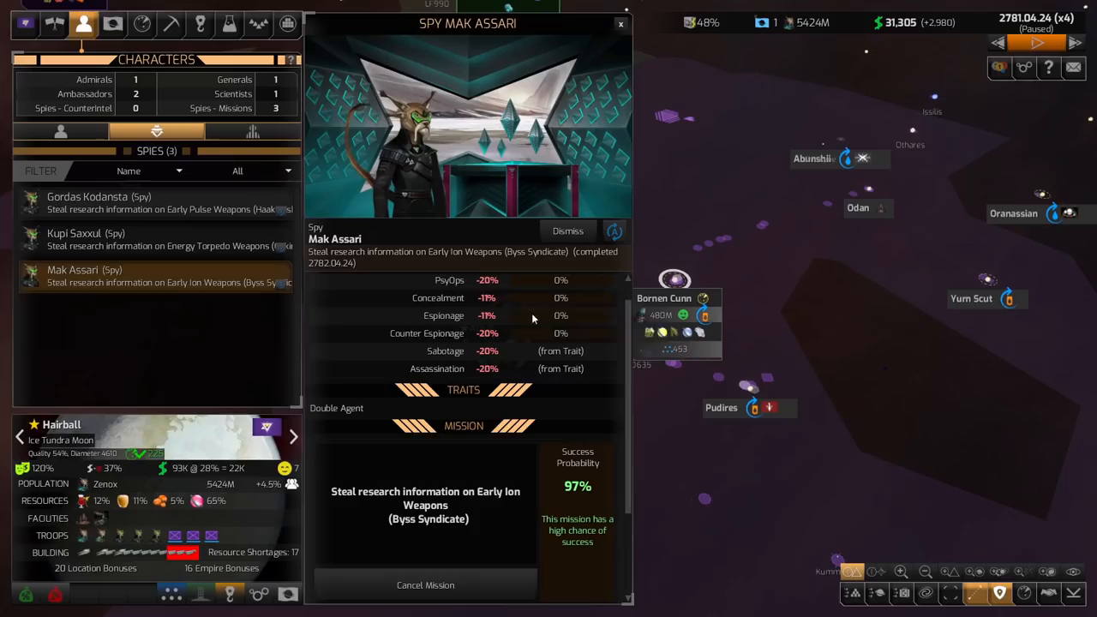
{"action": "left_click", "coordinate": [621, 24]}
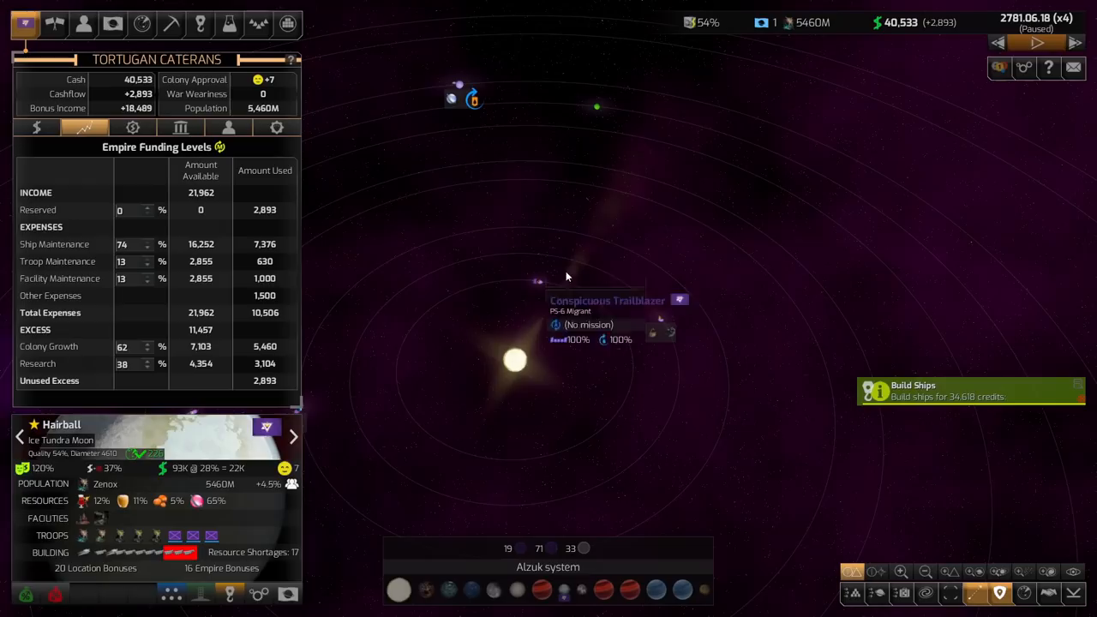
Step: View the empire's funding levels over the Alzuk system and let time run
{"action": "left_click", "coordinate": [774, 254]}
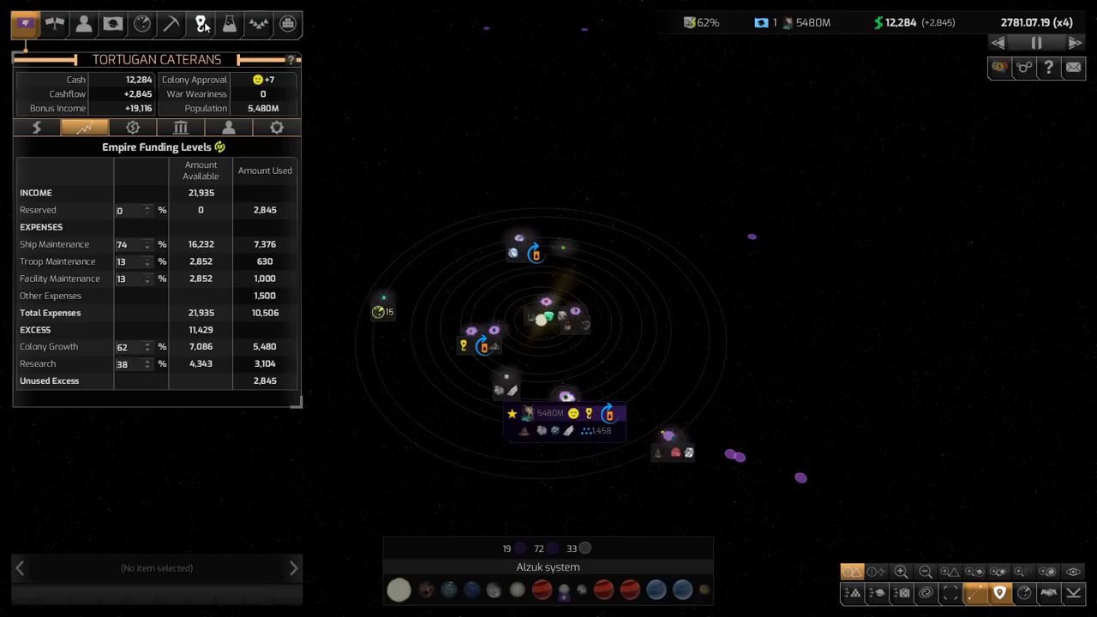
Step: Review the buildable ship designs, then return to the construction yards overview
{"action": "left_click", "coordinate": [200, 24]}
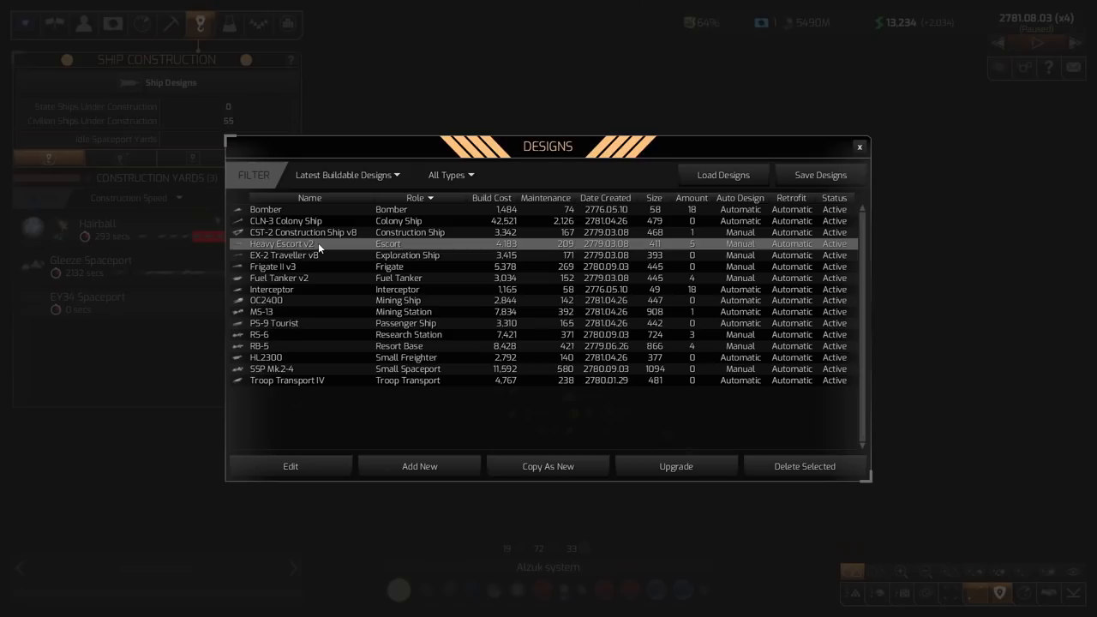
{"action": "left_click", "coordinate": [861, 148]}
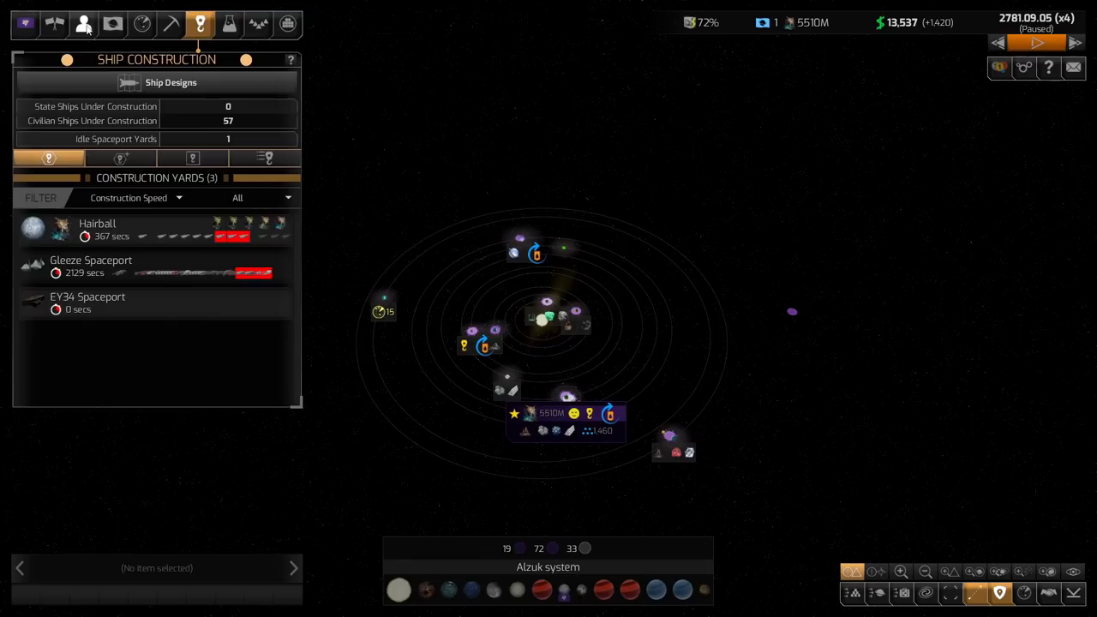
Step: Switch Gordas Kodansta's mission from Steal Galaxy Map to Steal Research Information on Basic Diplomacy
{"action": "left_click", "coordinate": [82, 24]}
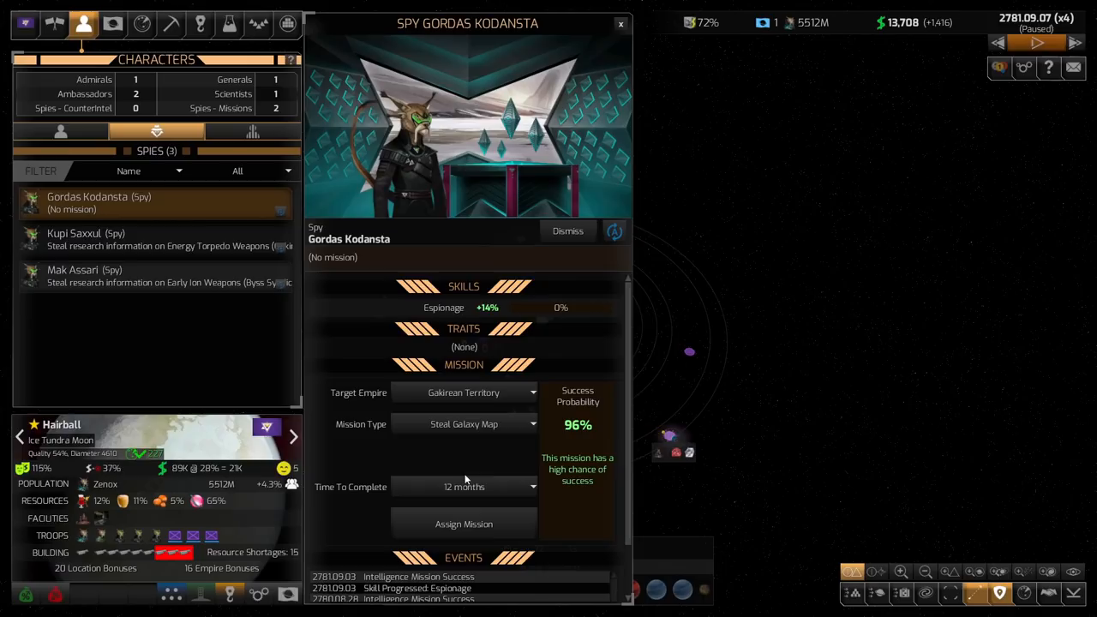
{"action": "left_click", "coordinate": [462, 424]}
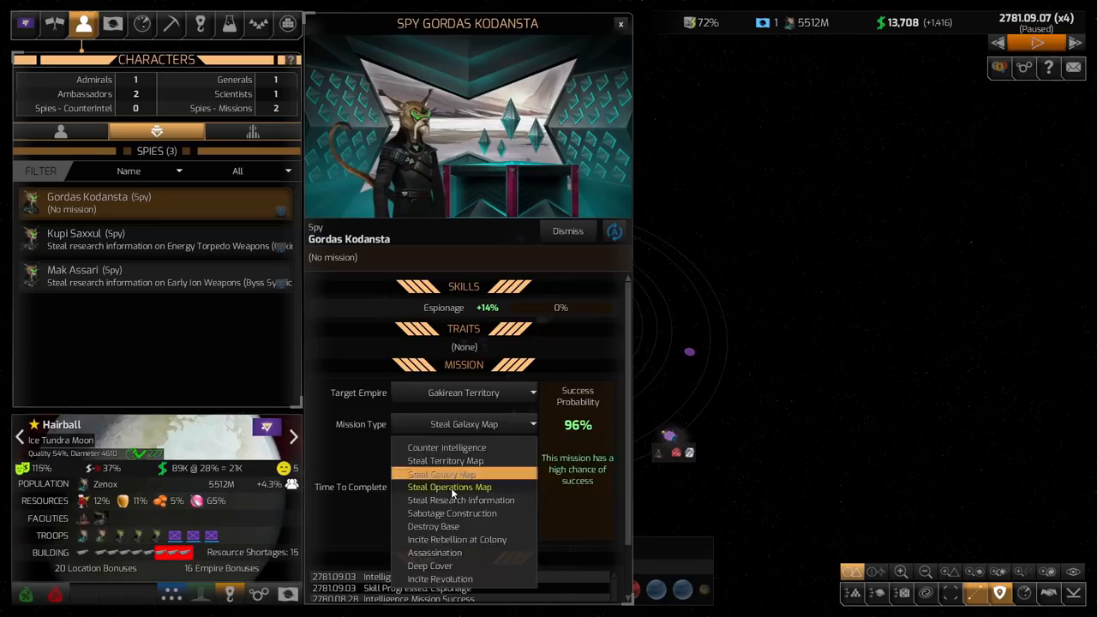
{"action": "left_click", "coordinate": [461, 500]}
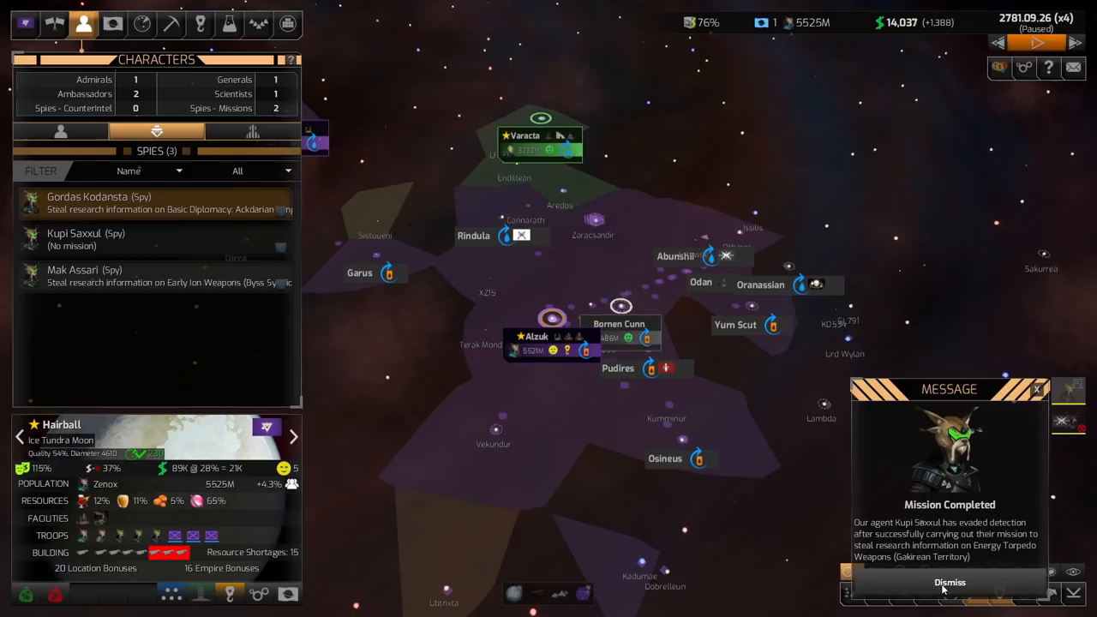
{"action": "left_click", "coordinate": [950, 583]}
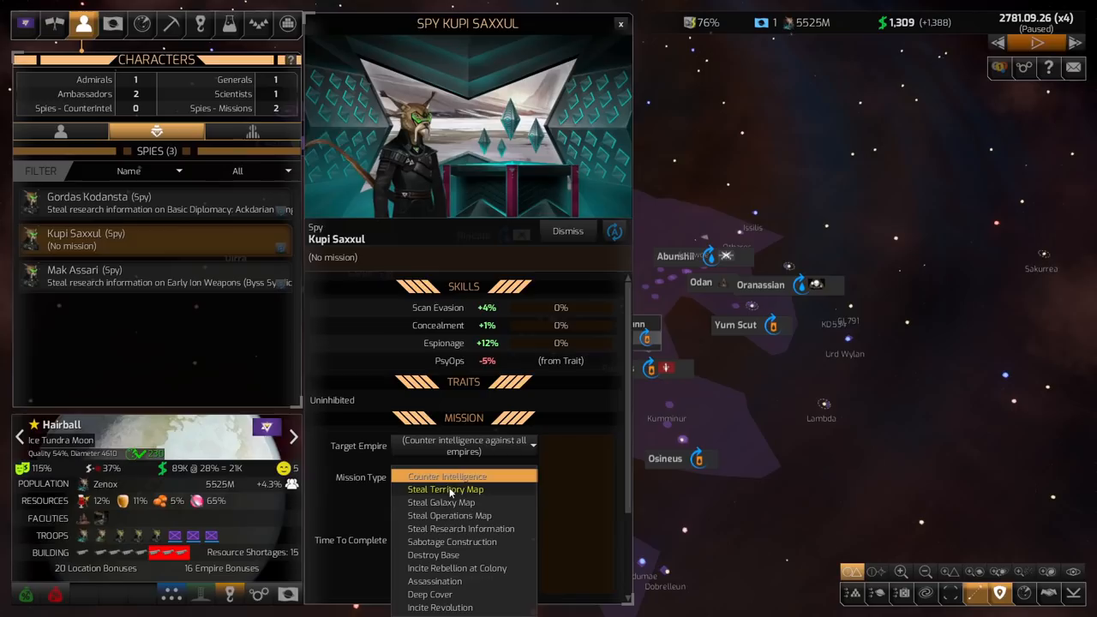
Step: Set Kupi Saxxul's mission to Steal Research Information targeting Basic Diplomacy from the Teekan
{"action": "left_click", "coordinate": [459, 528]}
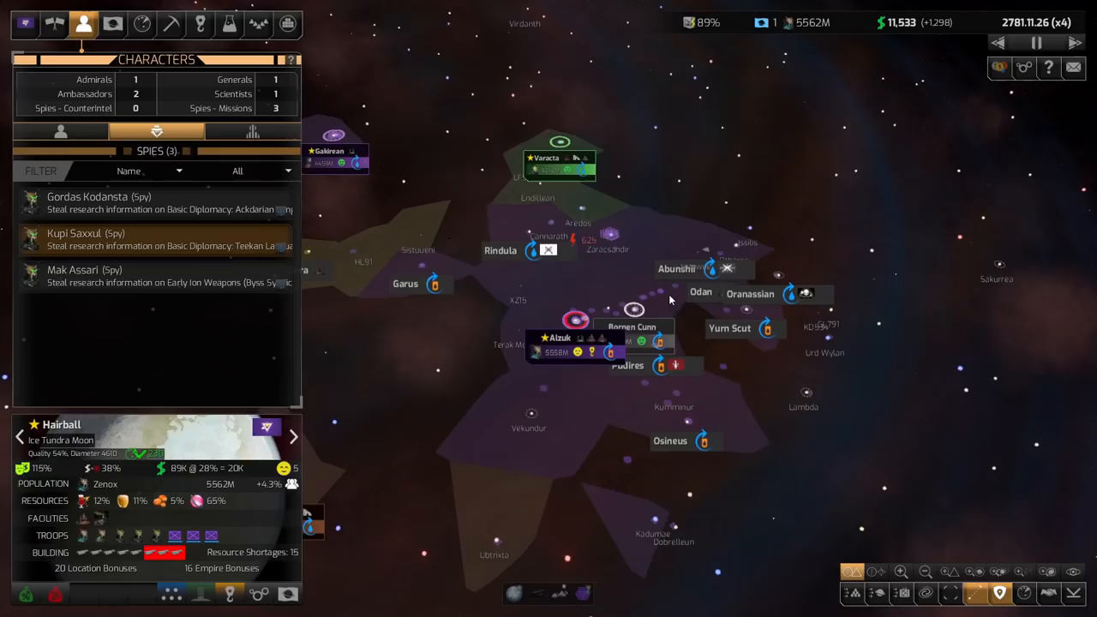
Step: Select the 1st Fleet on the galaxy map and pause the game in 2782
{"action": "left_click", "coordinate": [612, 311]}
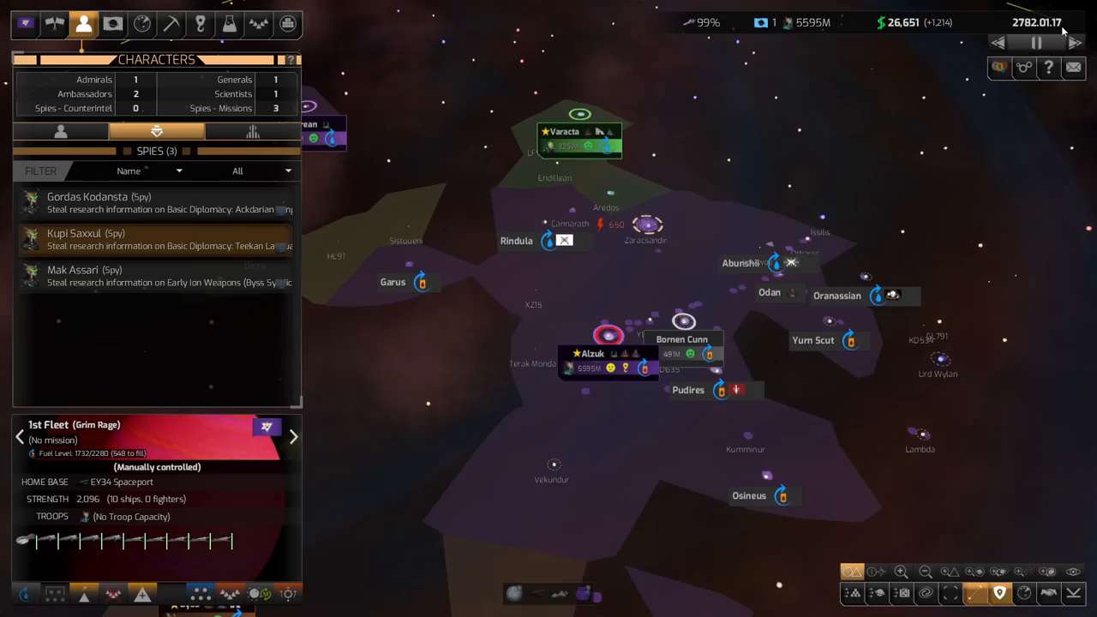
{"action": "left_click", "coordinate": [1035, 43]}
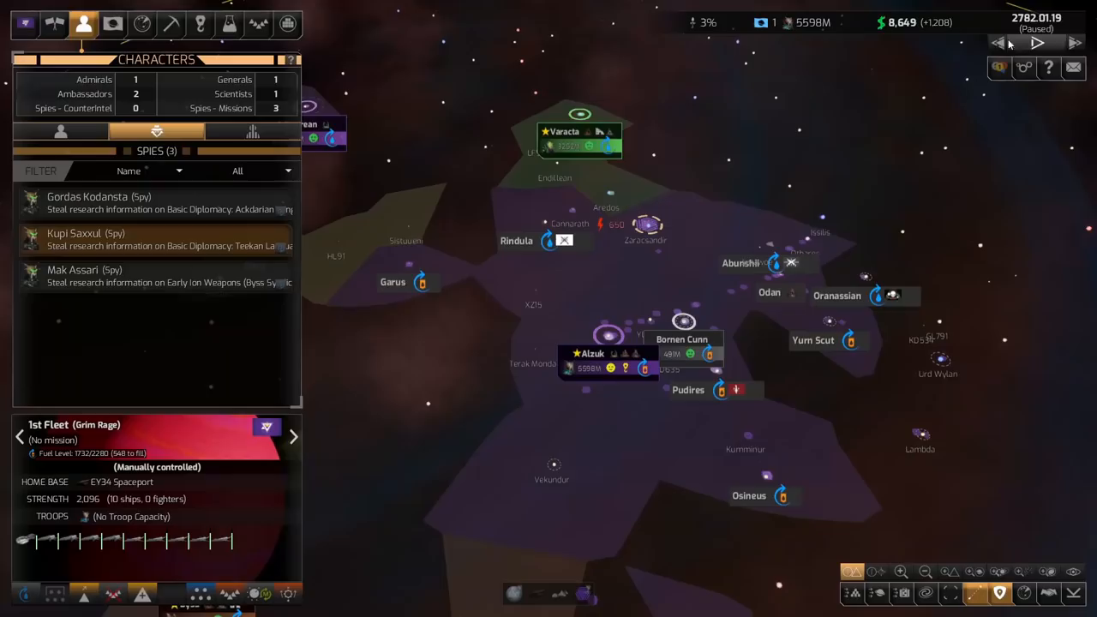
Step: Unpause, then order the 1st Fleet to move to a chosen point in empty space
{"action": "left_click", "coordinate": [1035, 43]}
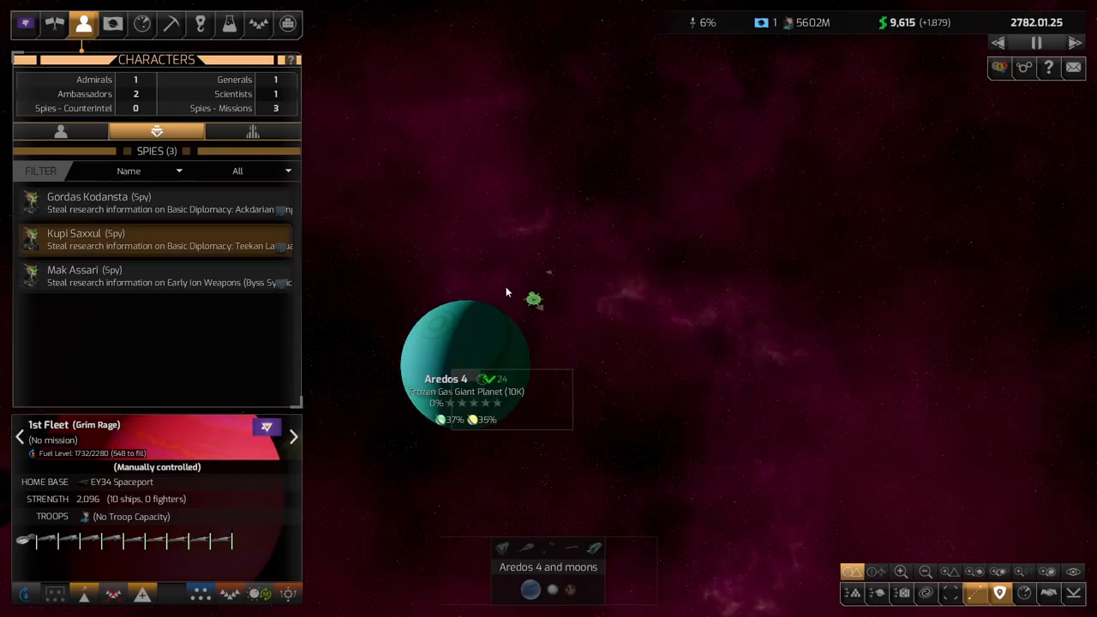
{"action": "left_click", "coordinate": [535, 298]}
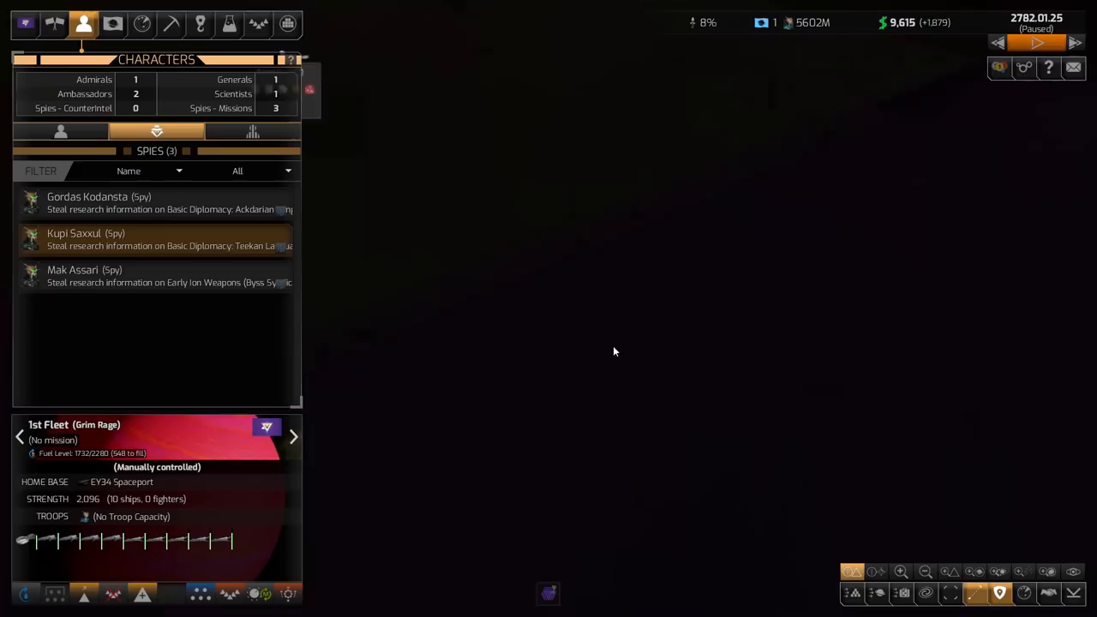
{"action": "right_click", "coordinate": [551, 344]}
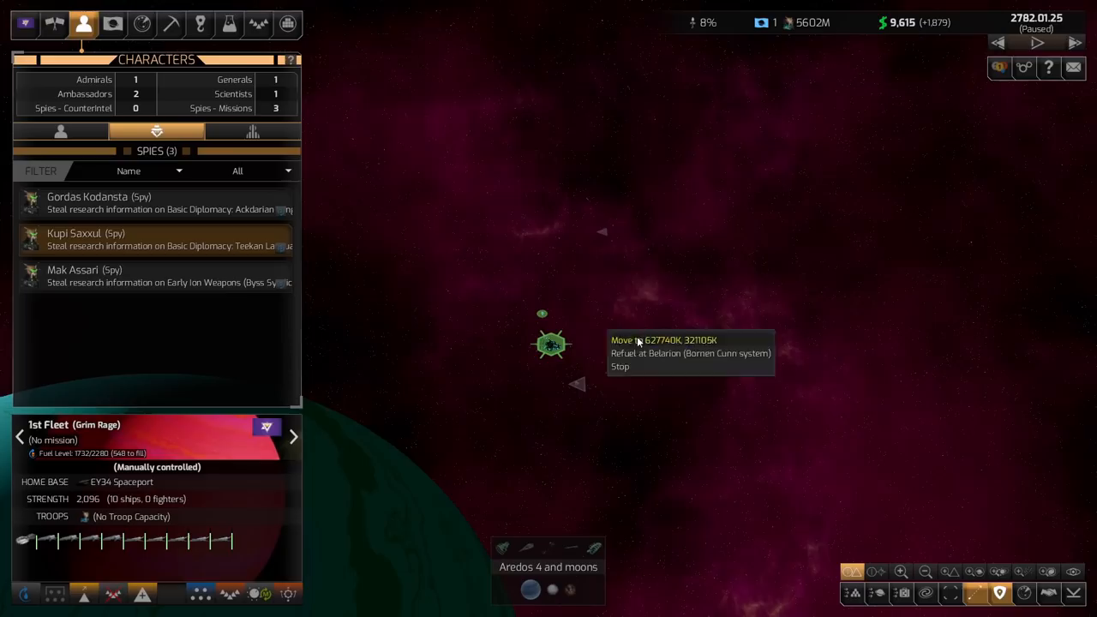
{"action": "left_click", "coordinate": [636, 340]}
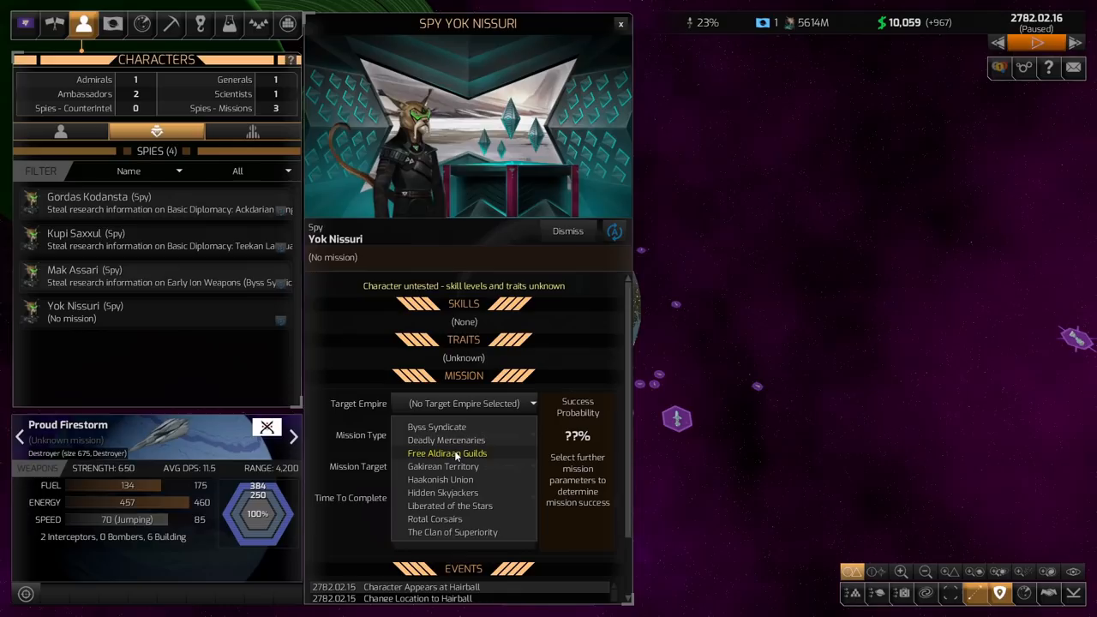
Step: Set Yok Nissuri's Steal Galaxy Map target to the Haakonish Union instead of Gakirean Territory
{"action": "left_click", "coordinate": [442, 466]}
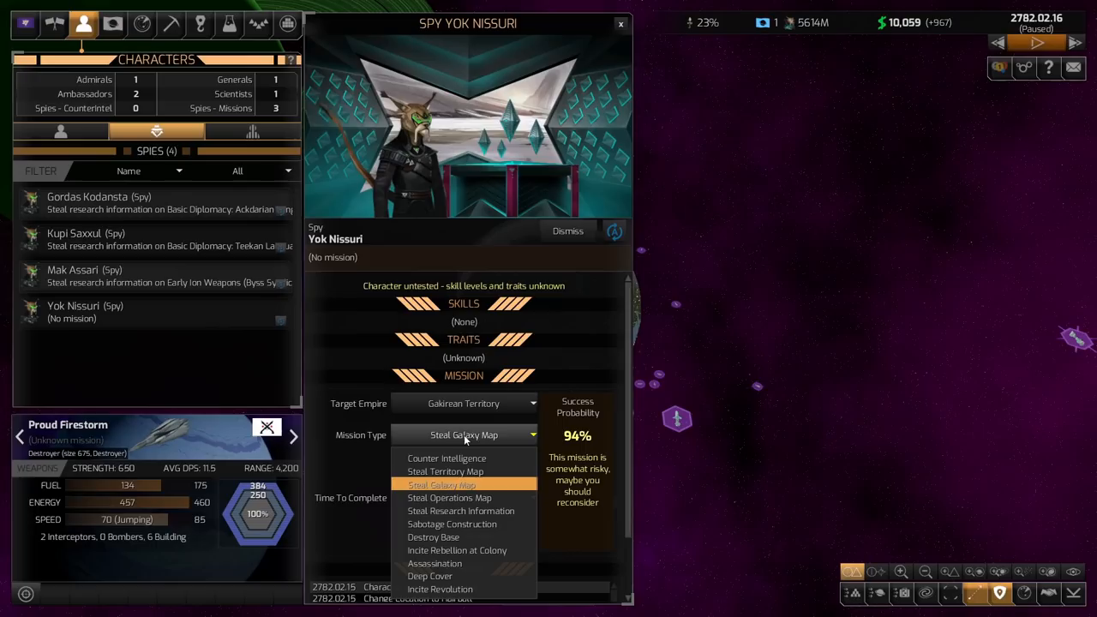
{"action": "left_click", "coordinate": [463, 402]}
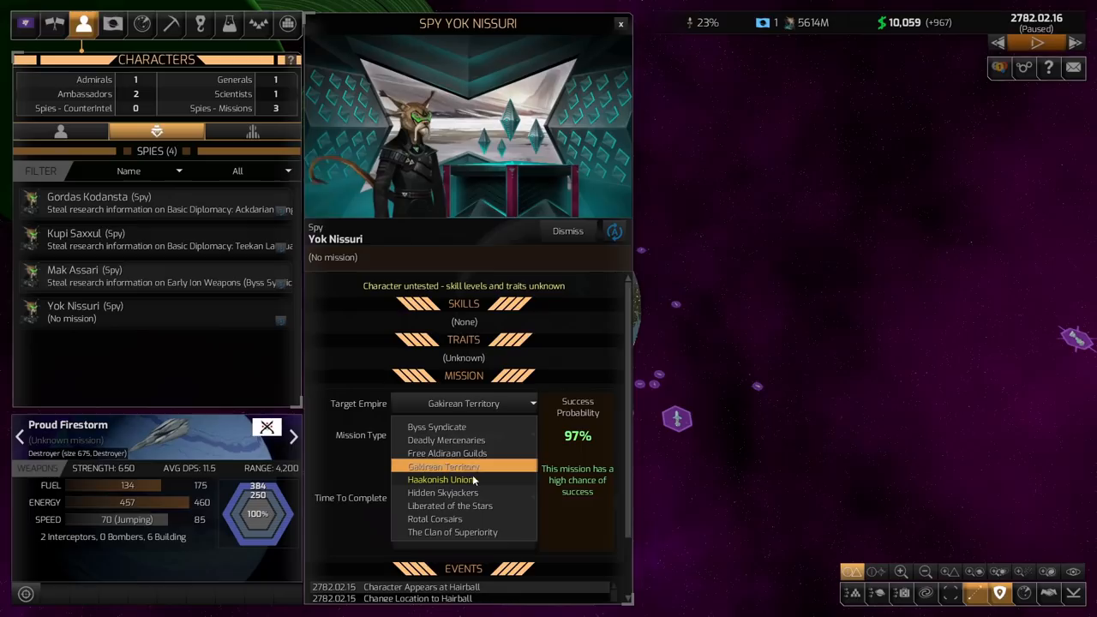
{"action": "left_click", "coordinate": [440, 480]}
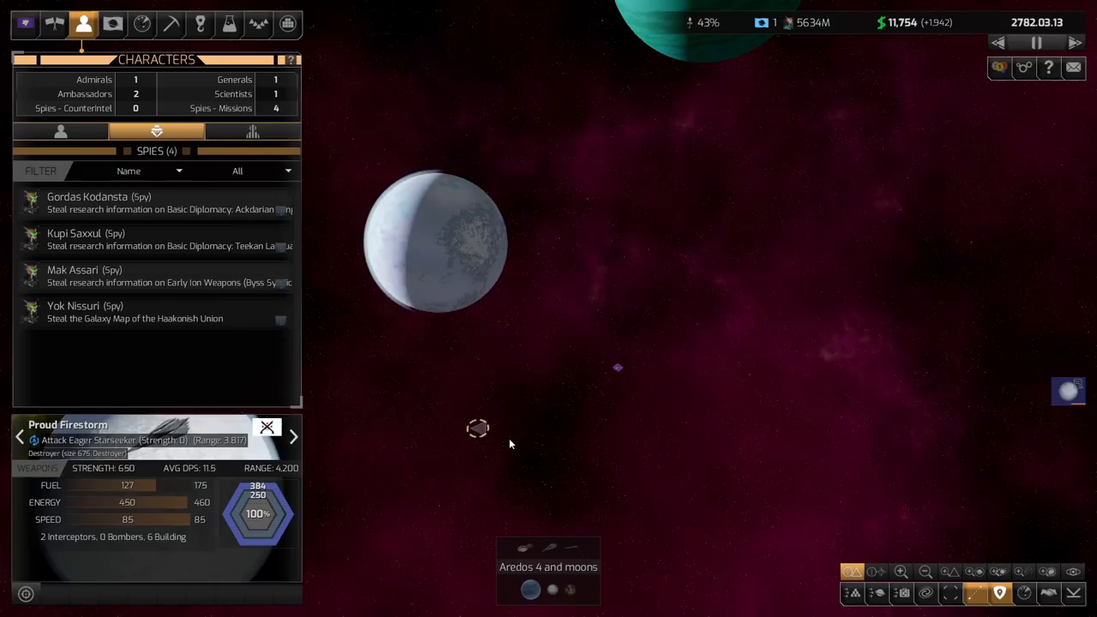
Step: Select the destroyer Proud Firestorm at Aredos 4 and send the 1st Fleet to attack it
{"action": "left_click", "coordinate": [267, 425]}
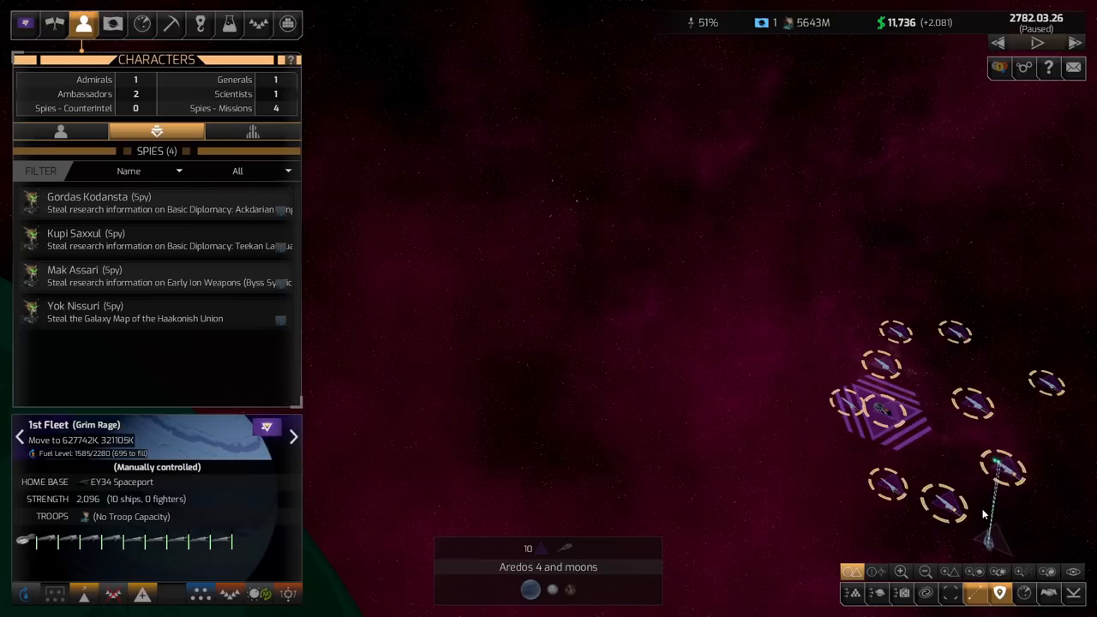
{"action": "left_click", "coordinate": [600, 305]}
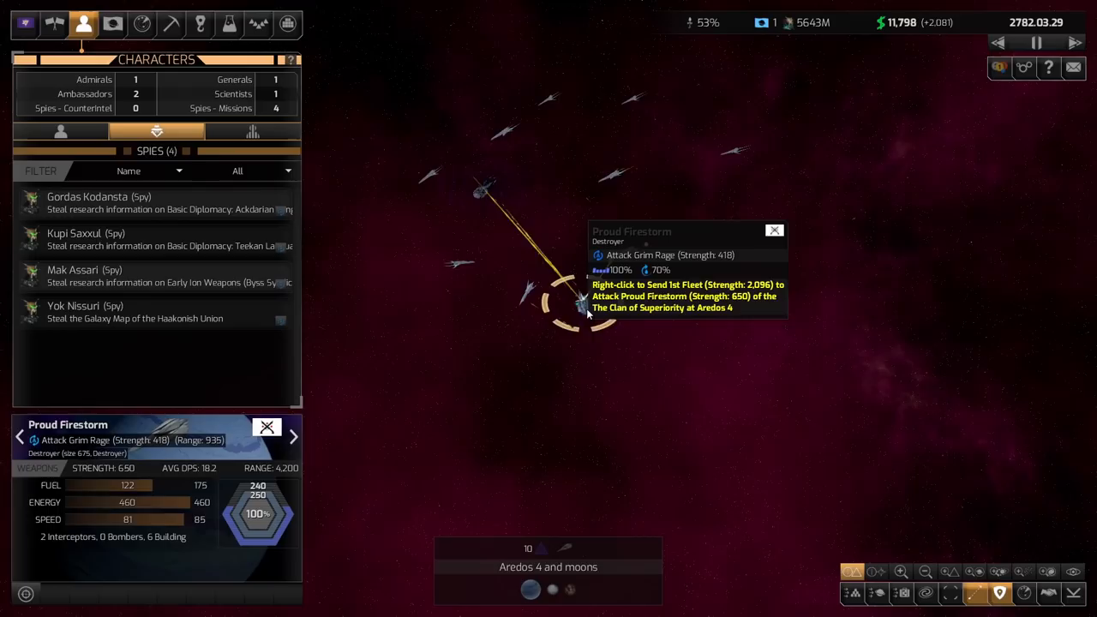
{"action": "right_click", "coordinate": [600, 309]}
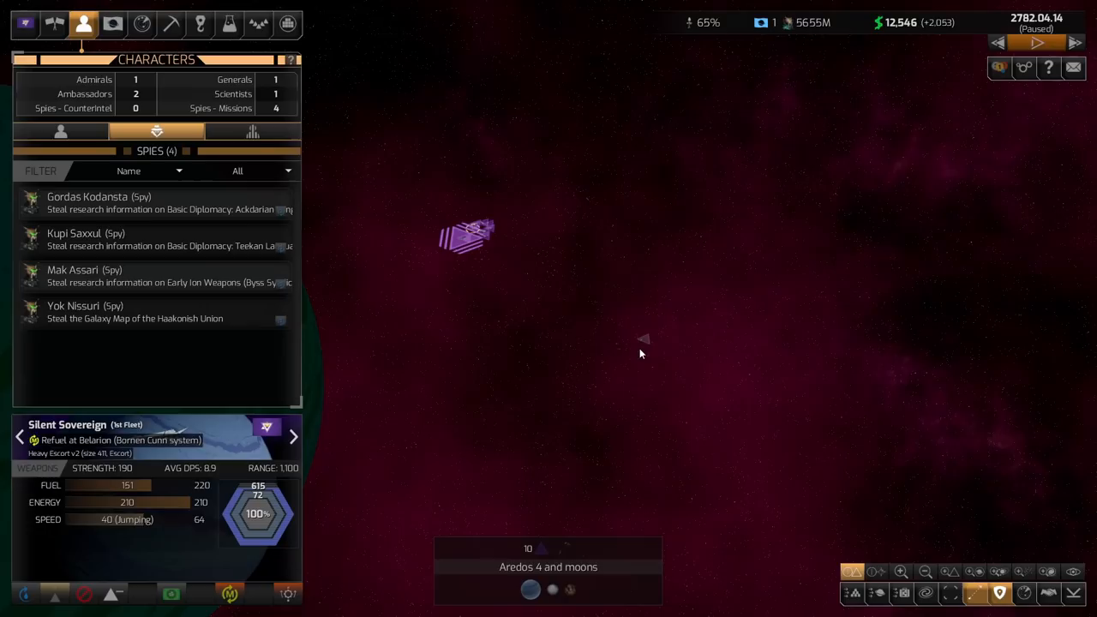
Step: Inspect Grim Rage's weapons, then pull back to the galaxy map of neighbouring empires
{"action": "left_click", "coordinate": [293, 437]}
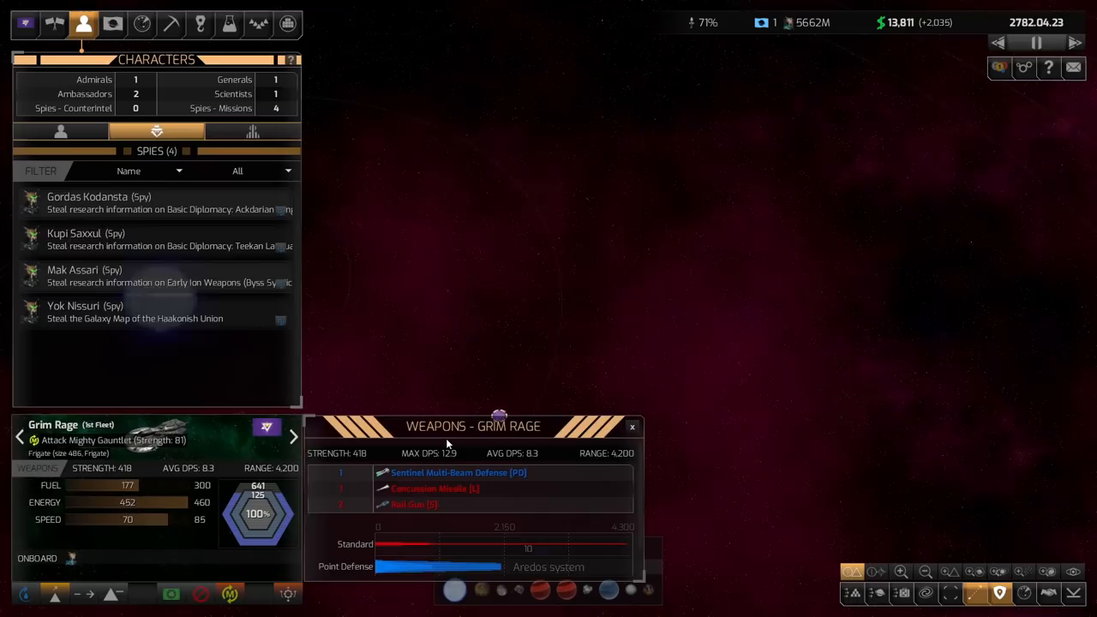
{"action": "left_click", "coordinate": [630, 427]}
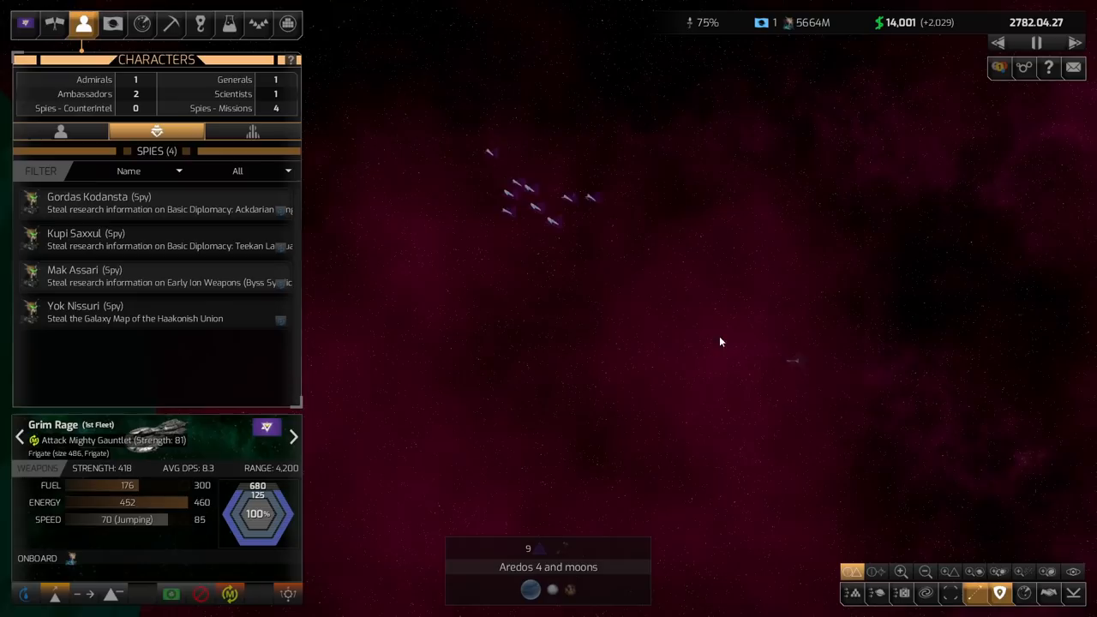
{"action": "left_click", "coordinate": [689, 363]}
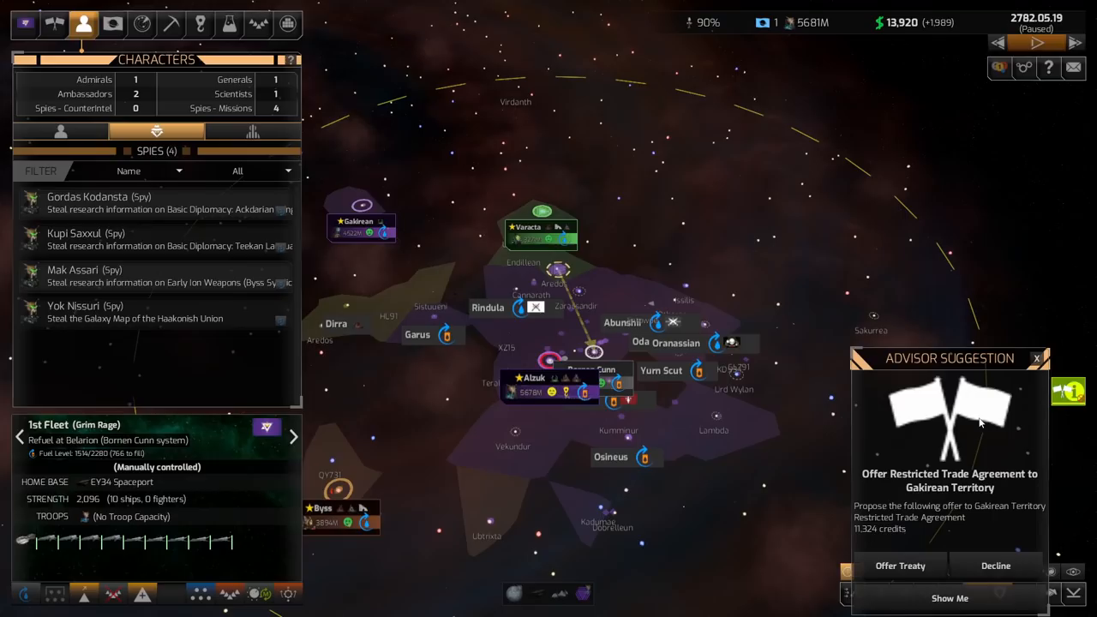
Step: Follow the advisor's trade suggestion to review Gakirean Territory's relations, then end the conversation
{"action": "left_click", "coordinate": [950, 597]}
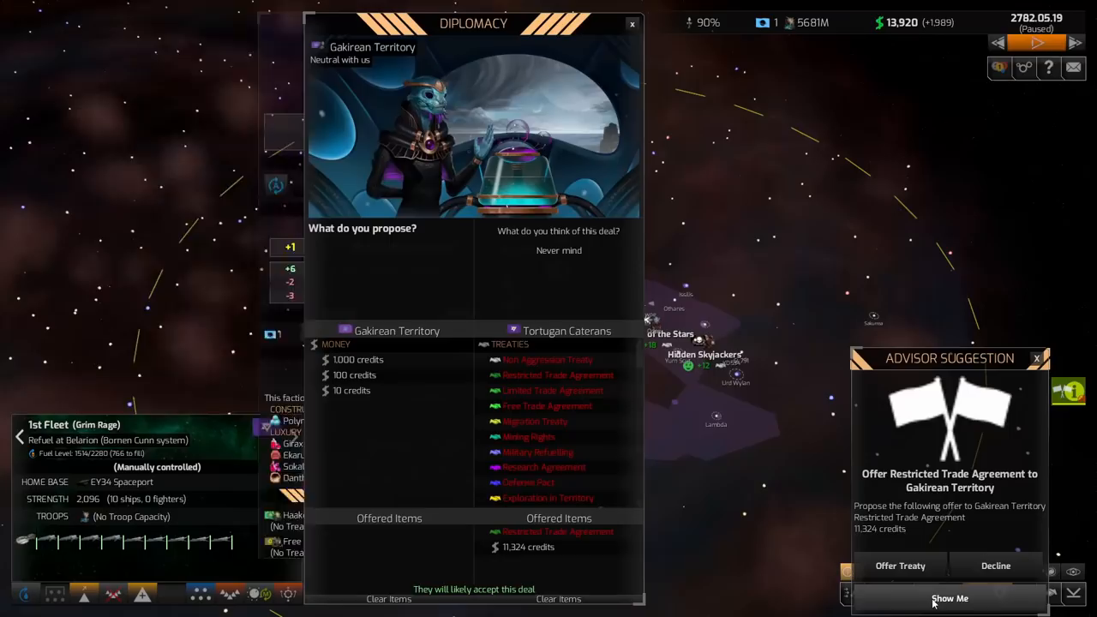
{"action": "left_click", "coordinate": [950, 599]}
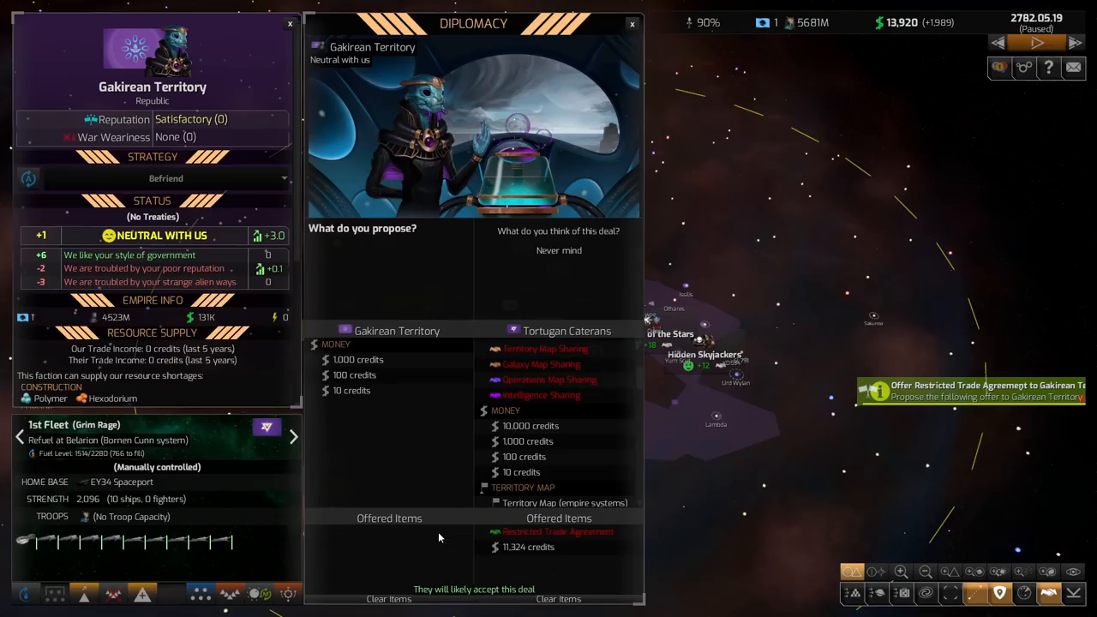
{"action": "left_click", "coordinate": [559, 250]}
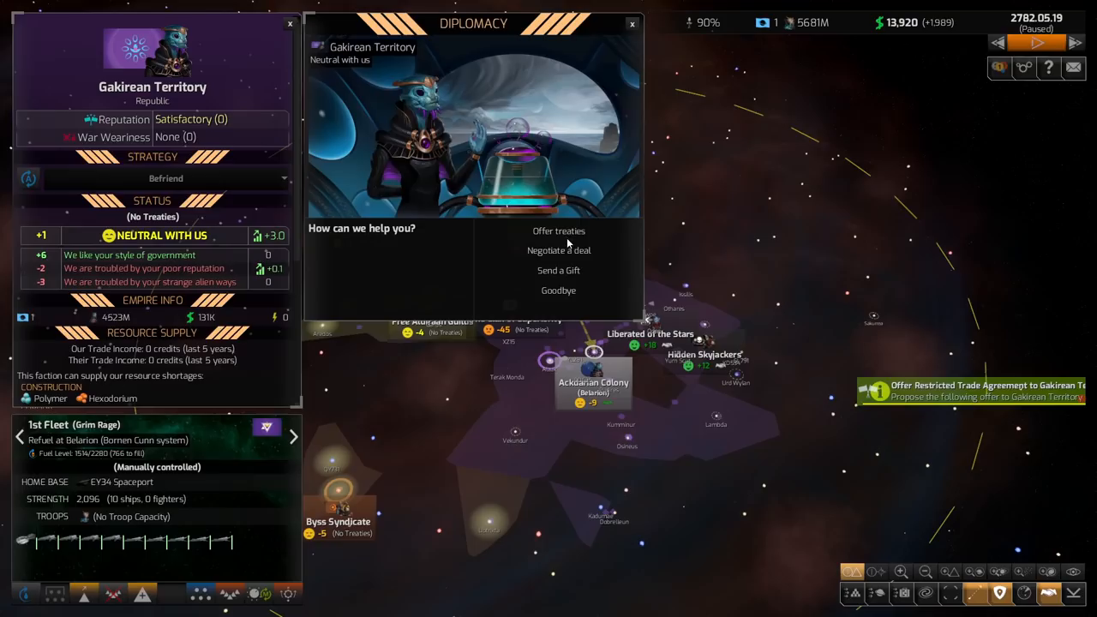
{"action": "left_click", "coordinate": [558, 251]}
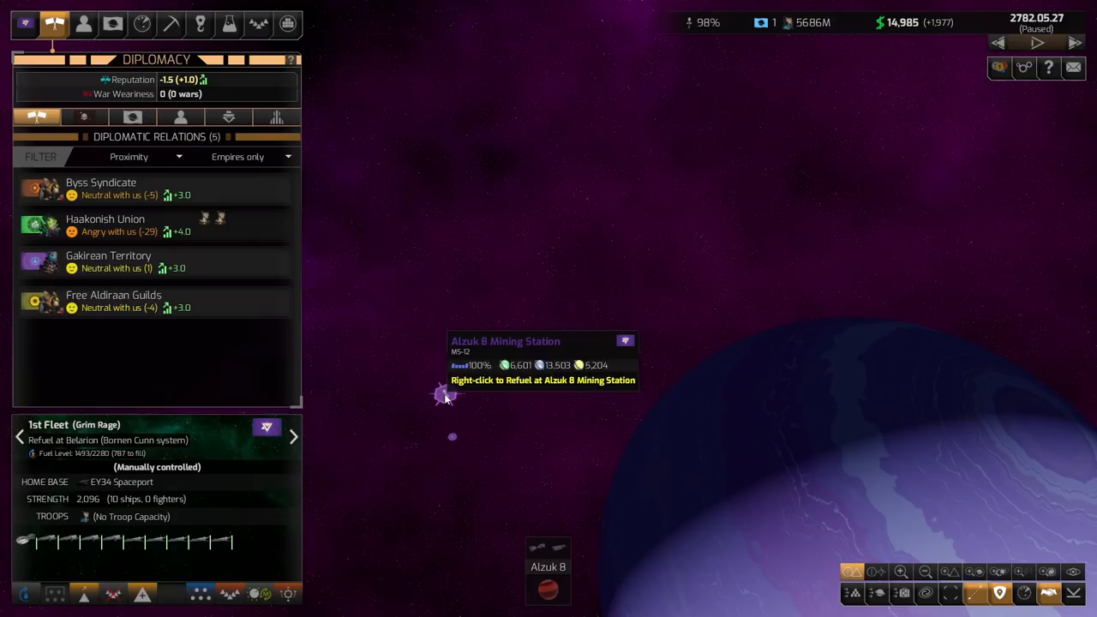
Step: Send the fleet to refuel at Alzuk 8 Mining Station and inspect The Clan of Superiority's colony
{"action": "right_click", "coordinate": [452, 395]}
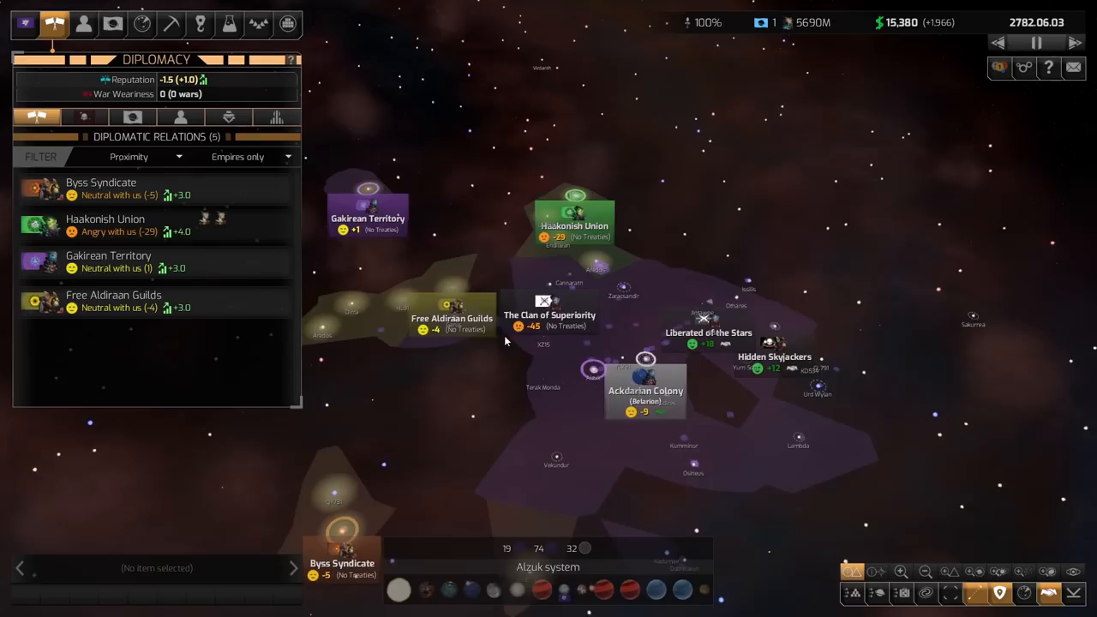
{"action": "left_click", "coordinate": [1036, 41]}
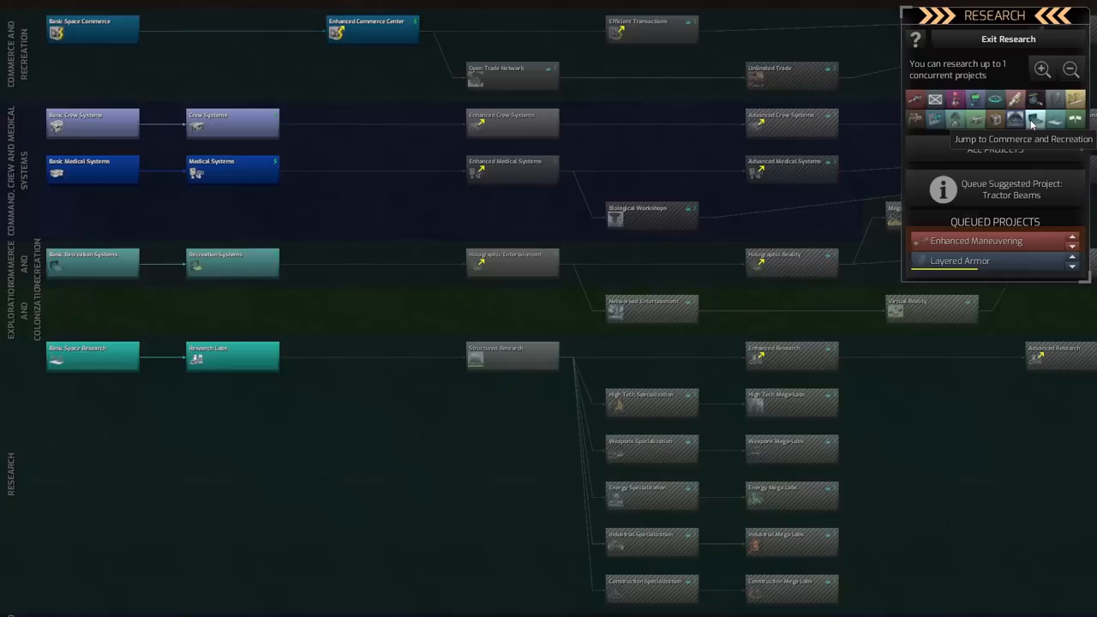
{"action": "mouse_move", "coordinate": [384, 37]}
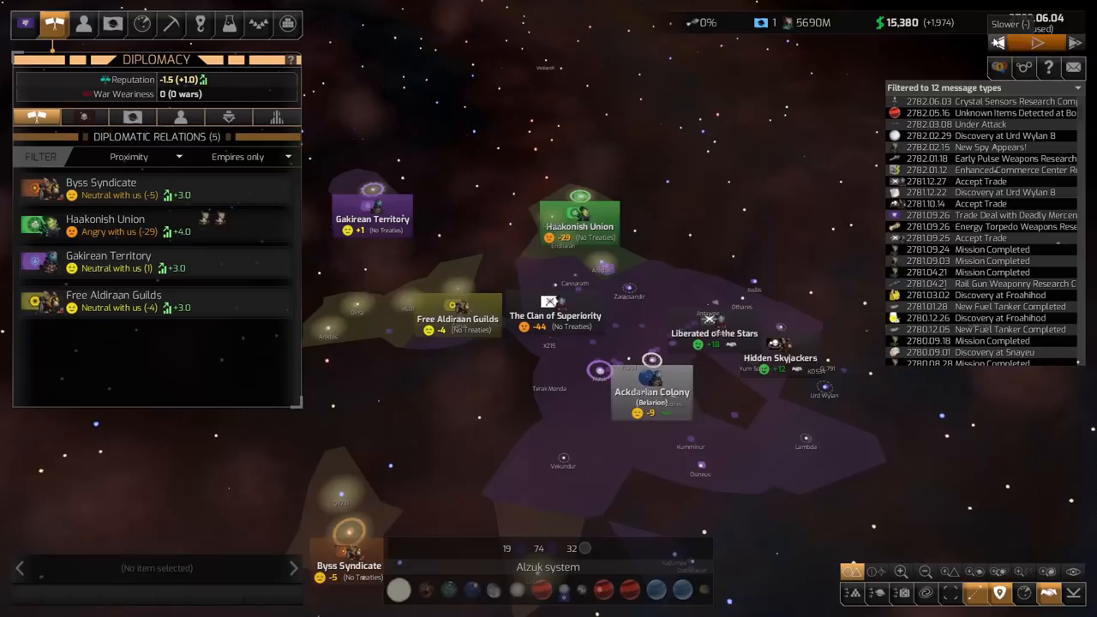
Step: Bring up the Designs window listing the latest buildable ship designs
{"action": "left_click", "coordinate": [198, 24]}
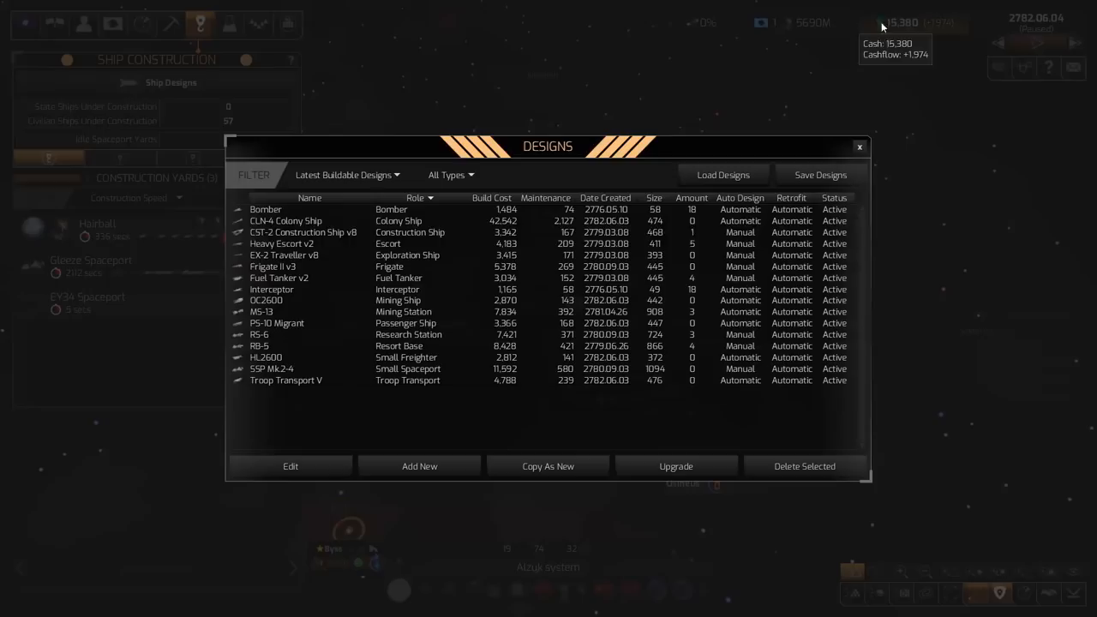
{"action": "left_click", "coordinate": [281, 244]}
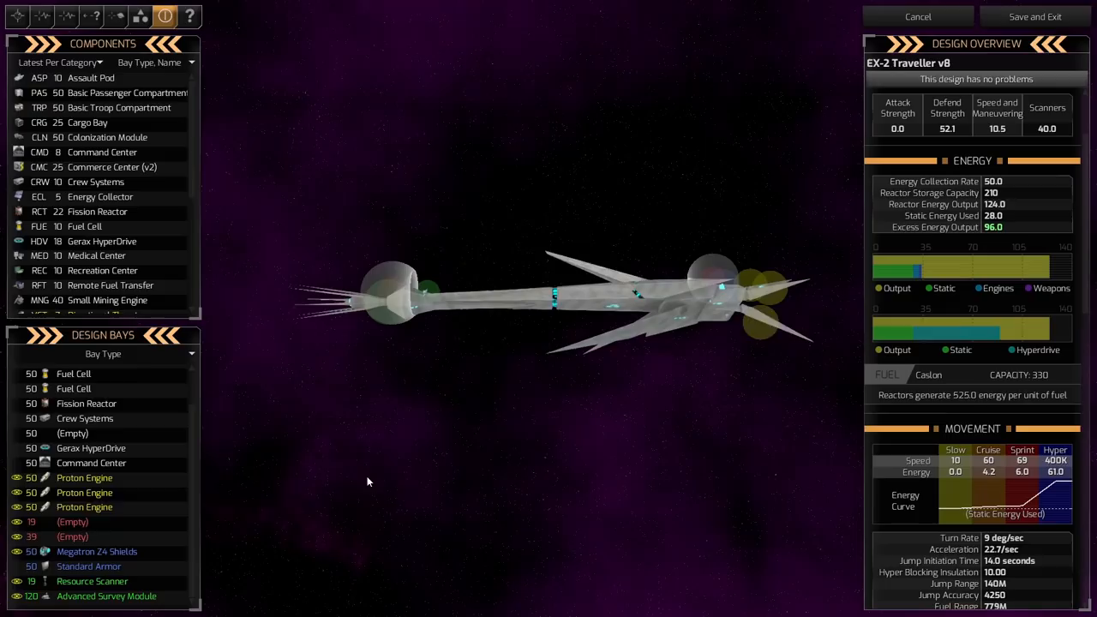
{"action": "mouse_move", "coordinate": [103, 264]}
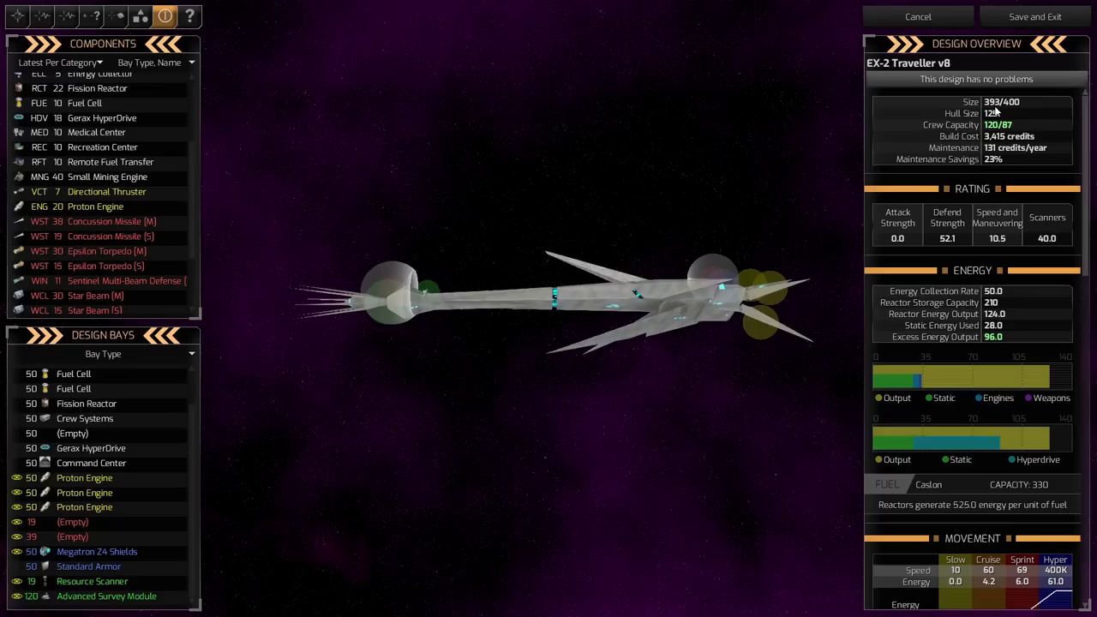
{"action": "mouse_move", "coordinate": [86, 507]}
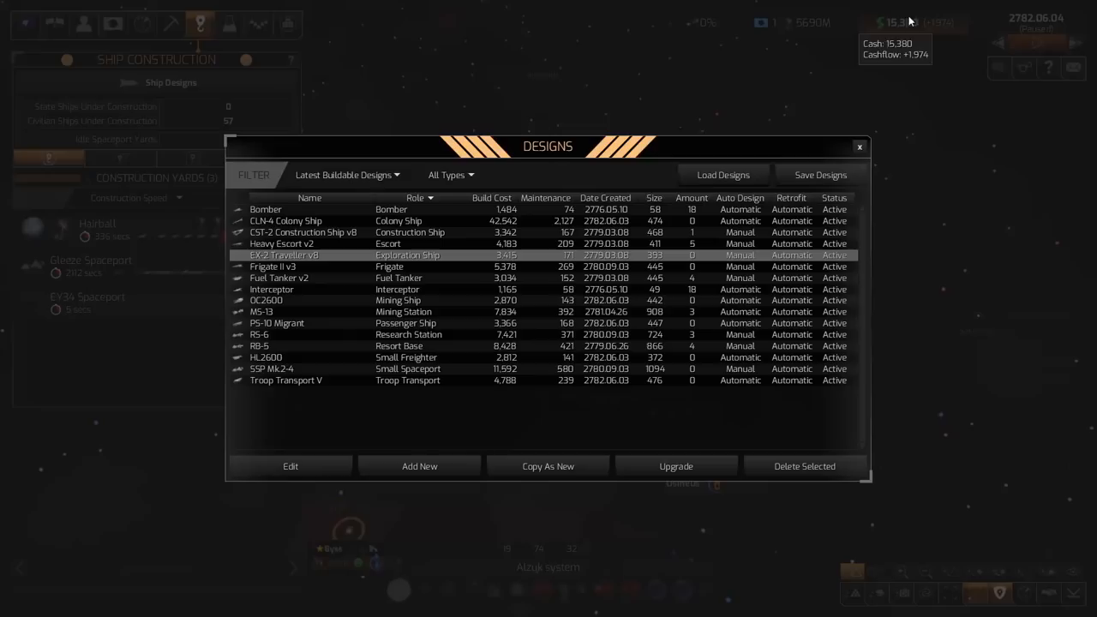
{"action": "left_click", "coordinate": [290, 466]}
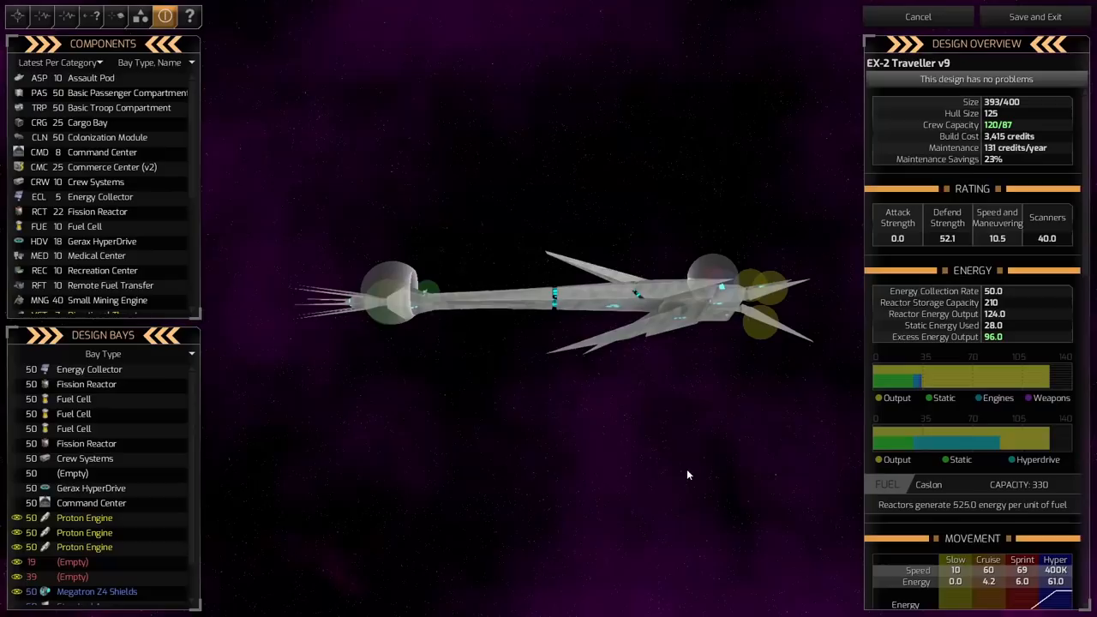
{"action": "mouse_move", "coordinate": [518, 493]}
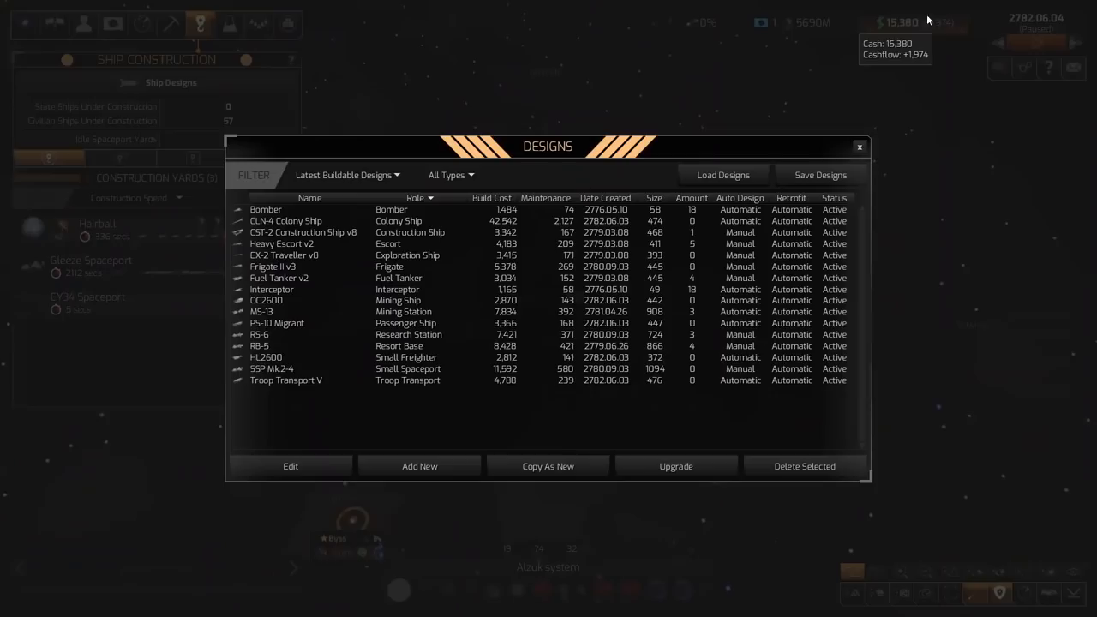
{"action": "left_click", "coordinate": [289, 466]}
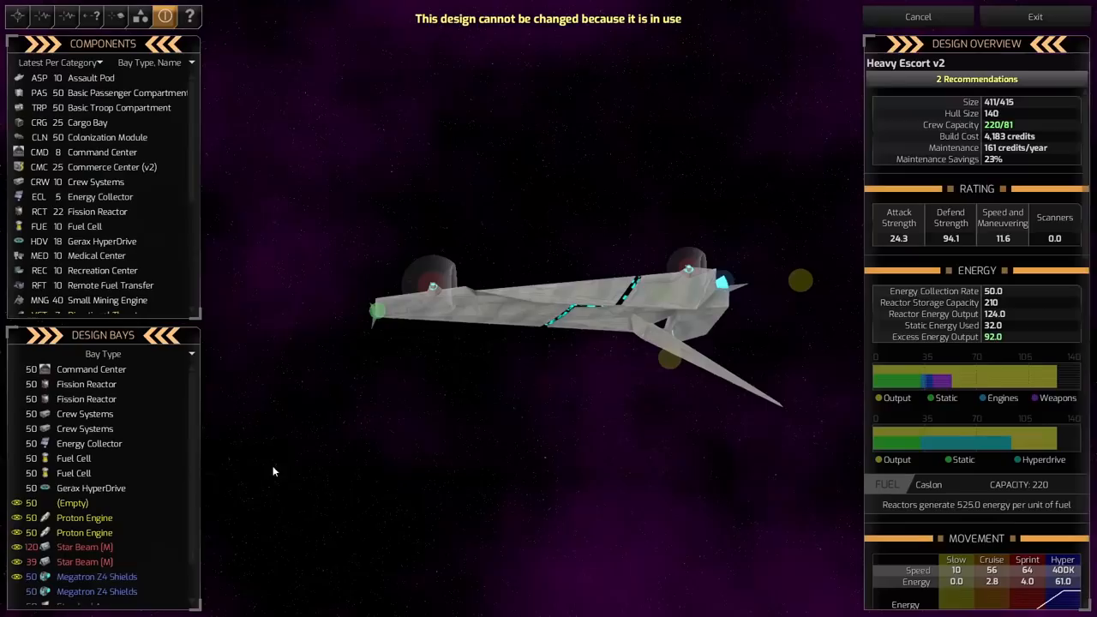
{"action": "scroll", "scroll_direction": "down", "scroll_amount": 3}
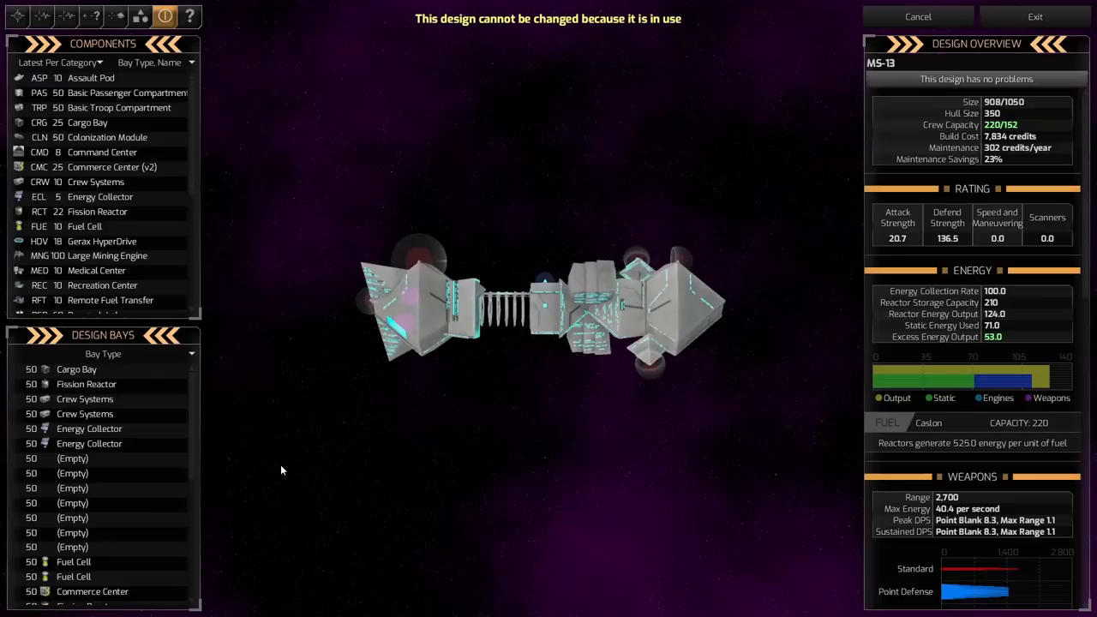
{"action": "left_click", "coordinate": [917, 17]}
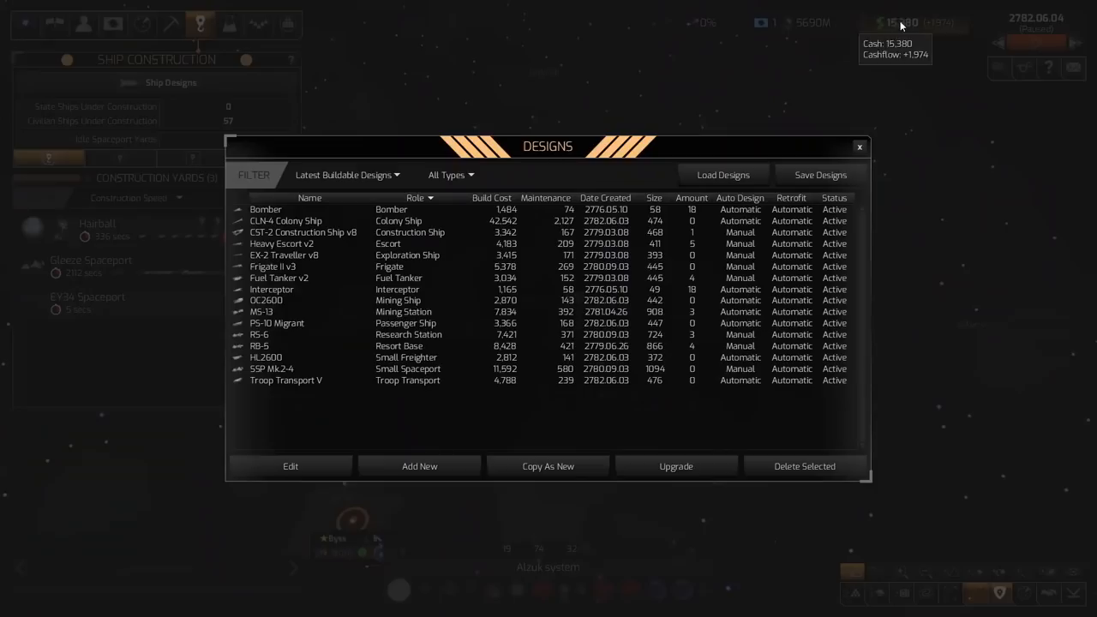
{"action": "left_click", "coordinate": [290, 466]}
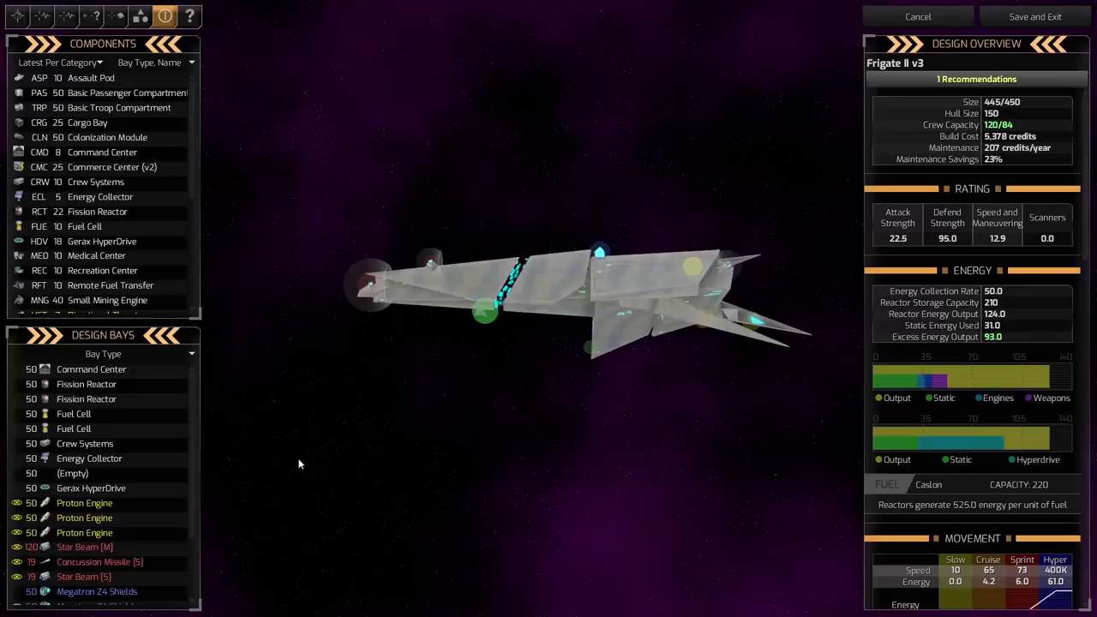
{"action": "scroll", "scroll_direction": "down", "scroll_amount": 3}
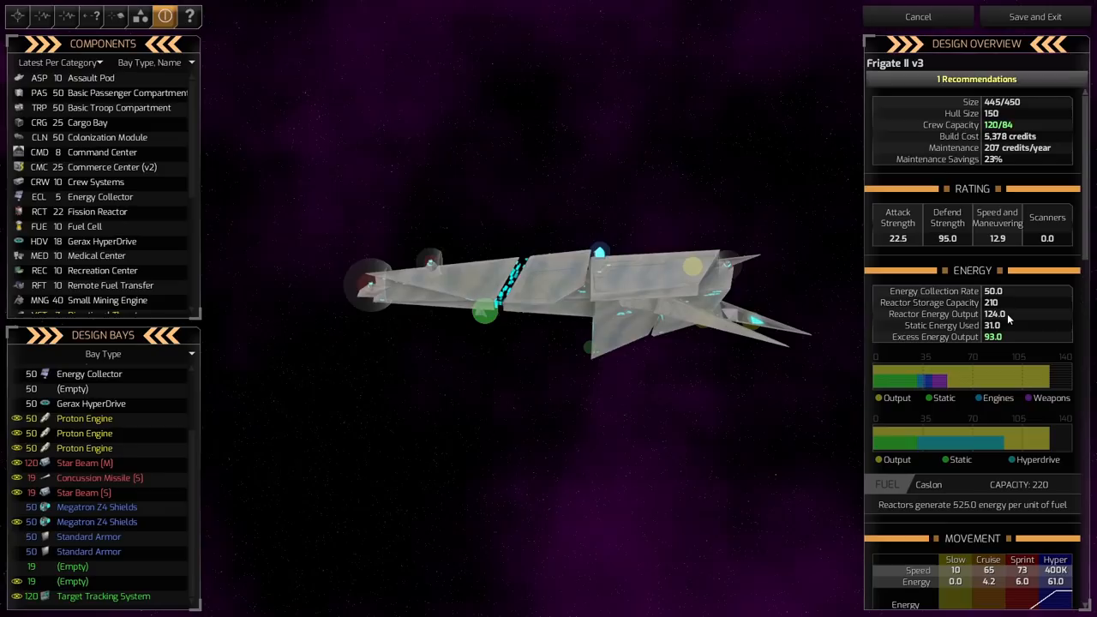
{"action": "mouse_move", "coordinate": [96, 521]}
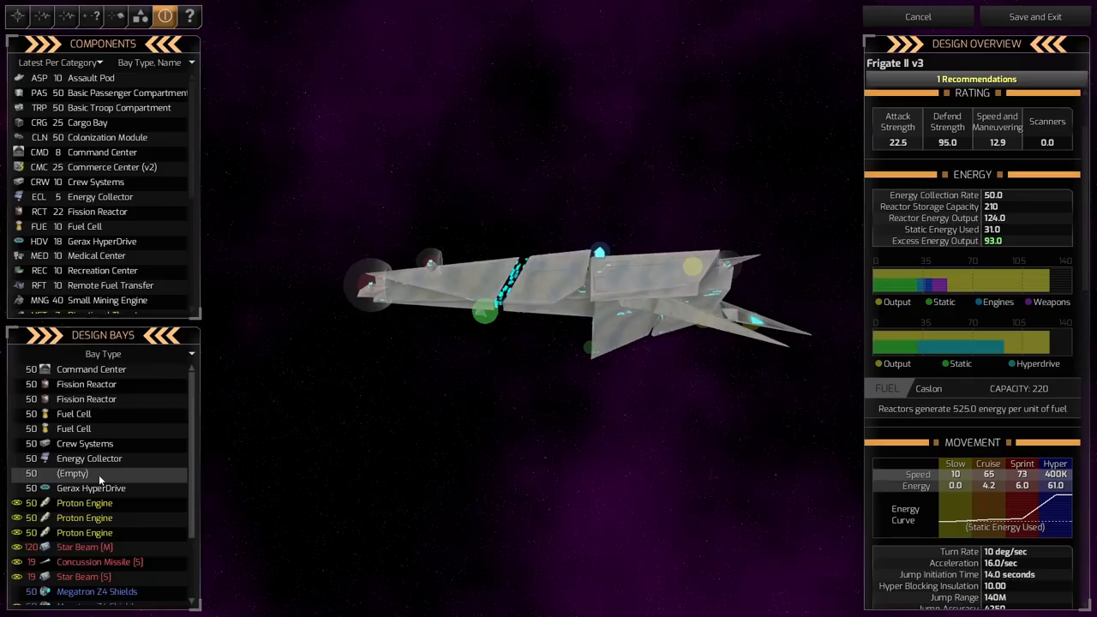
{"action": "scroll", "scroll_direction": "down", "scroll_amount": 3}
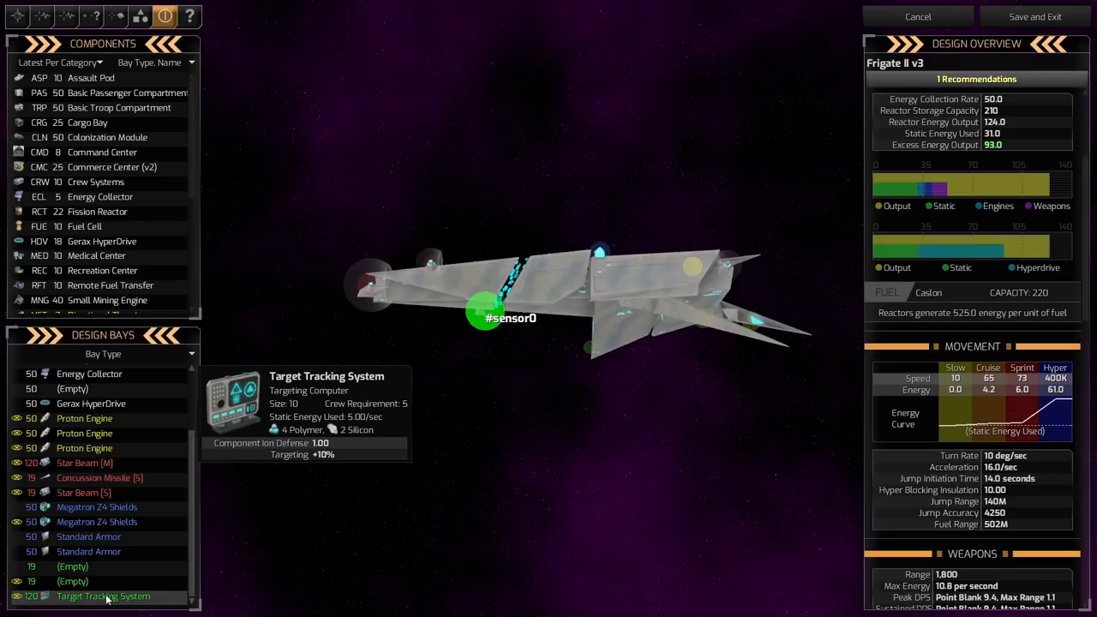
{"action": "left_click", "coordinate": [917, 17]}
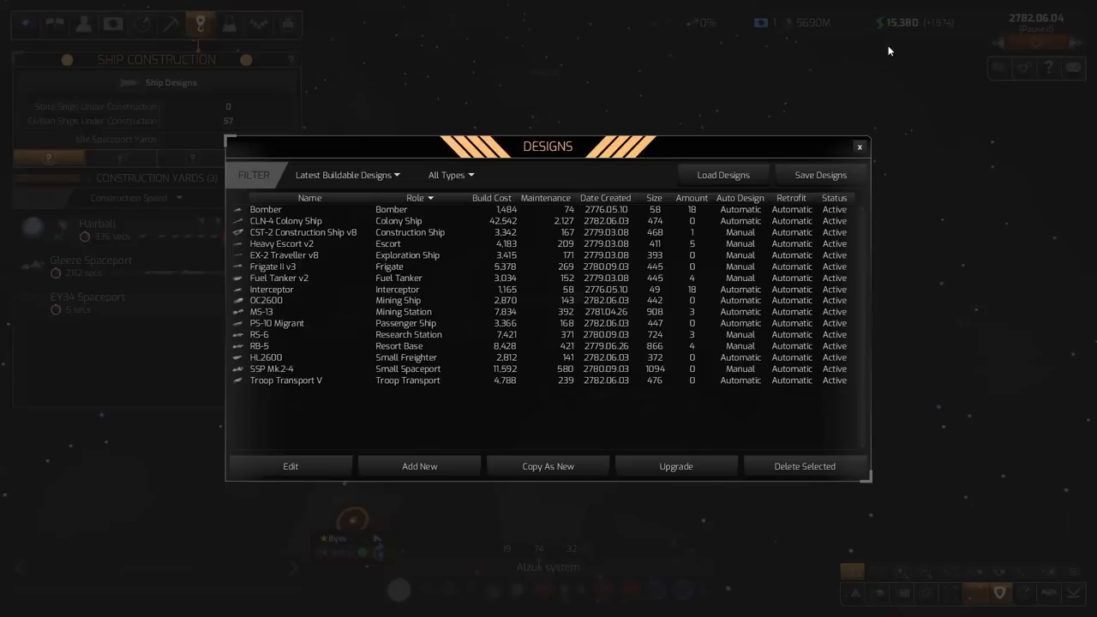
Step: Inspect the in-use RB-5 resort base design and leave its view
{"action": "left_click", "coordinate": [290, 467]}
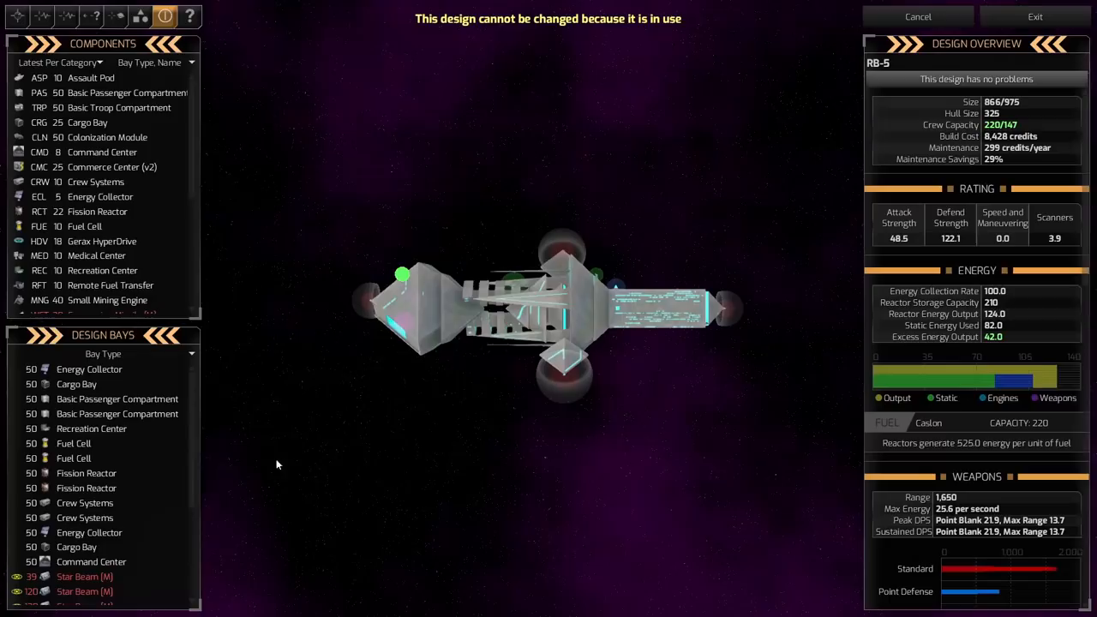
{"action": "scroll", "scroll_direction": "down", "scroll_amount": 3}
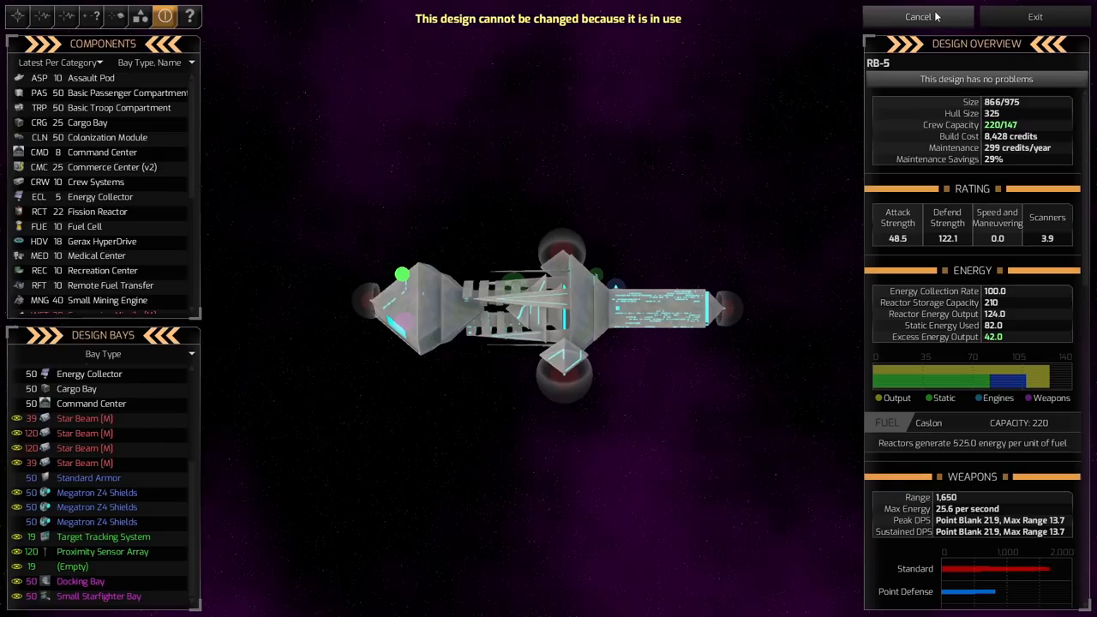
{"action": "left_click", "coordinate": [918, 17]}
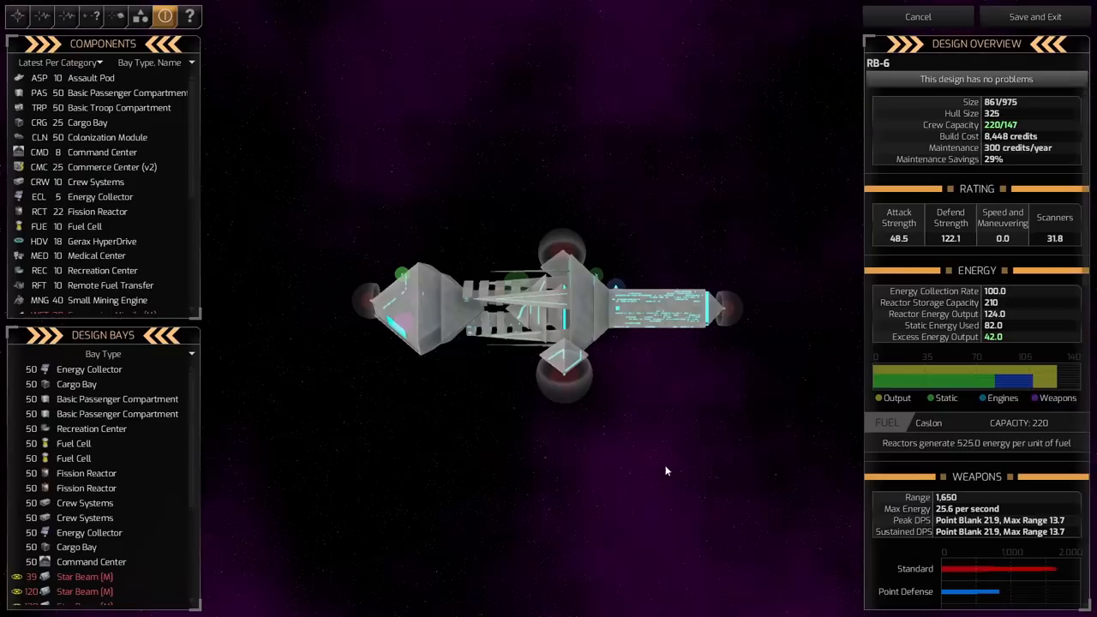
Step: Leave the ship design editor and close the Designs window to return to the galaxy map
{"action": "scroll", "scroll_direction": "down", "scroll_amount": 3}
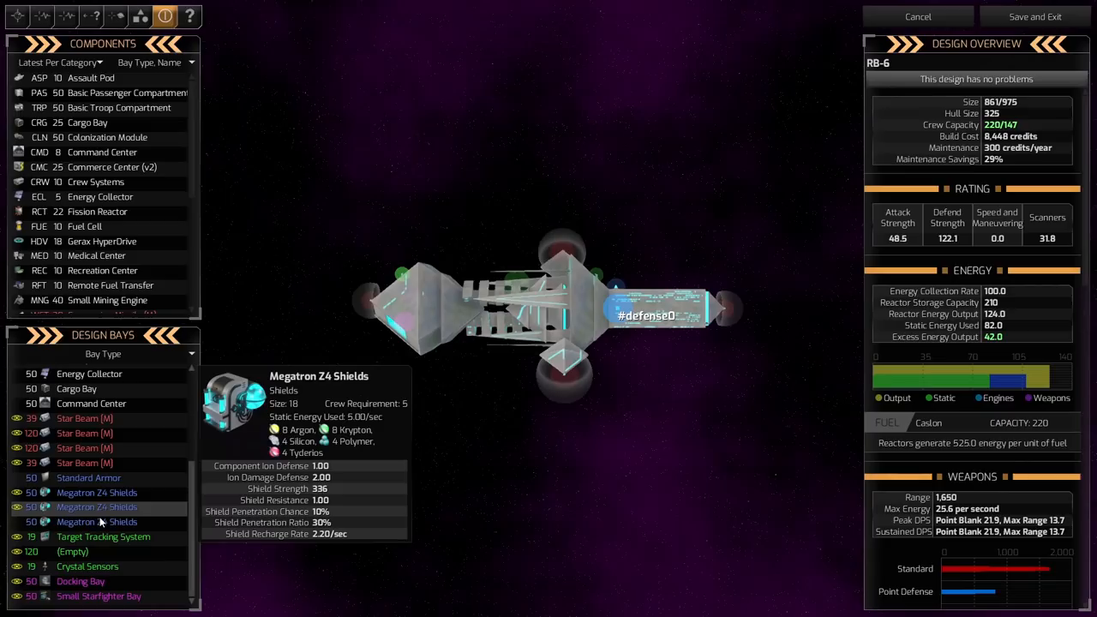
{"action": "left_click", "coordinate": [917, 17]}
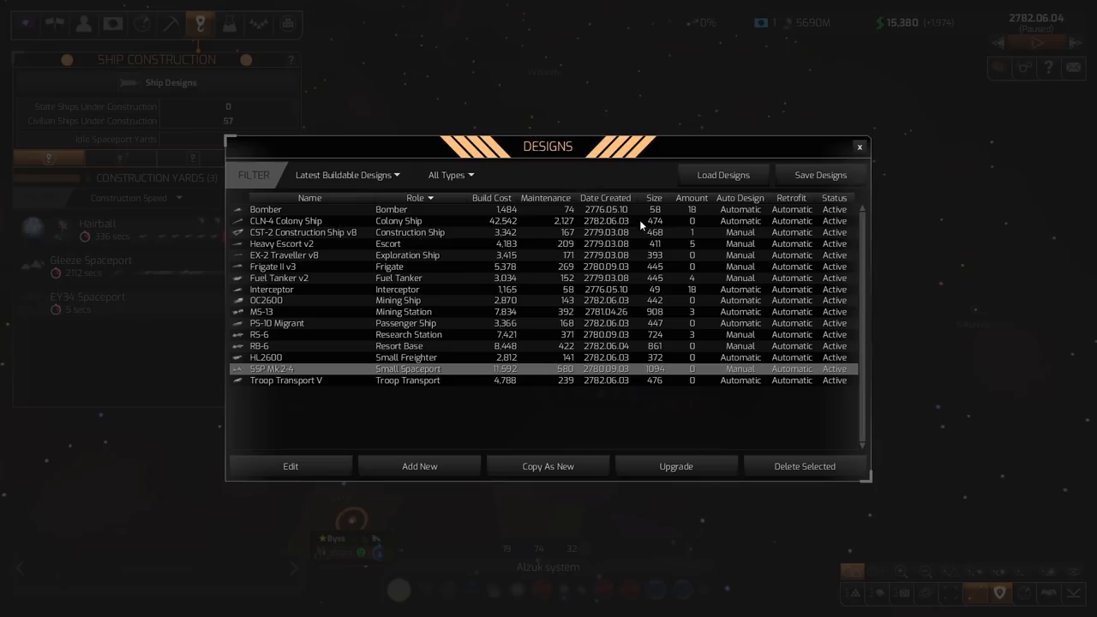
{"action": "left_click", "coordinate": [859, 147]}
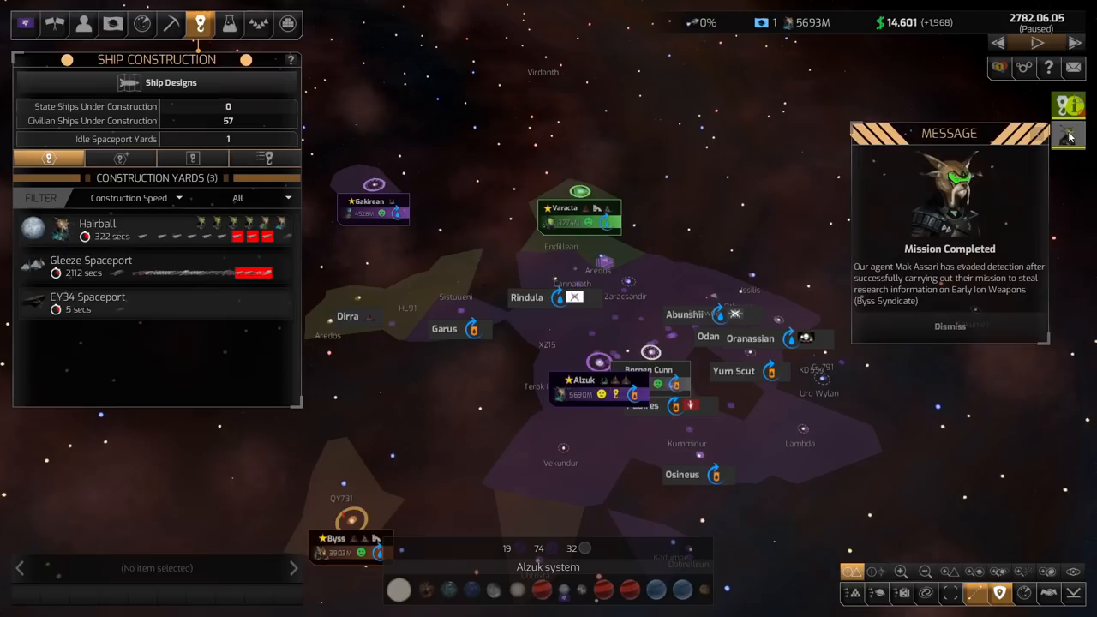
Step: Assign Mak Assari a Steal Research Information mission on Tractor Beams against the Byss Syndicate
{"action": "left_click", "coordinate": [82, 24]}
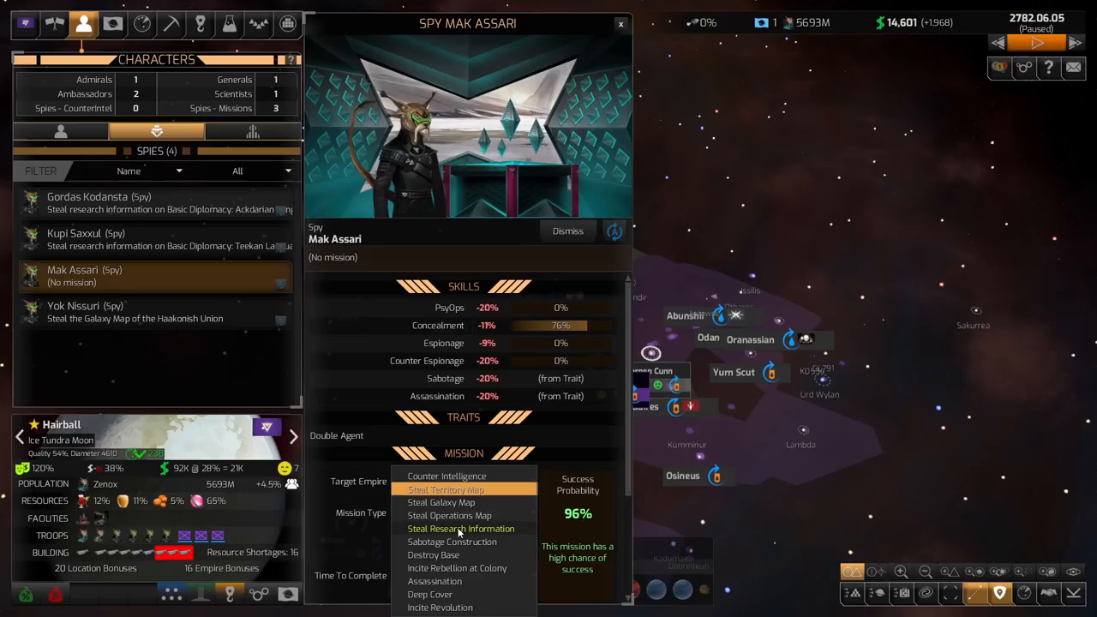
{"action": "left_click", "coordinate": [459, 528]}
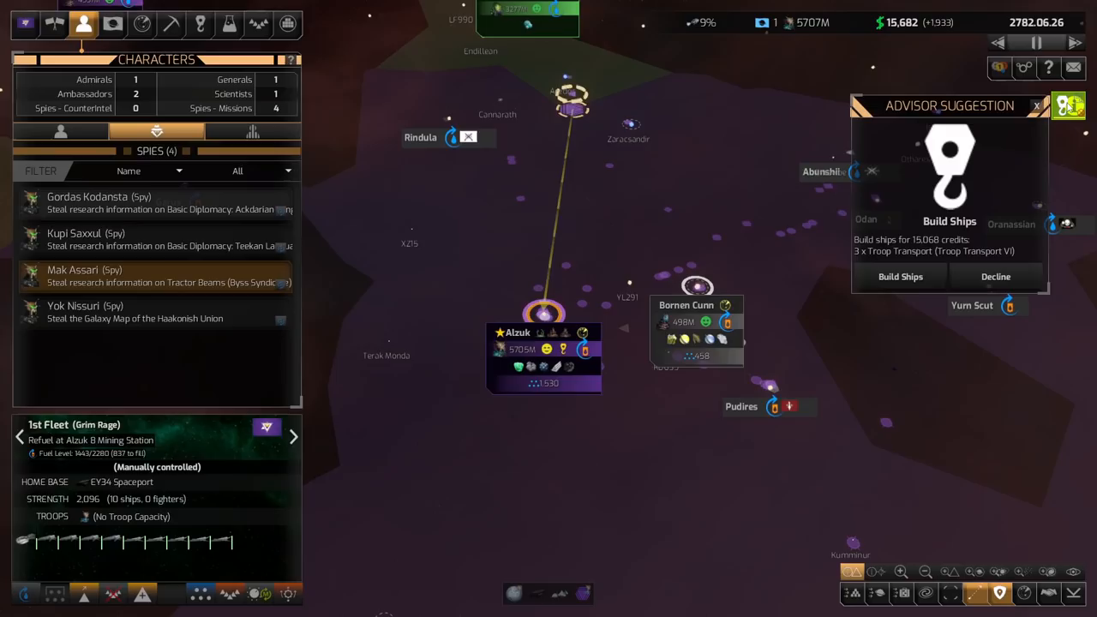
Step: Check diplomacy relations, dismiss the unknown-items notice from the Spies list, and go to research
{"action": "left_click", "coordinate": [53, 24]}
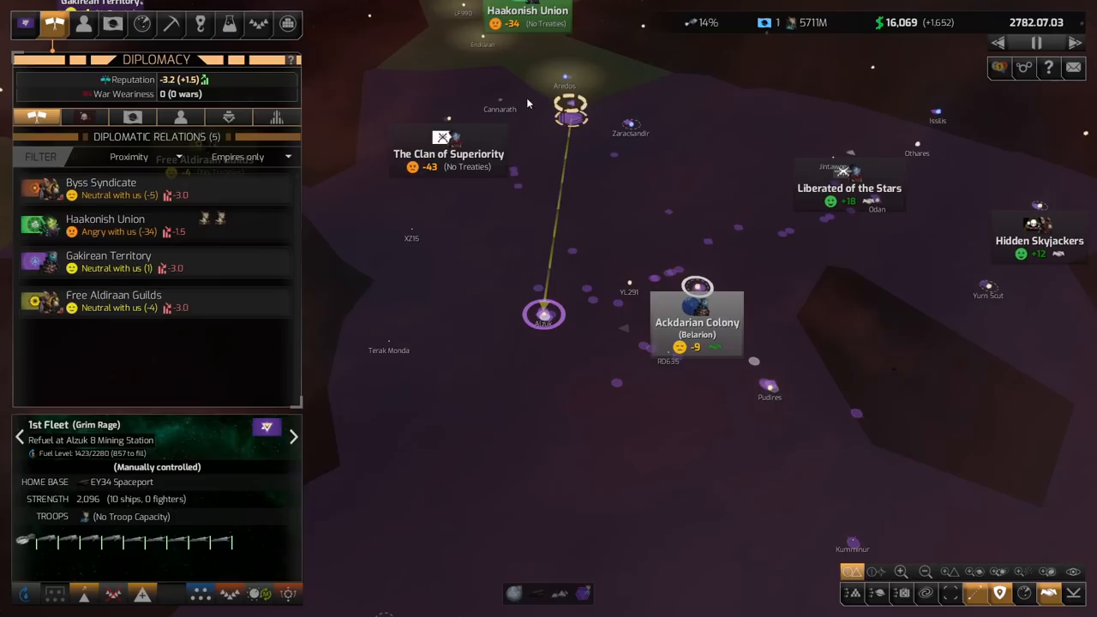
{"action": "left_click", "coordinate": [82, 24]}
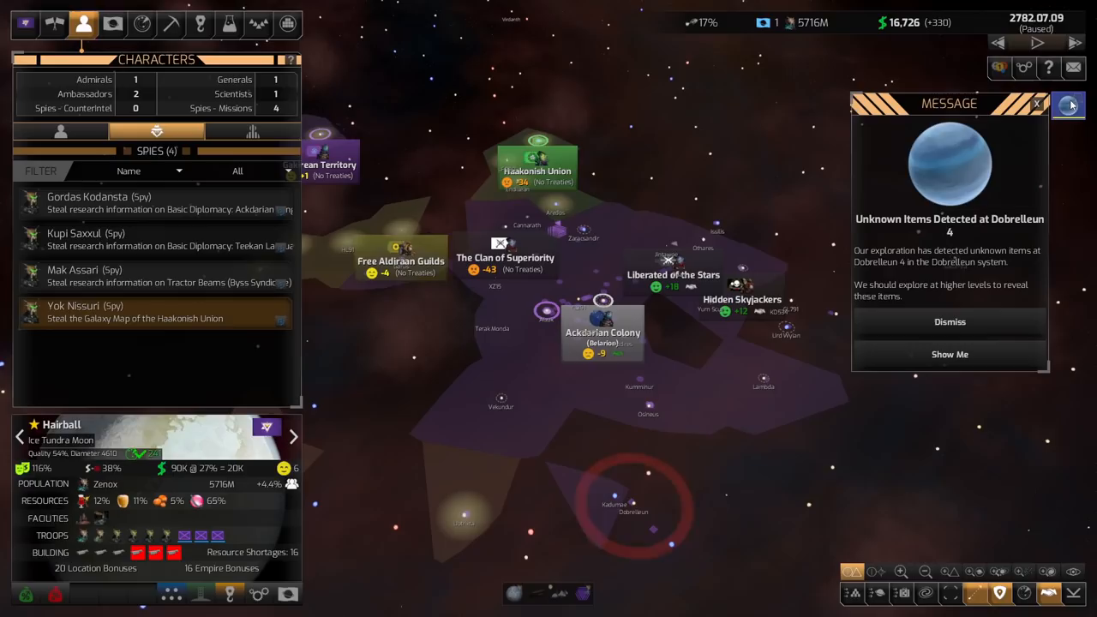
{"action": "left_click", "coordinate": [949, 322]}
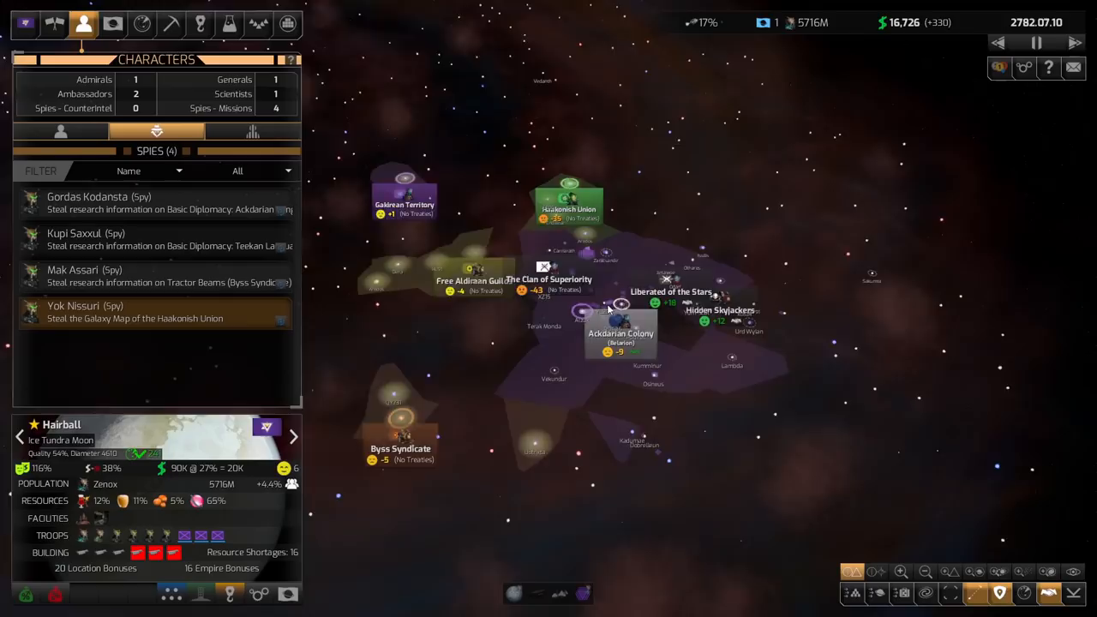
{"action": "left_click", "coordinate": [113, 24]}
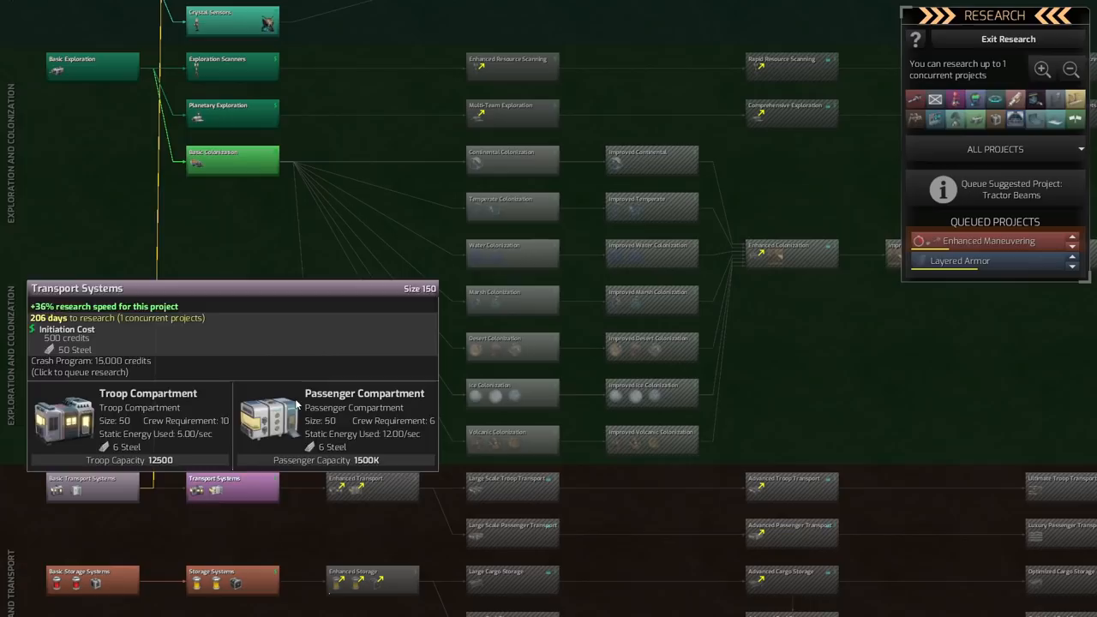
Step: Queue Improved Colonization as a third research project
{"action": "scroll", "scroll_direction": "down", "scroll_amount": 3}
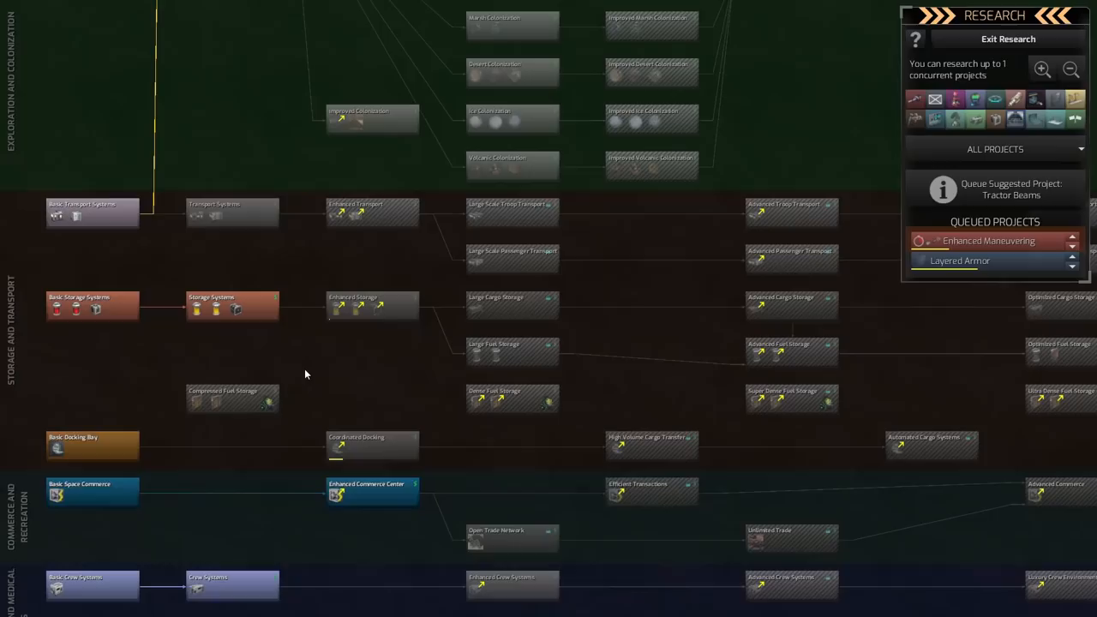
{"action": "scroll", "scroll_direction": "down", "scroll_amount": 3}
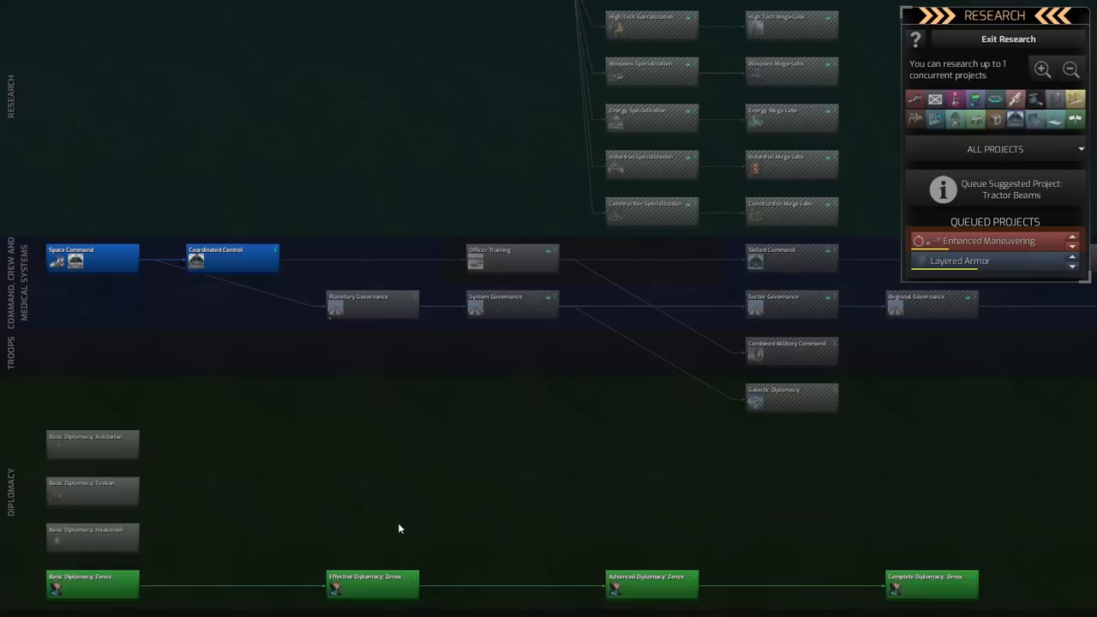
{"action": "mouse_move", "coordinate": [453, 480]}
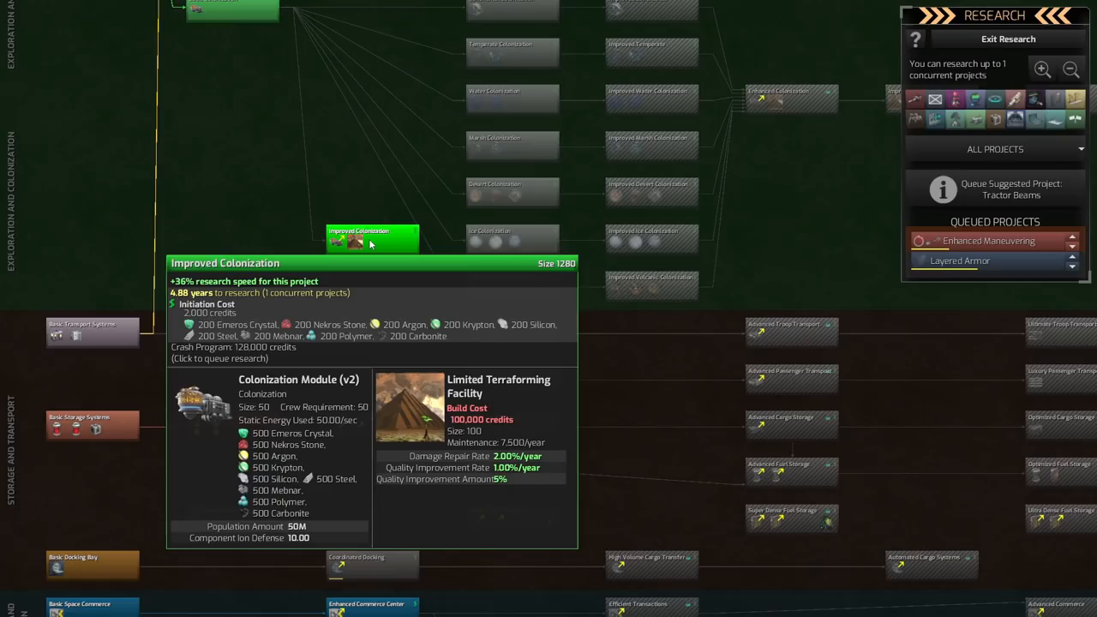
{"action": "left_click", "coordinate": [372, 236]}
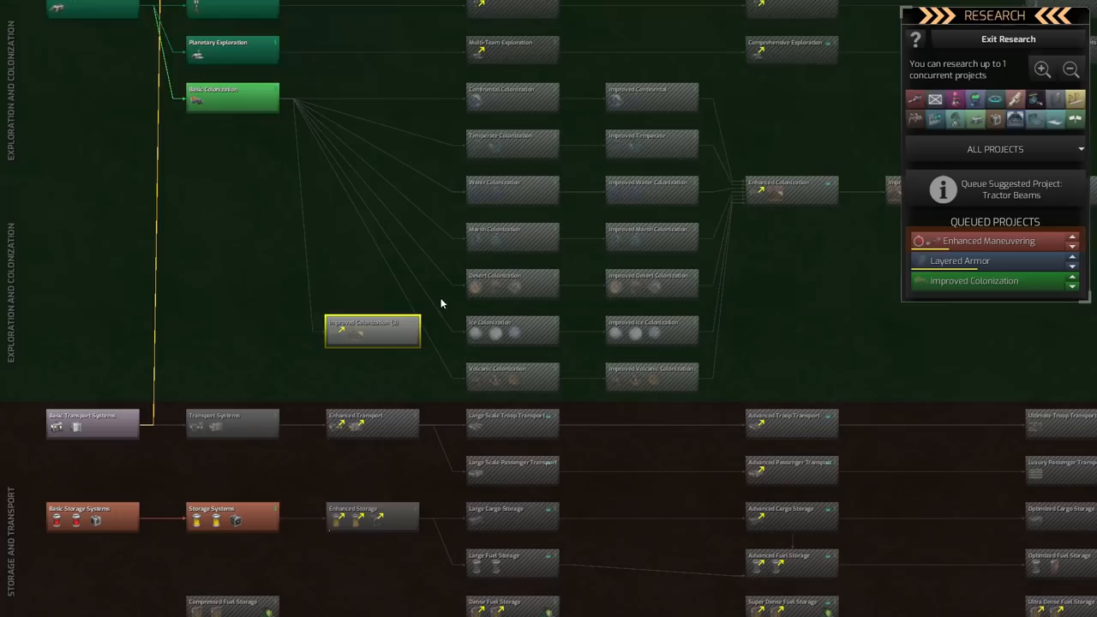
{"action": "mouse_move", "coordinate": [511, 332]}
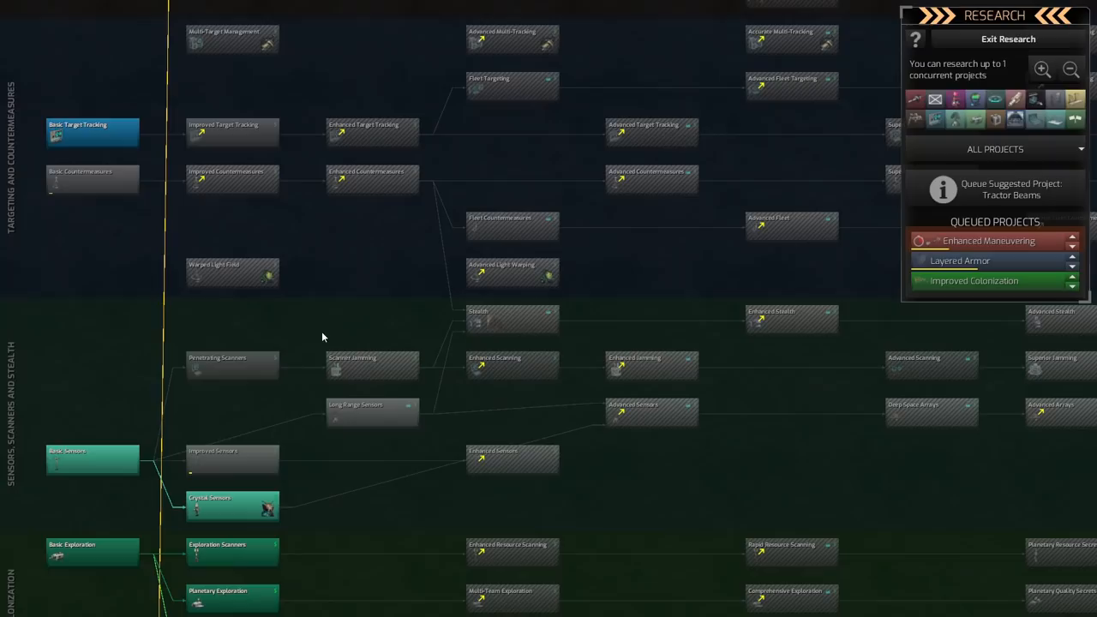
Step: Leave research and return to the galaxy map with the colonies overview
{"action": "scroll", "scroll_direction": "down", "scroll_amount": 3}
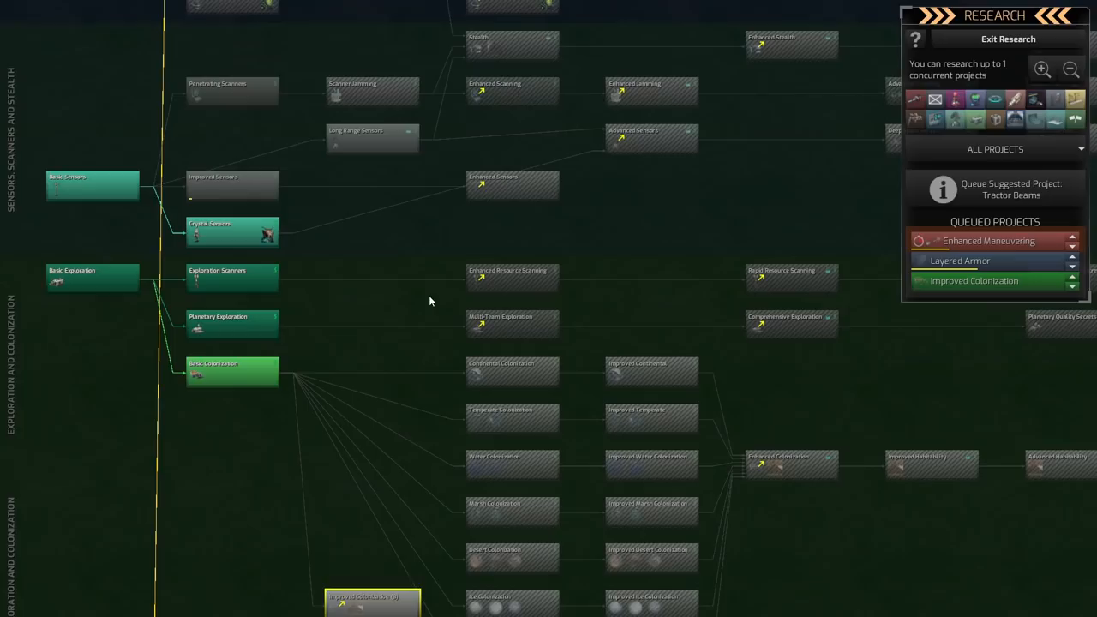
{"action": "left_click", "coordinate": [1008, 38]}
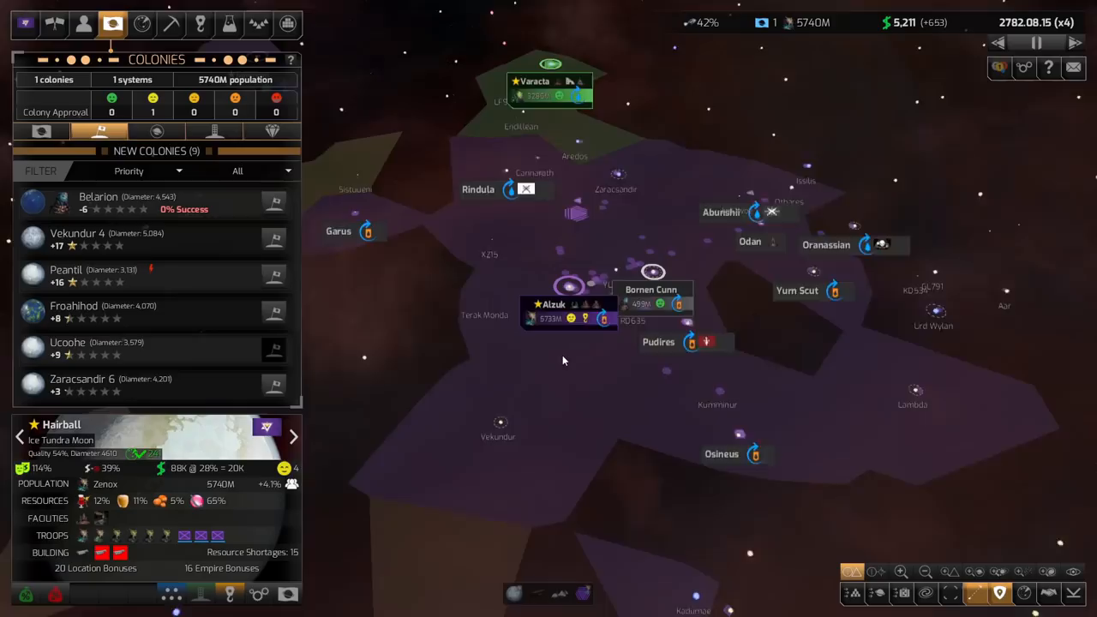
{"action": "left_click", "coordinate": [1073, 69]}
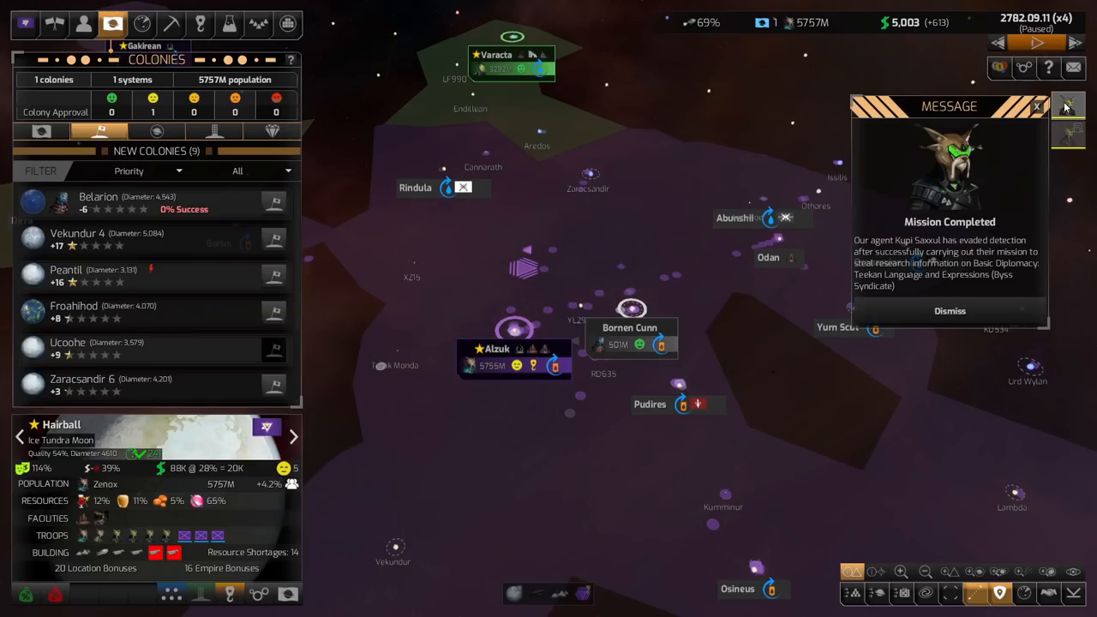
Step: Confirm Kupi Saxxul's Steal Research mission on Ackdarian Language from Gakinean Territory and close her window
{"action": "left_click", "coordinate": [949, 310]}
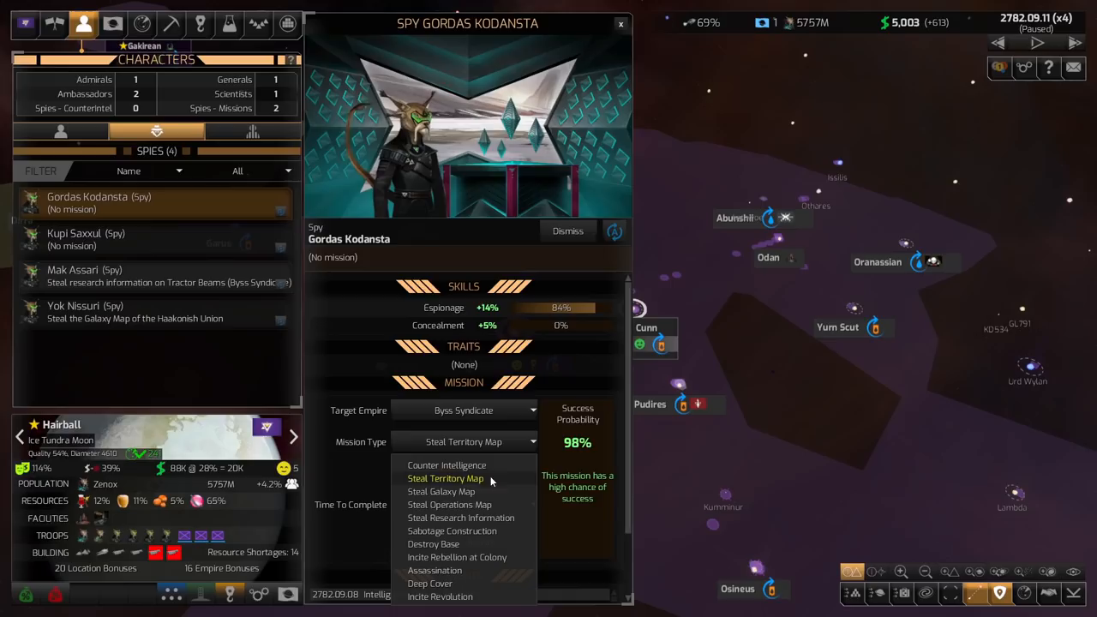
{"action": "left_click", "coordinate": [459, 518]}
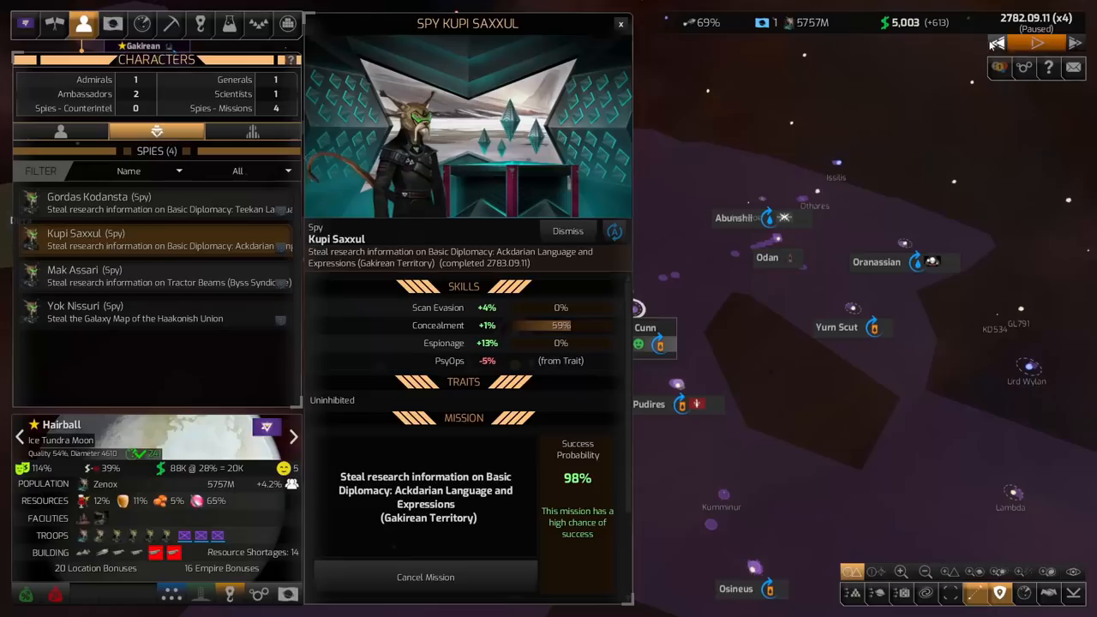
{"action": "left_click", "coordinate": [621, 24]}
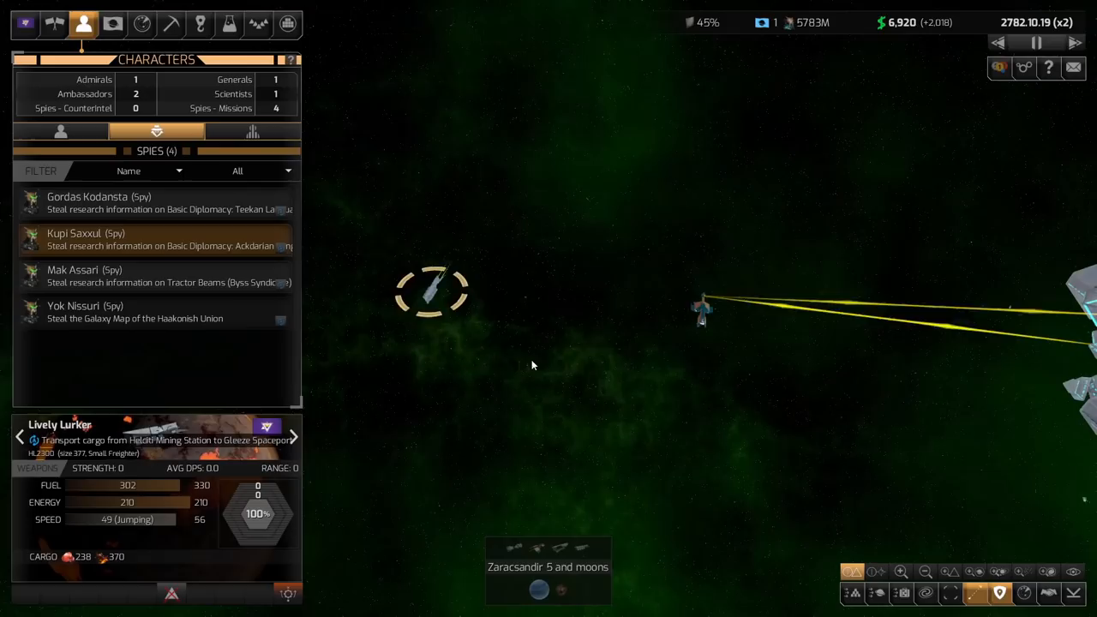
Step: Follow the cargo freighters near Zaracsandir 5 while time advances to January 2783
{"action": "left_click", "coordinate": [703, 305]}
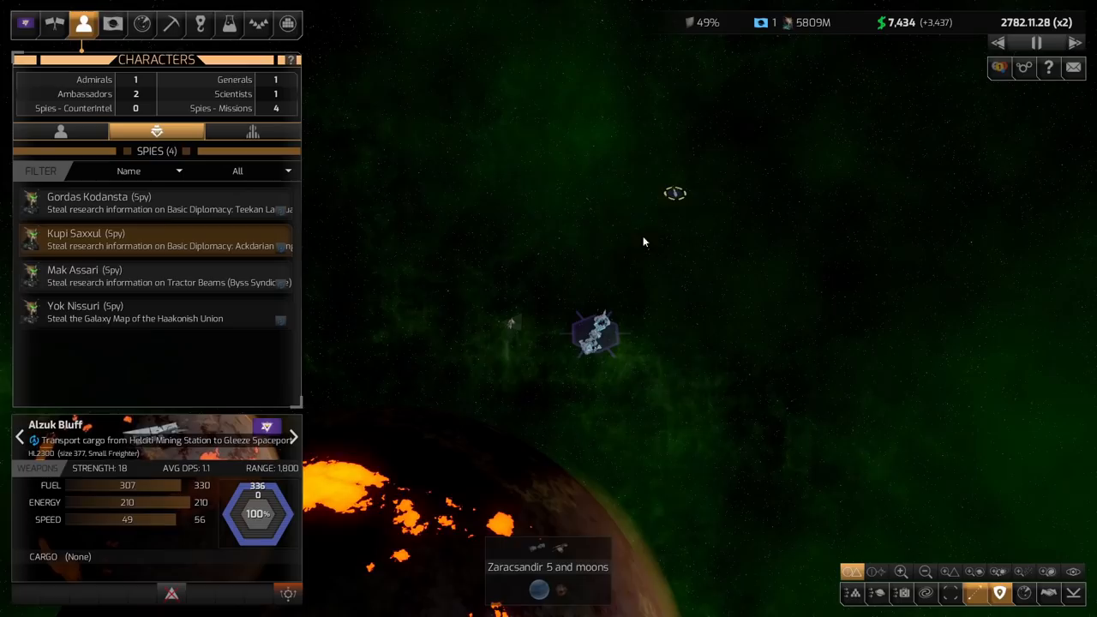
{"action": "left_click", "coordinate": [1036, 42]}
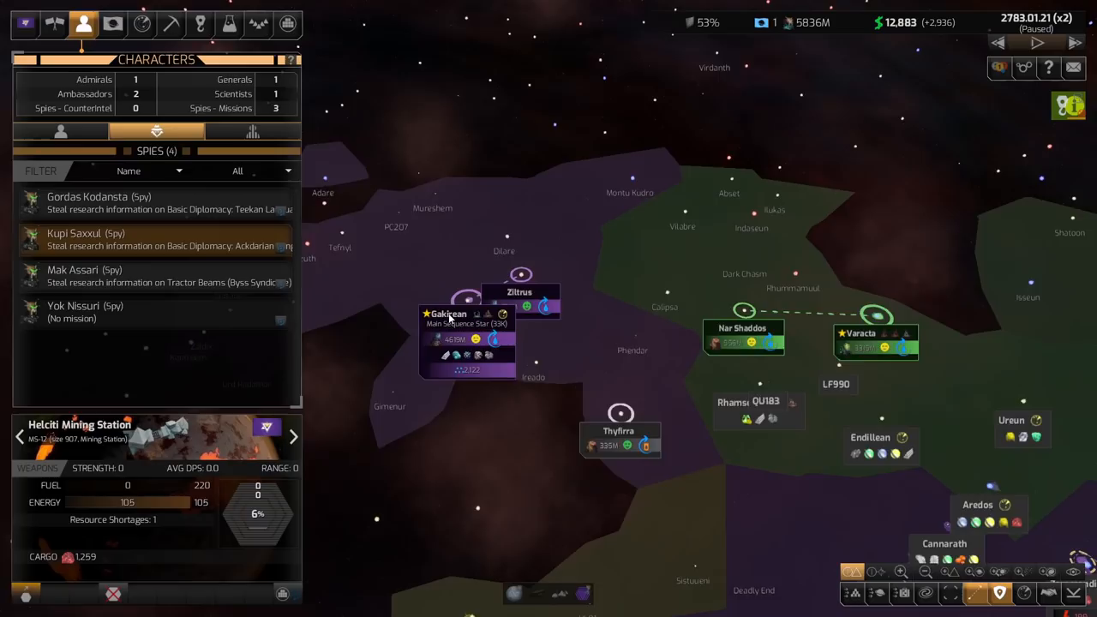
Step: Zoom out over the neighbouring territories and bring up Yok Nissuri's mission details
{"action": "scroll", "scroll_direction": "down", "scroll_amount": 3}
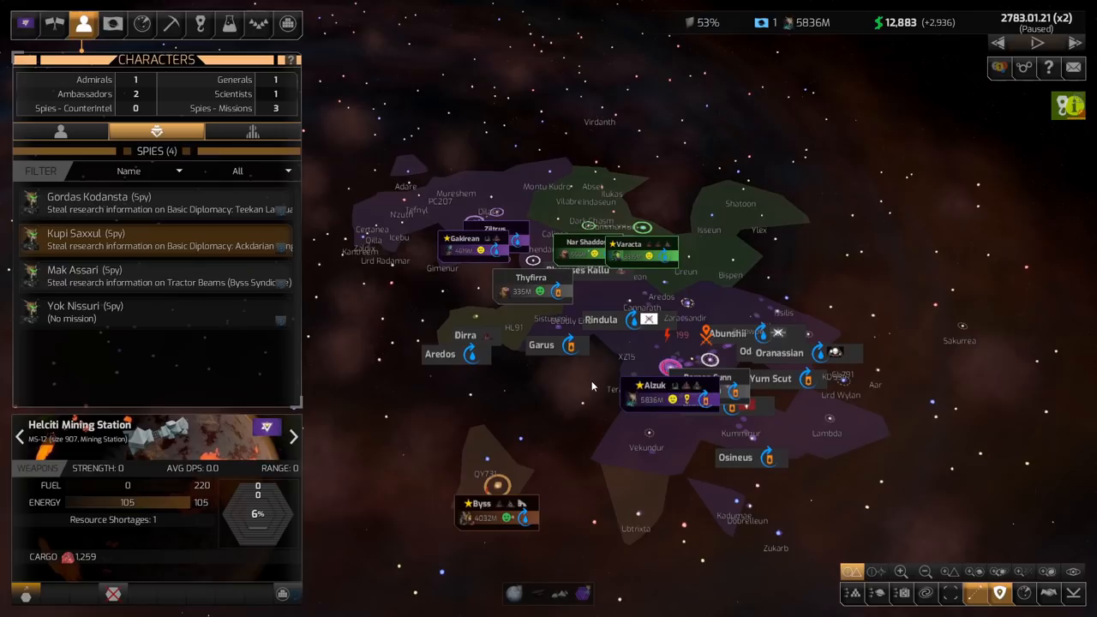
{"action": "left_click", "coordinate": [86, 312]}
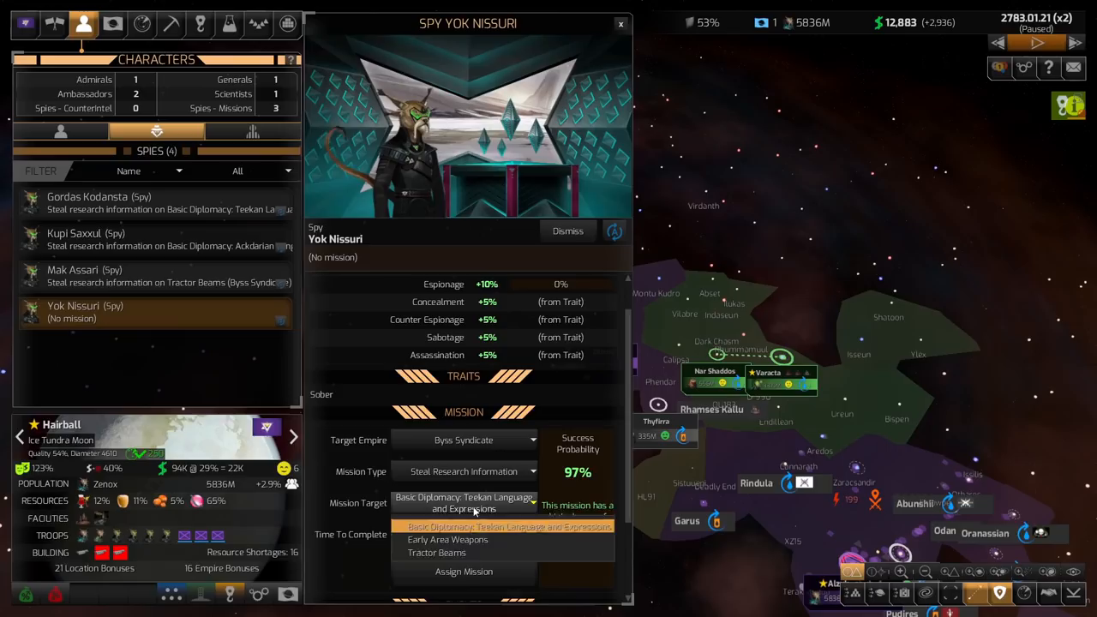
Step: Assign Yok Nissuri to steal Pulsed Blast Weapons research from Gakinean Territory instead of the Byss Syndicate
{"action": "left_click", "coordinate": [448, 540]}
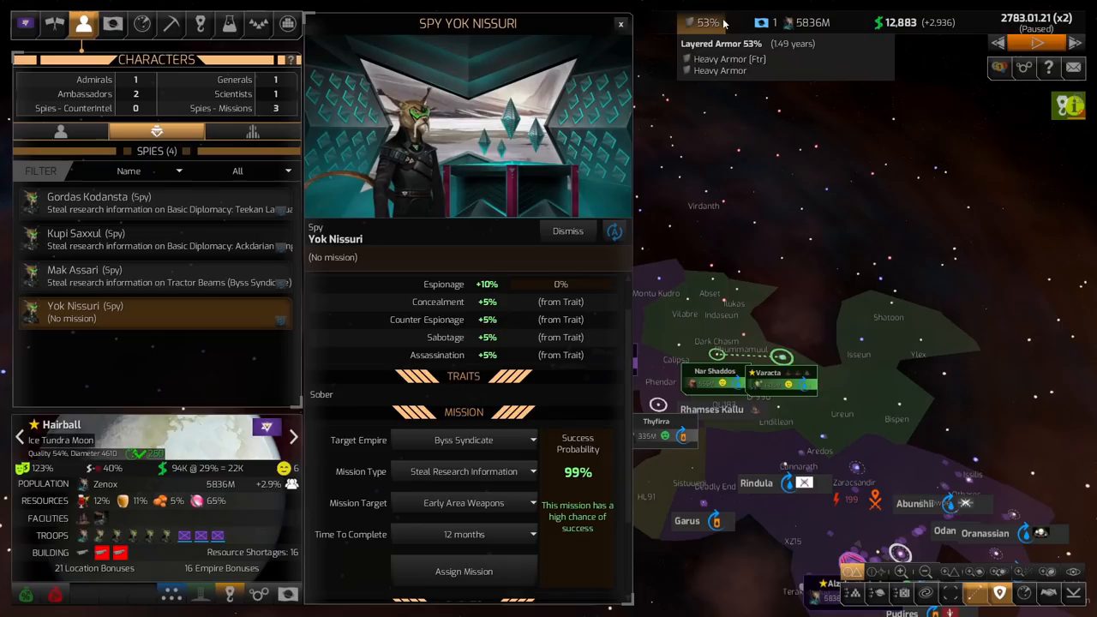
{"action": "left_click", "coordinate": [462, 439]}
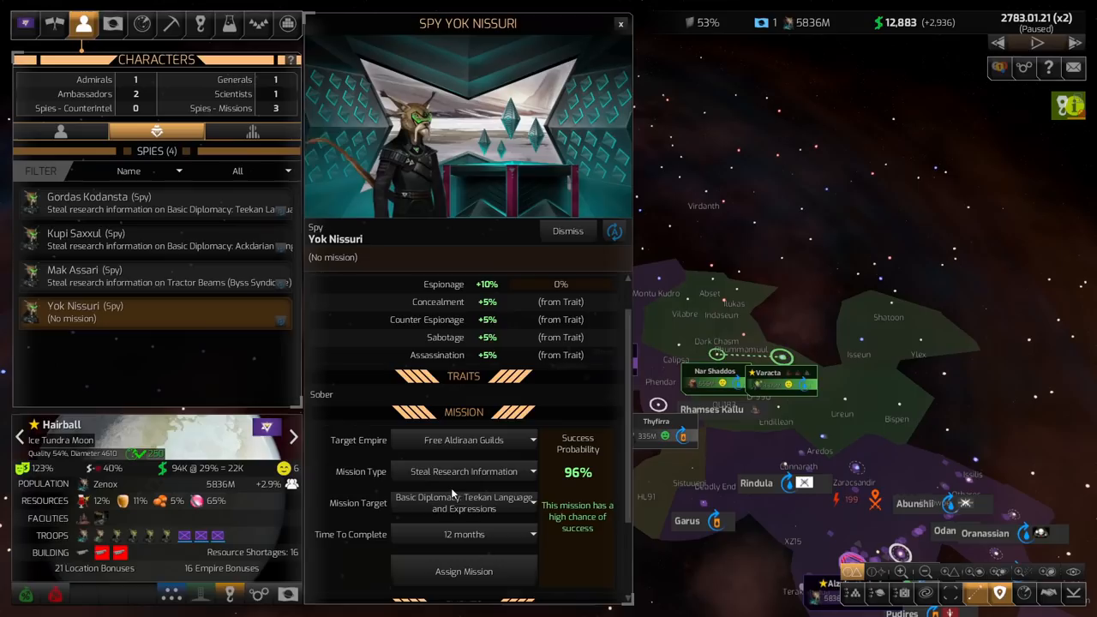
{"action": "left_click", "coordinate": [463, 503]}
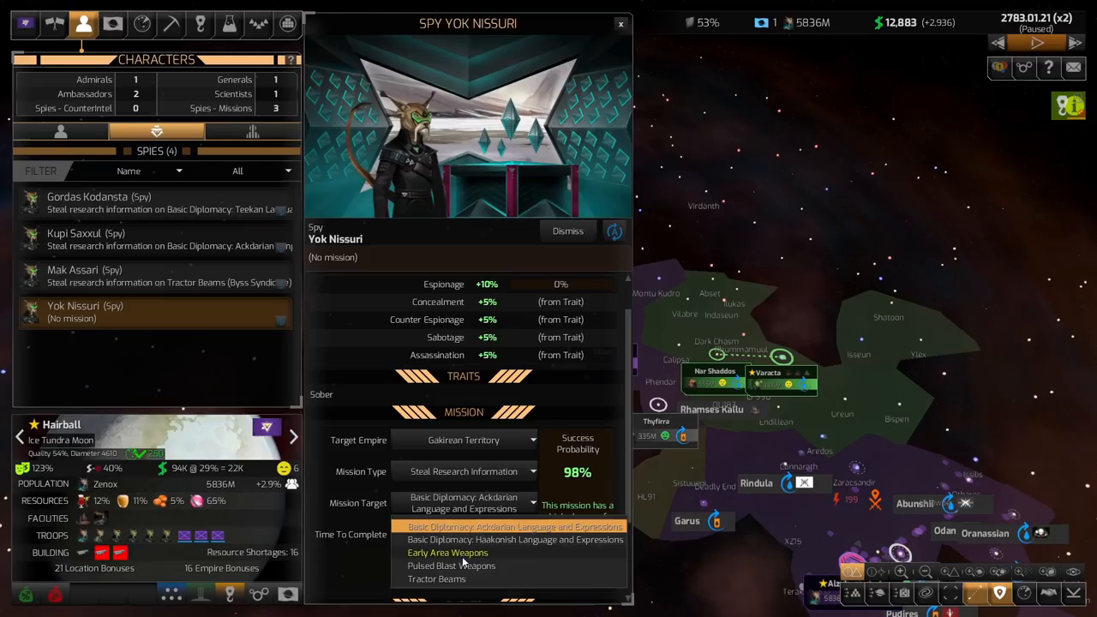
{"action": "left_click", "coordinate": [451, 565]}
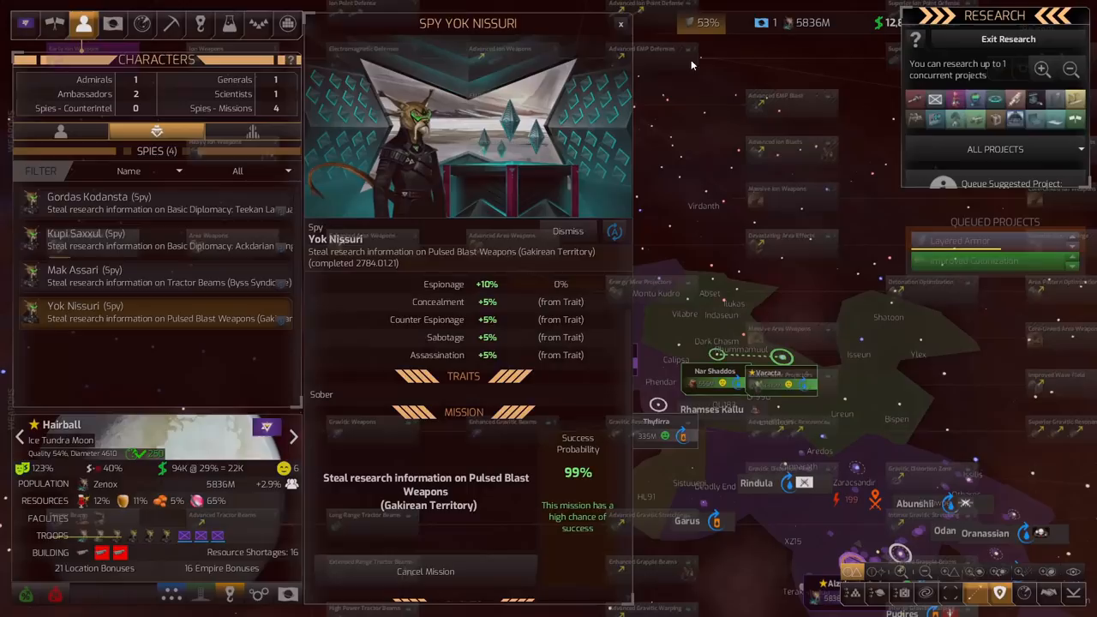
{"action": "left_click", "coordinate": [915, 98]}
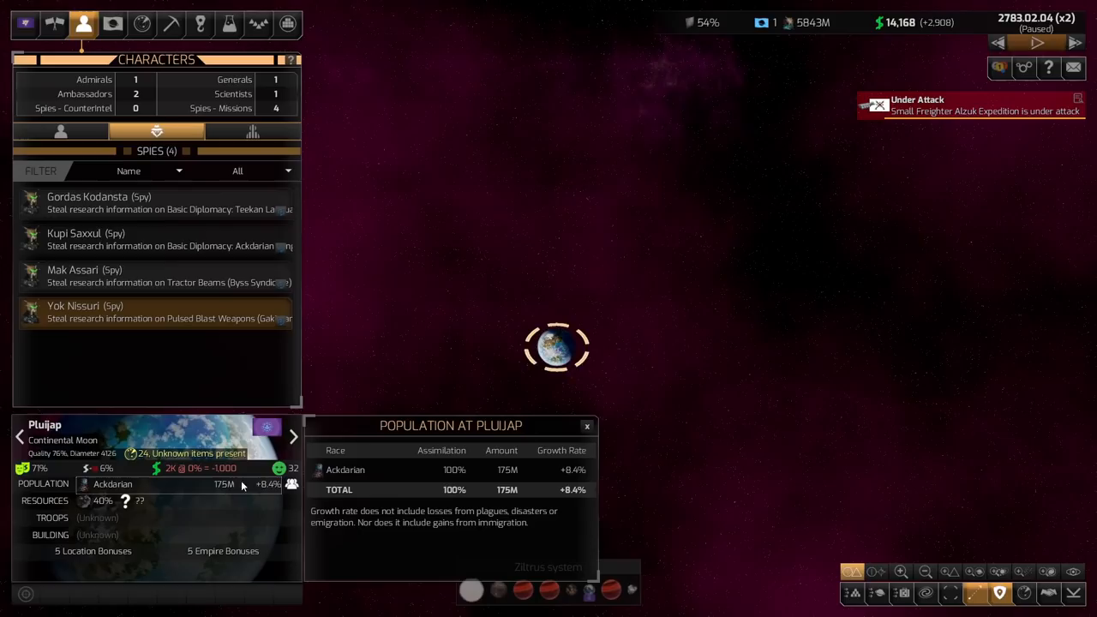
Step: Close the Pluijap population breakdown, returning to the paused Zitrus system view
{"action": "left_click", "coordinate": [586, 425]}
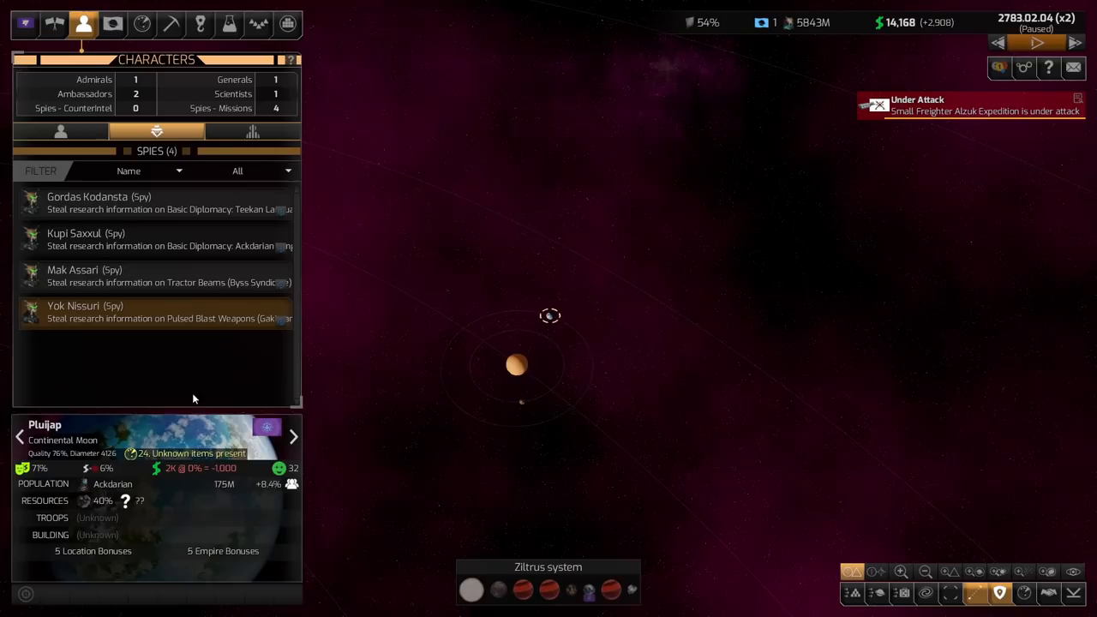